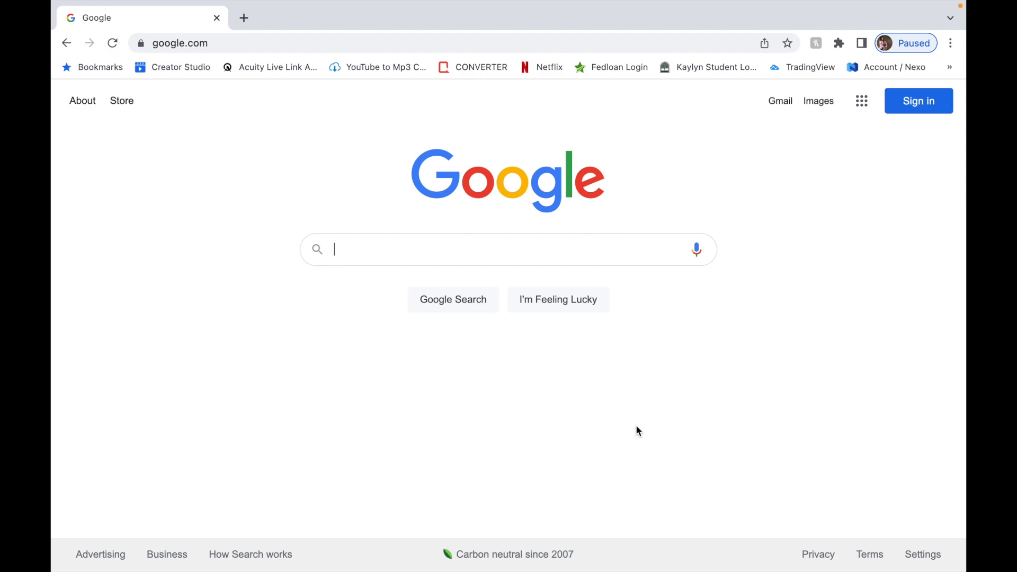
- Search Google for "final cut pro x free trial" via the suggestion for "final cu"
text(final cu)
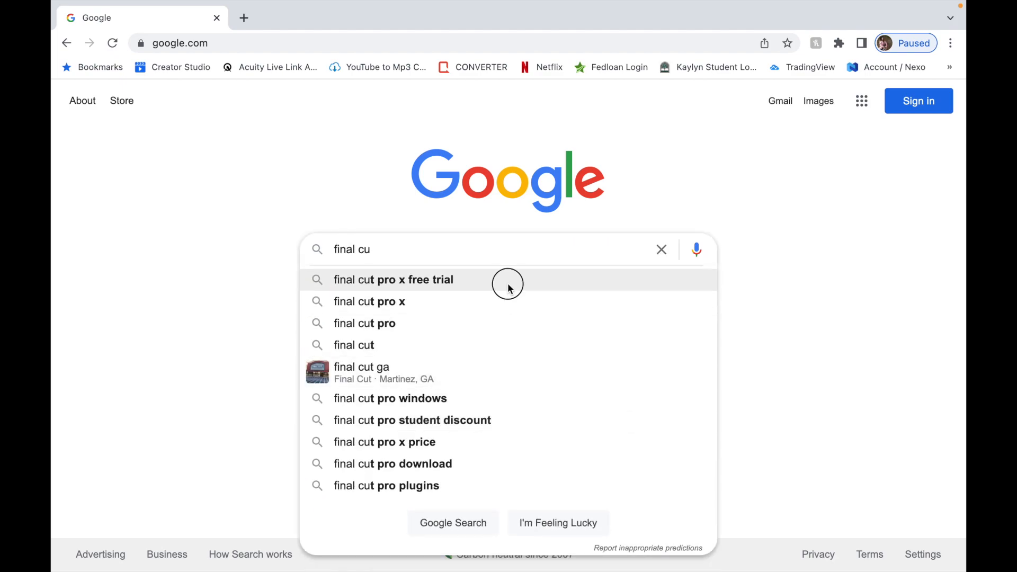
click(392, 280)
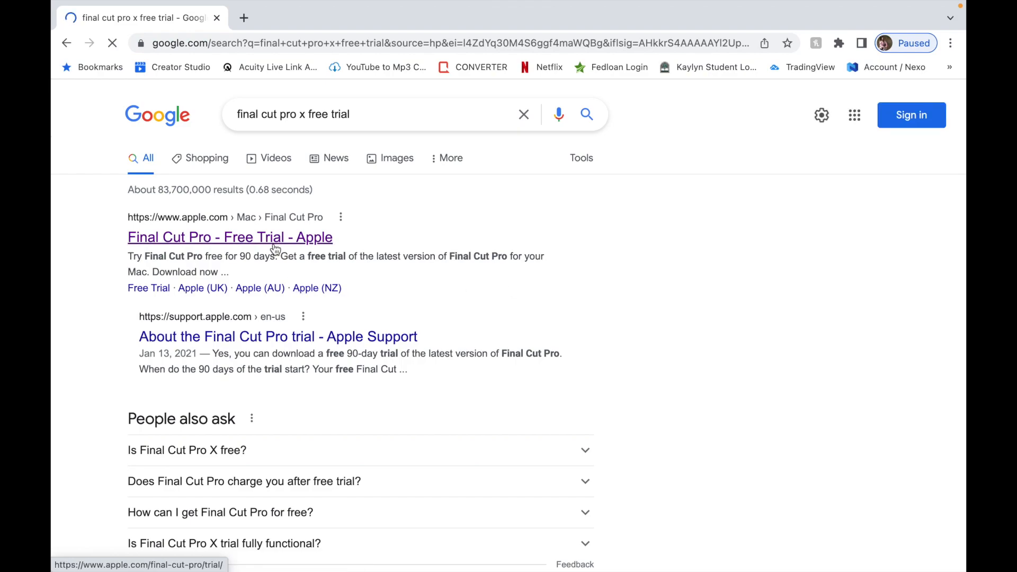
- Open Apple's "Final Cut Pro - Free Trial" result and review its Installation Notes
click(230, 236)
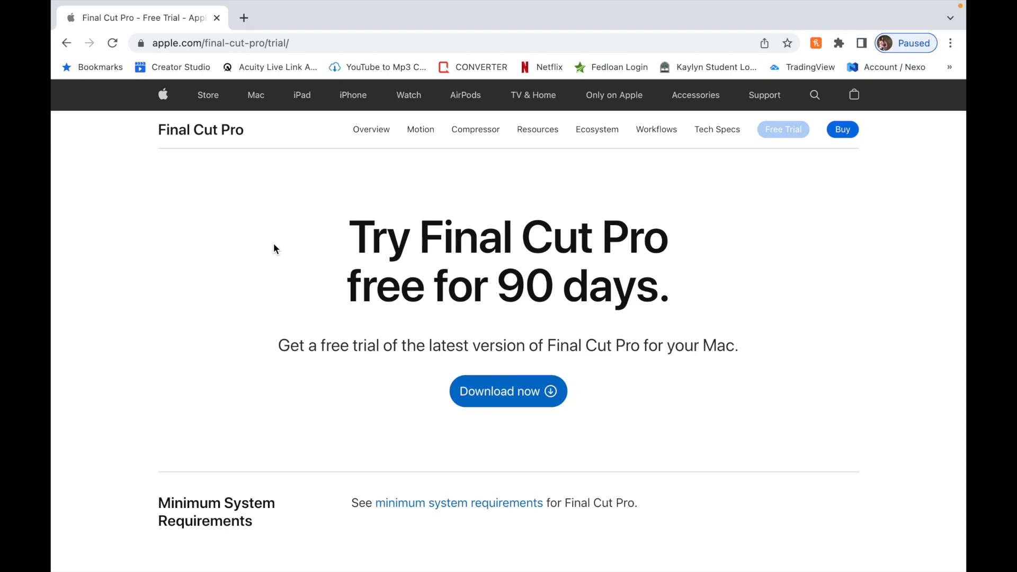
scroll(down, 3)
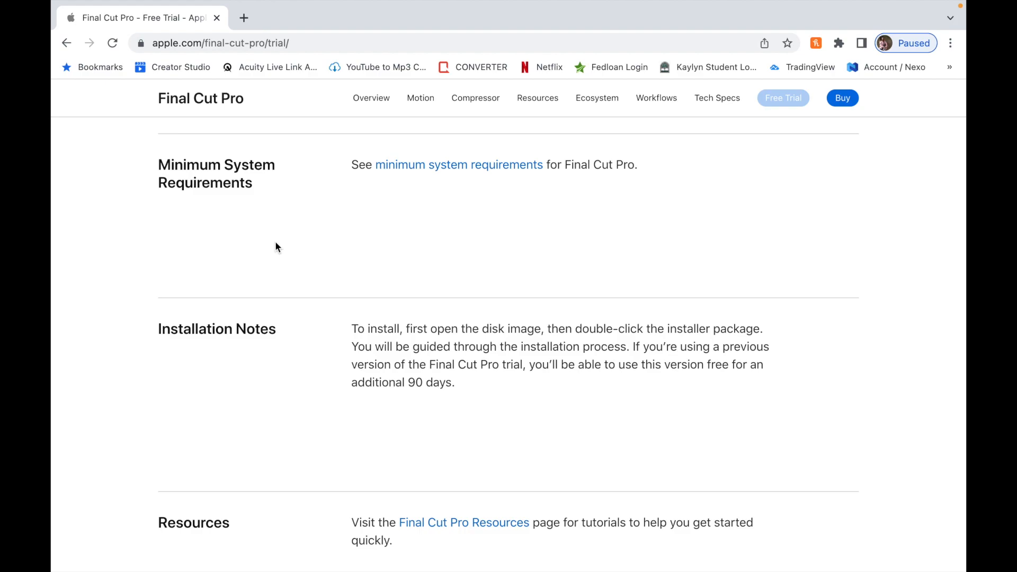
scroll(down, 3)
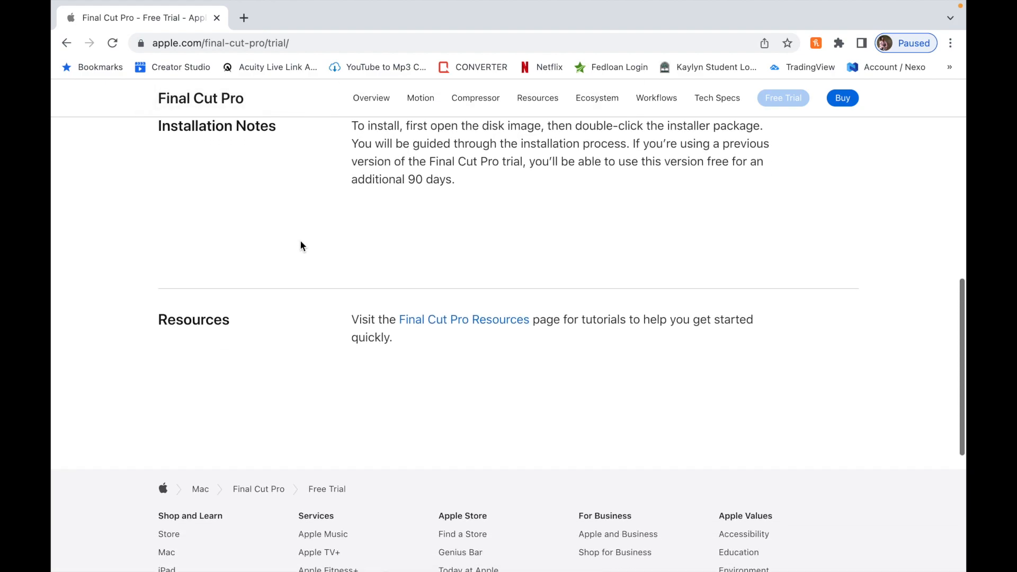
scroll(up, 3)
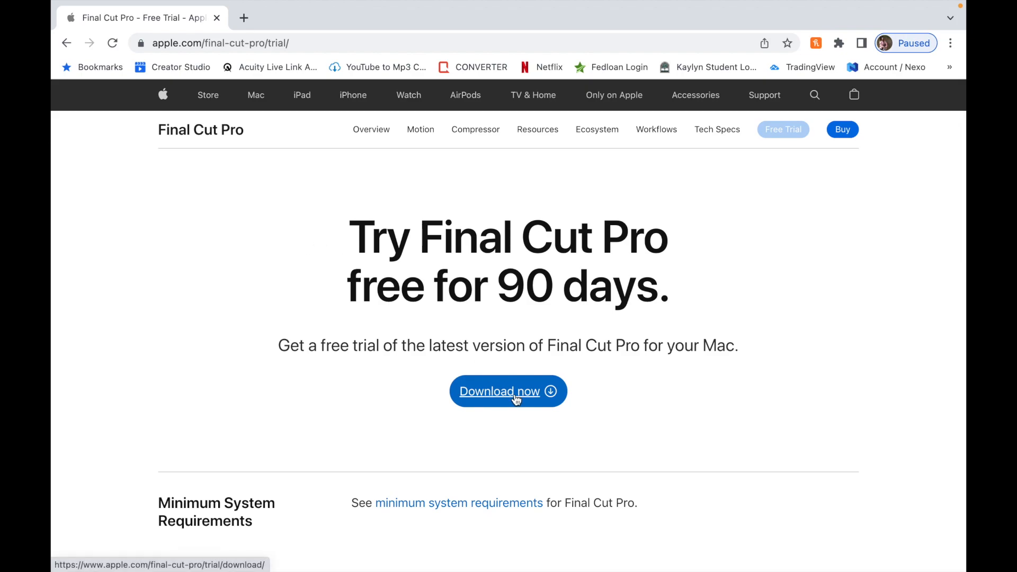
mouse_move(427, 400)
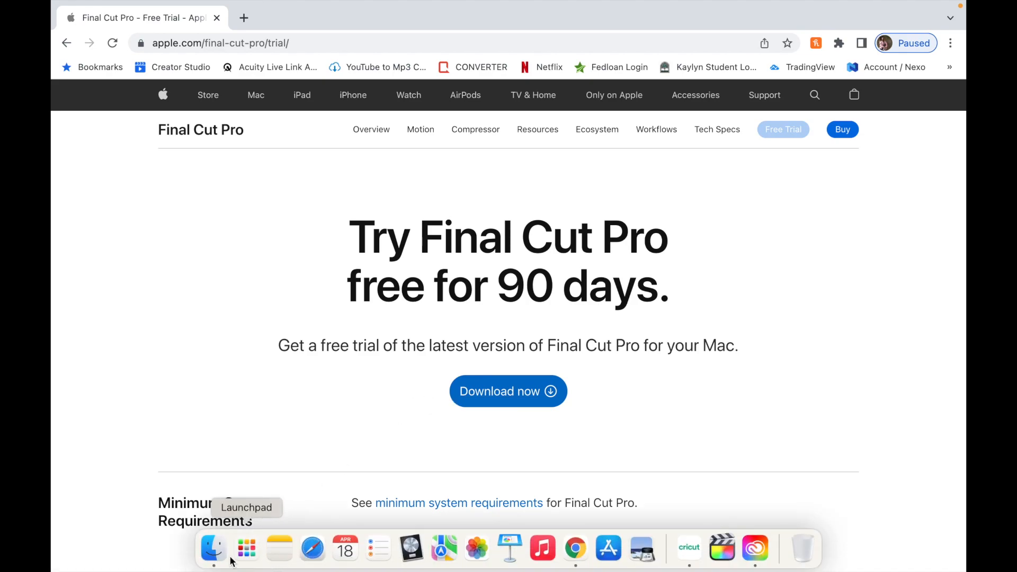
- Open FinalCutProTrial.dmg from Downloads and select the FinalCutProTrial.pkg package inside it
click(213, 548)
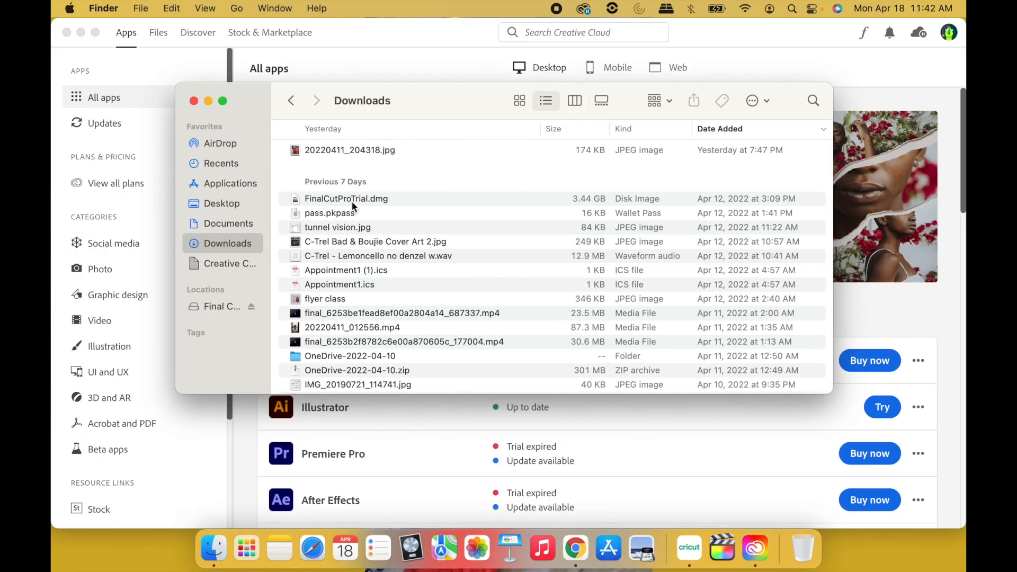
click(346, 198)
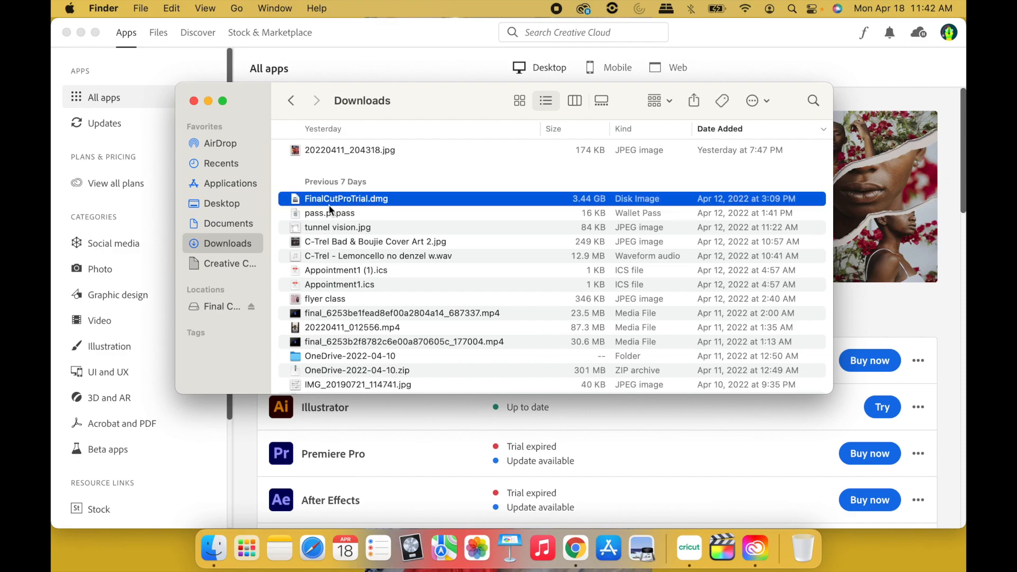
mouse_move(363, 204)
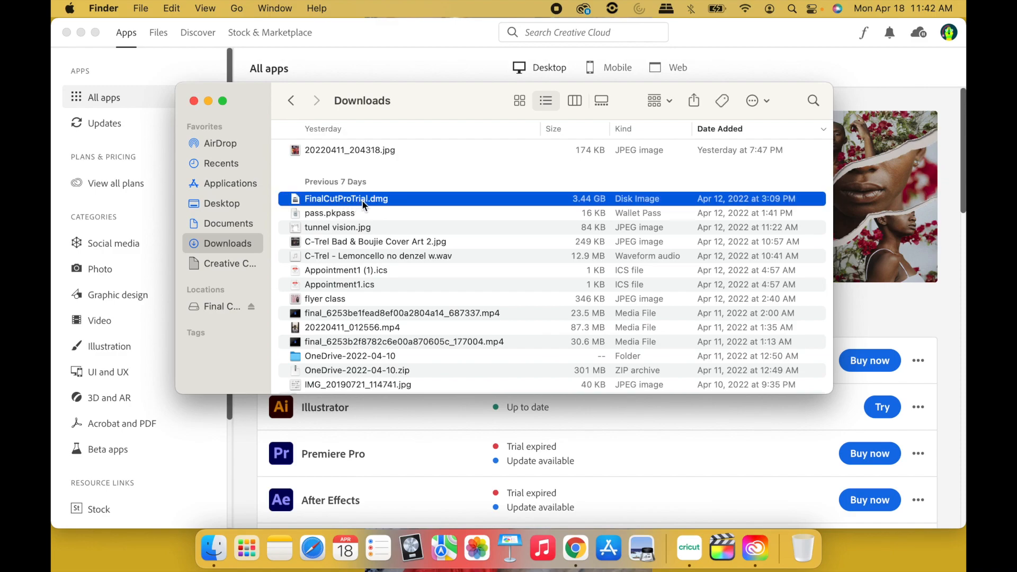
mouse_move(376, 209)
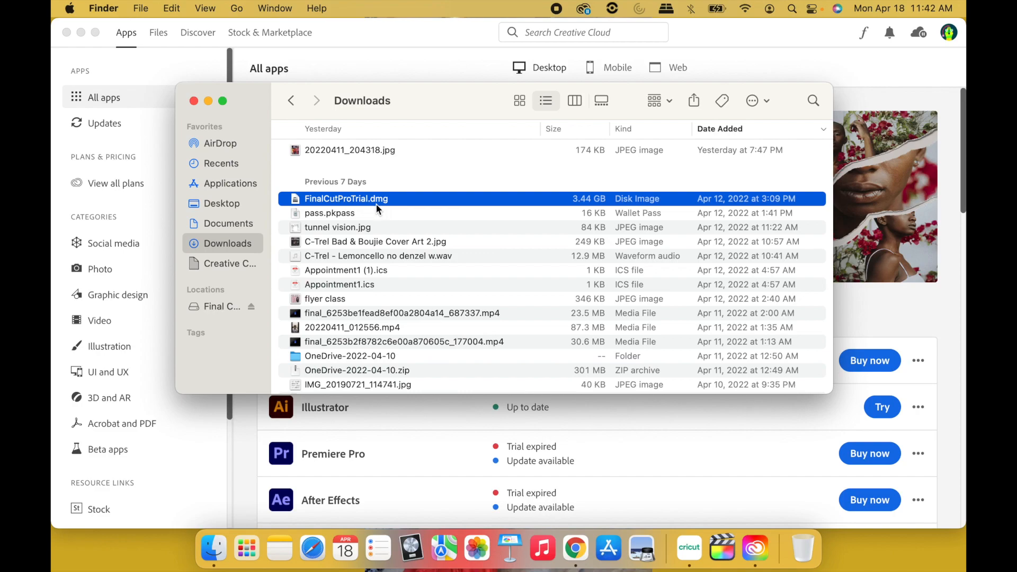
mouse_move(367, 204)
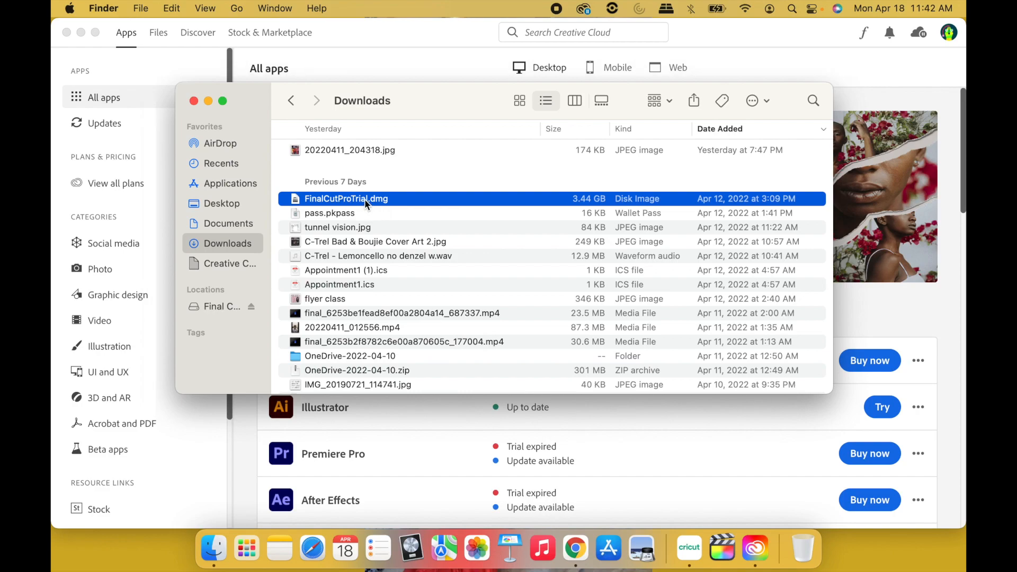
double_click(346, 198)
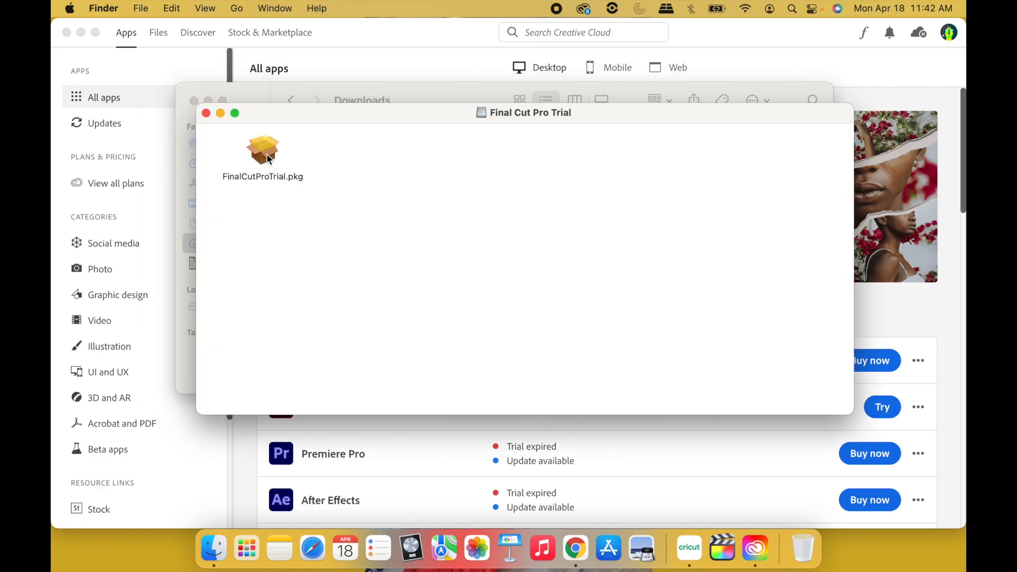
click(261, 152)
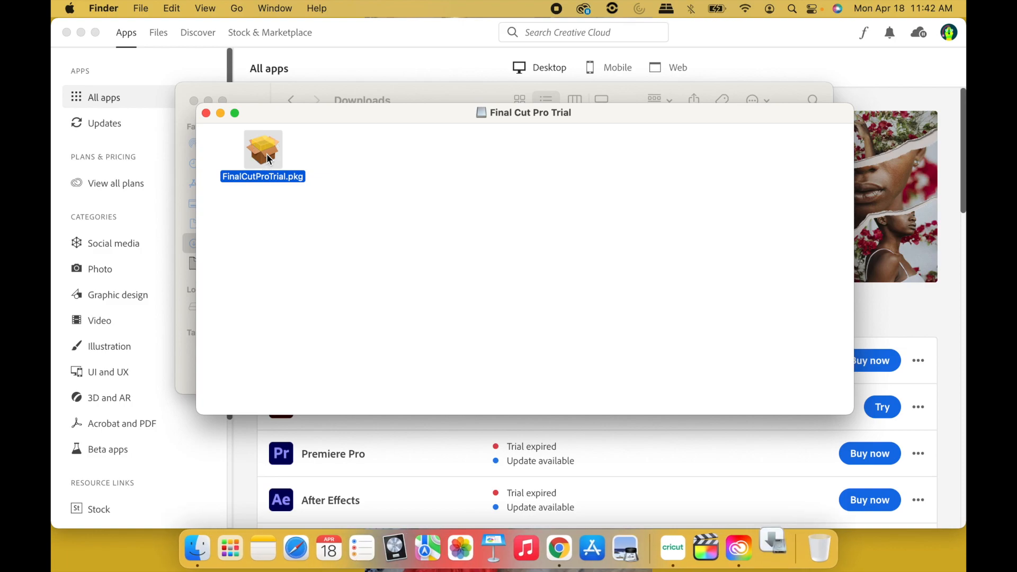
- Launch the FinalCutProTrial.pkg installer, view its Introduction, then close it without installing
double_click(262, 148)
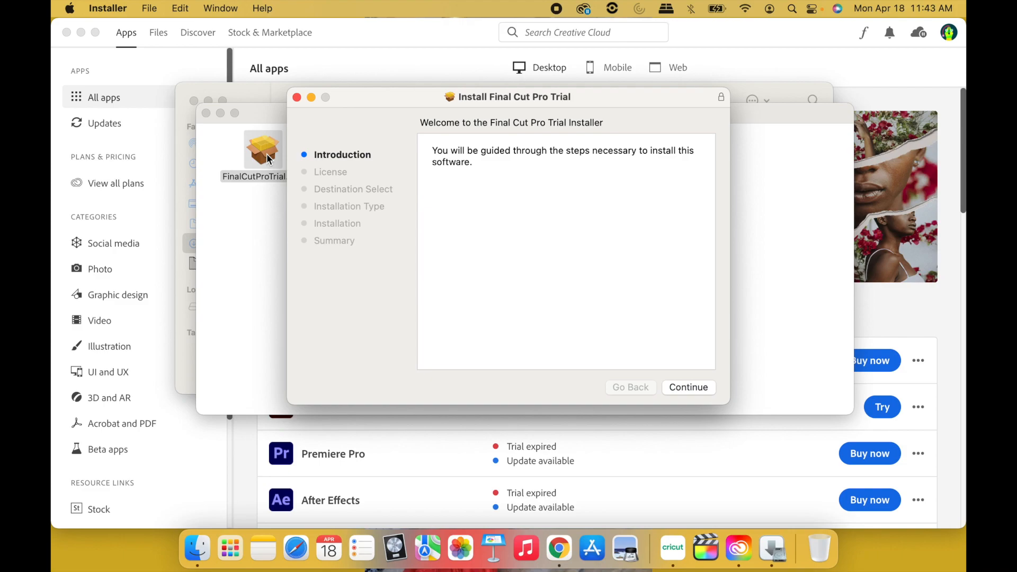
mouse_move(391, 137)
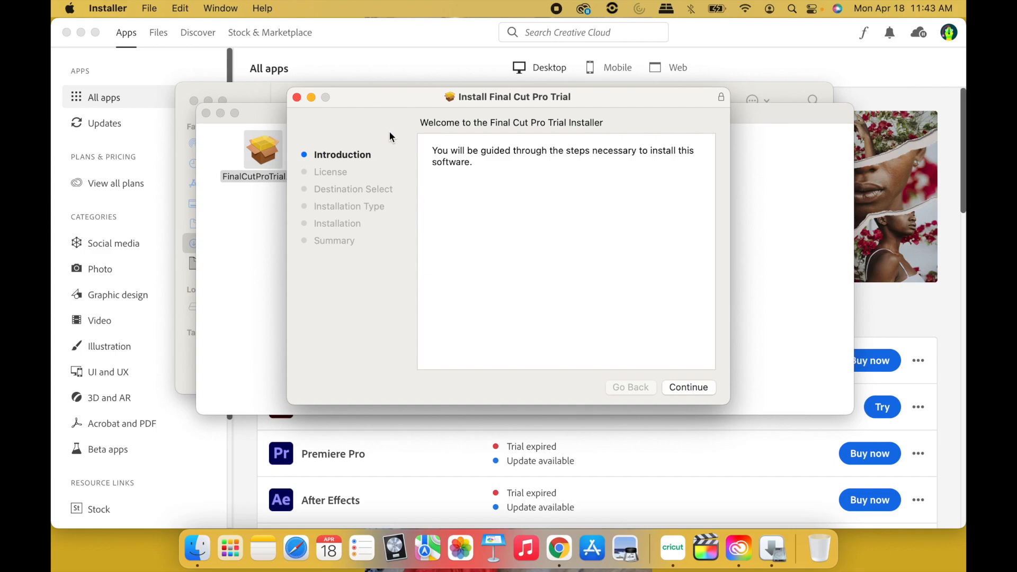
mouse_move(358, 182)
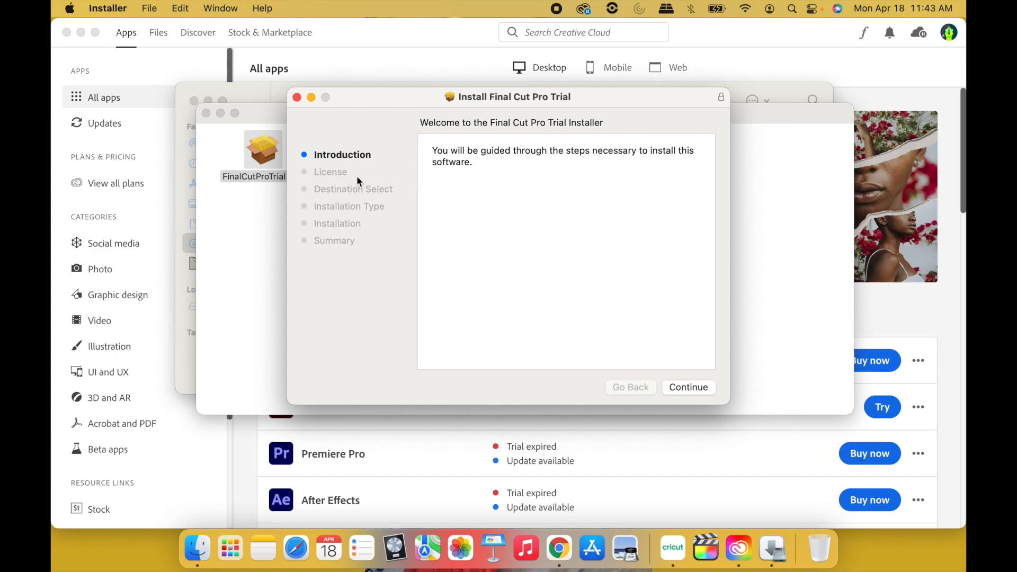
mouse_move(345, 162)
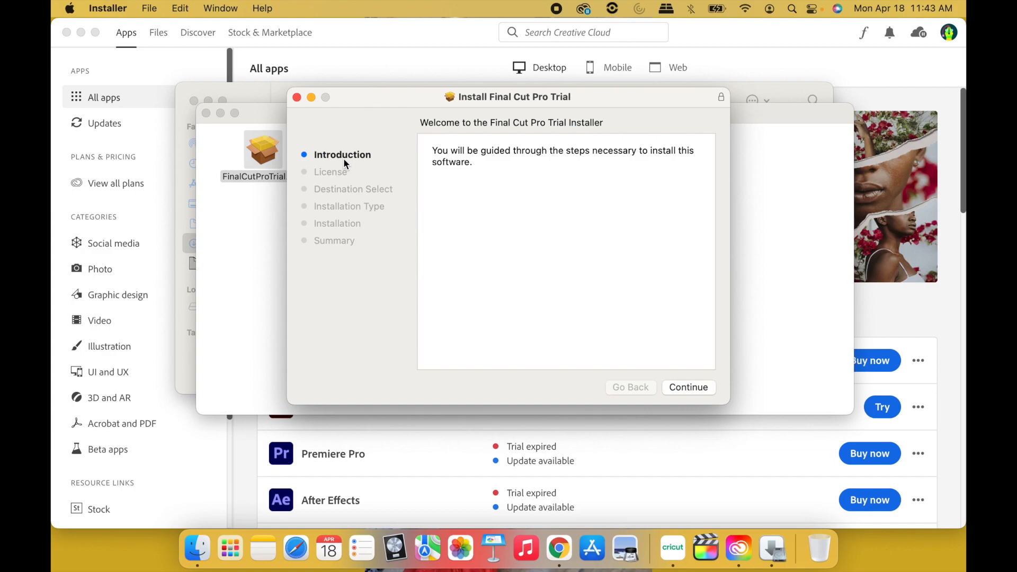
mouse_move(338, 181)
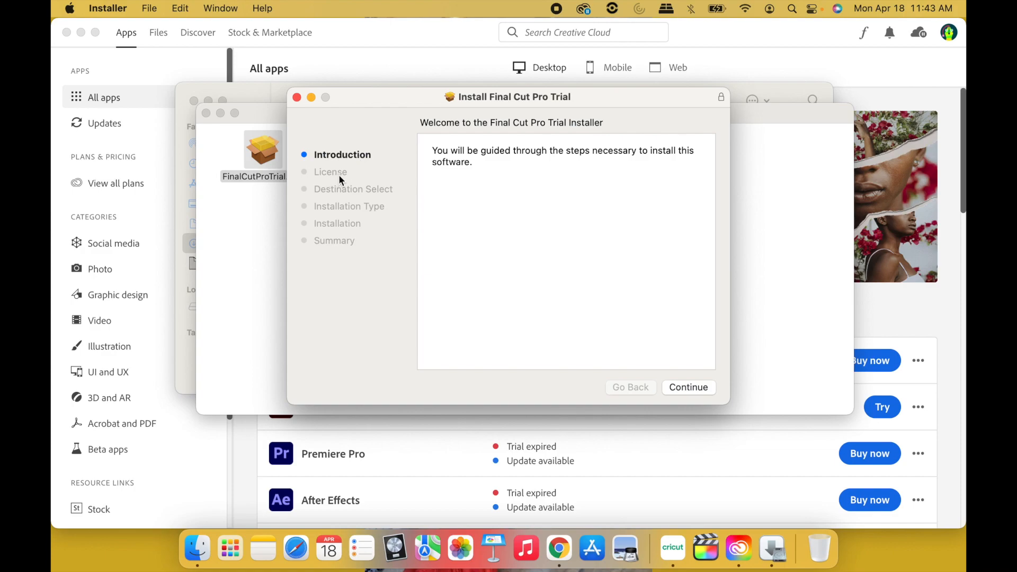
mouse_move(336, 222)
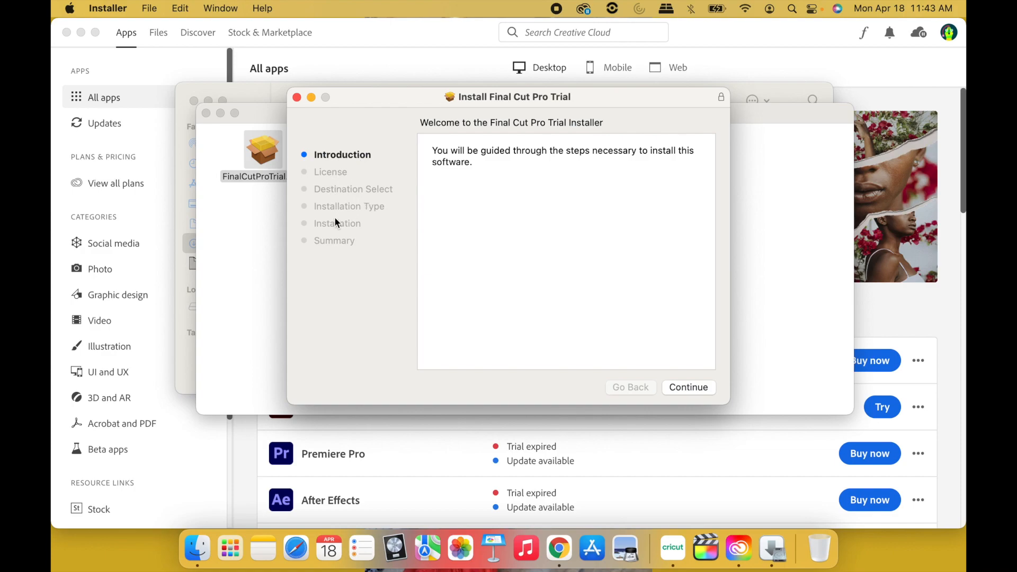
mouse_move(326, 241)
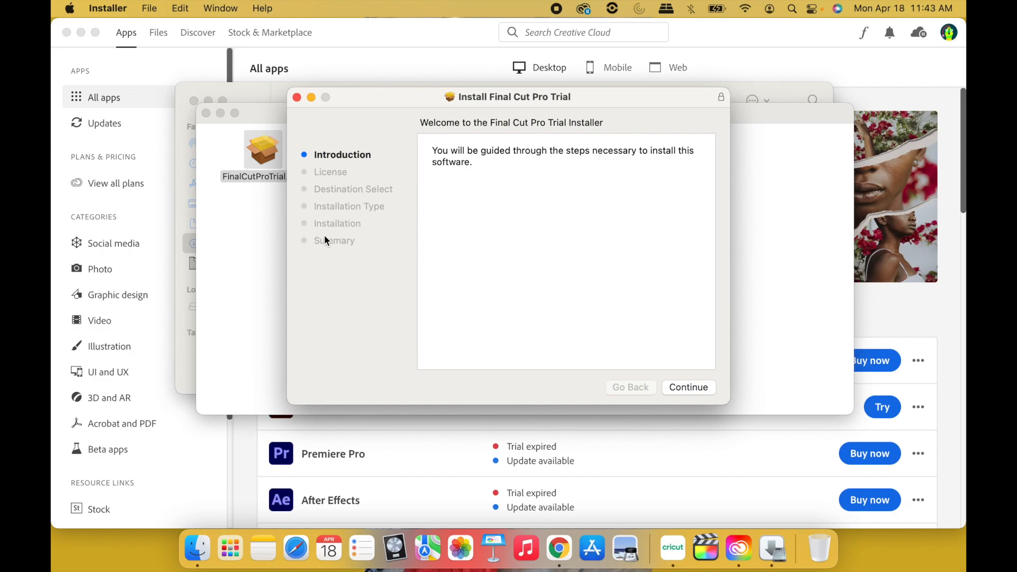
mouse_move(661, 366)
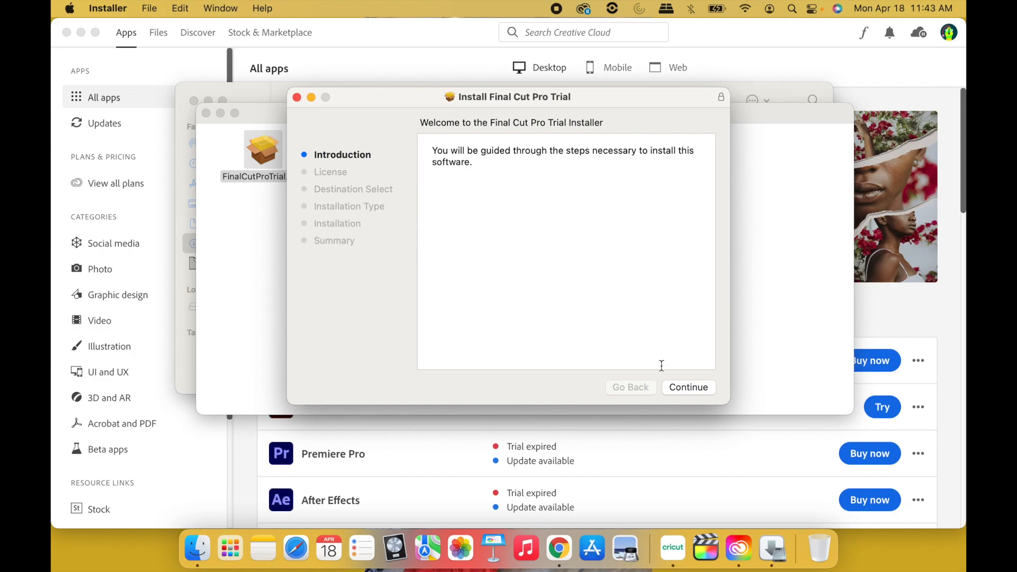
mouse_move(391, 320)
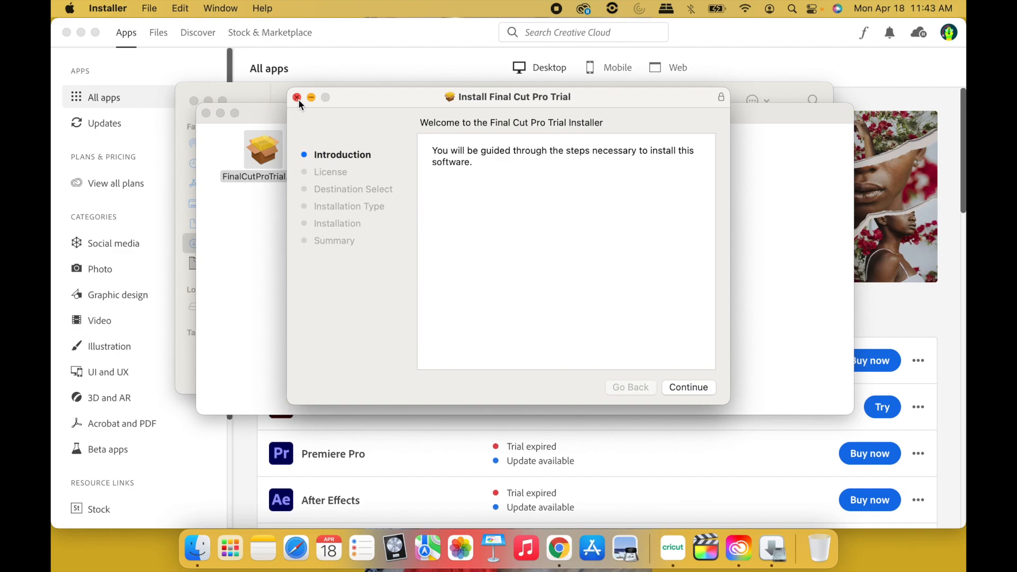
click(297, 98)
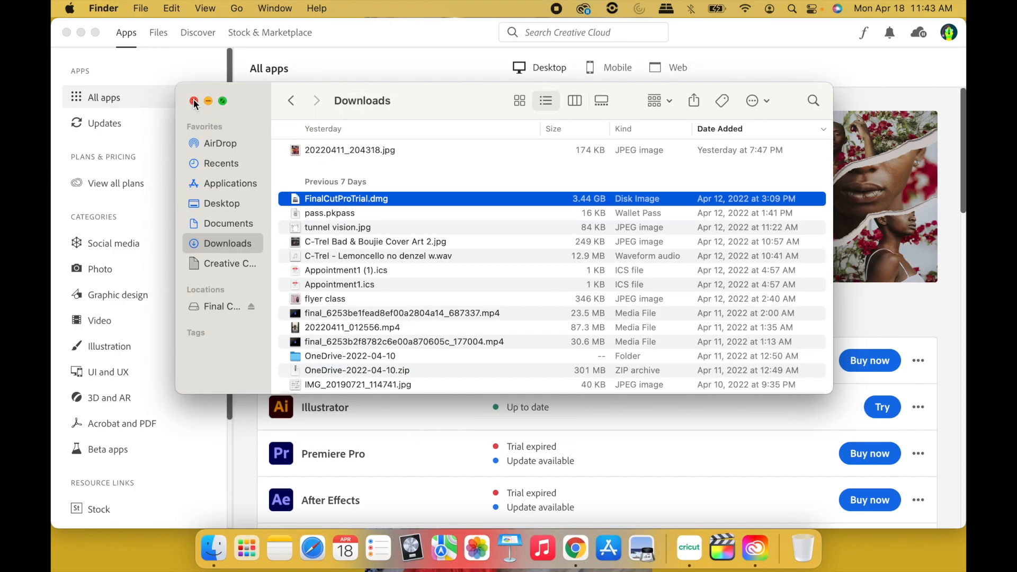
- Close the Downloads window and launch Final Cut Pro Trial from the Dock to show the 85-day expiry notice
click(194, 101)
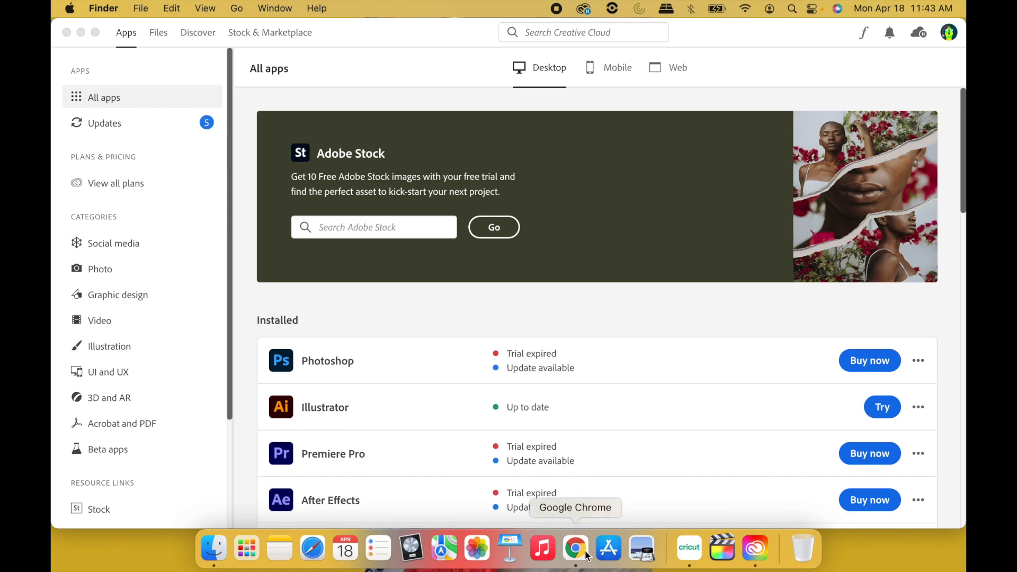
mouse_move(721, 553)
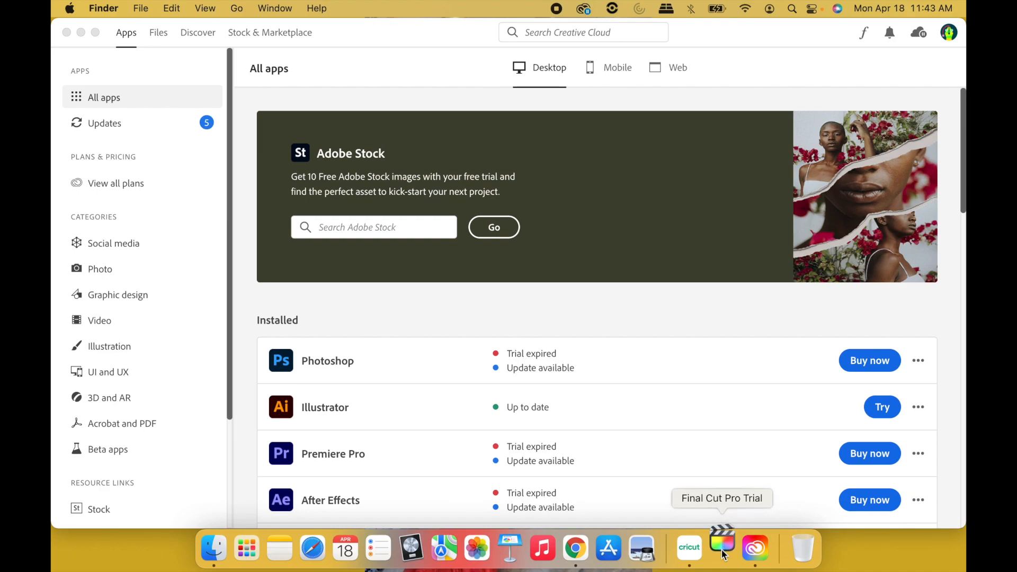
click(721, 547)
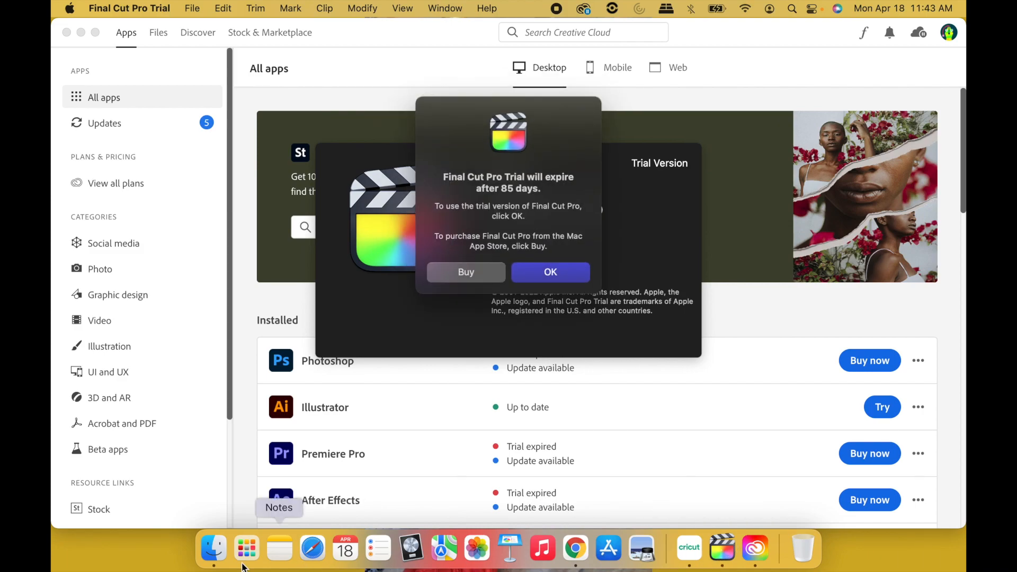
mouse_move(246, 548)
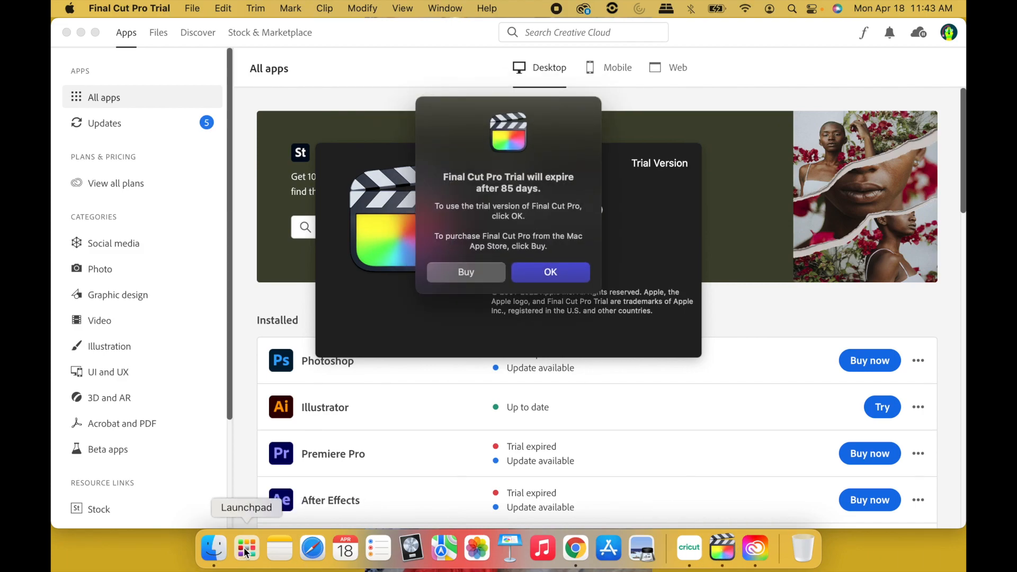
mouse_move(213, 547)
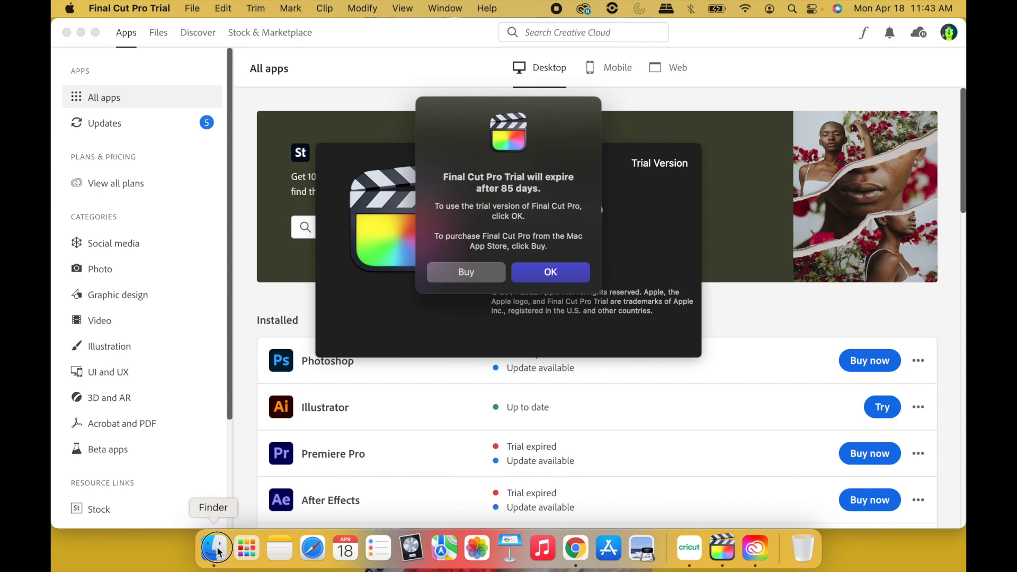
- Check the Applications folder for Final Cut Pro Trial in a Finder window, then close it
click(217, 548)
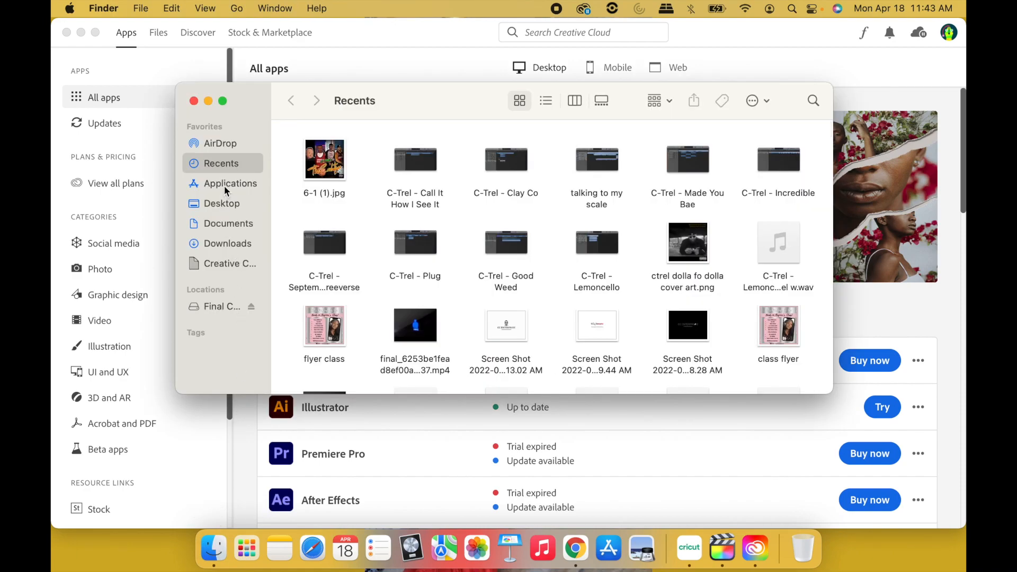
click(230, 184)
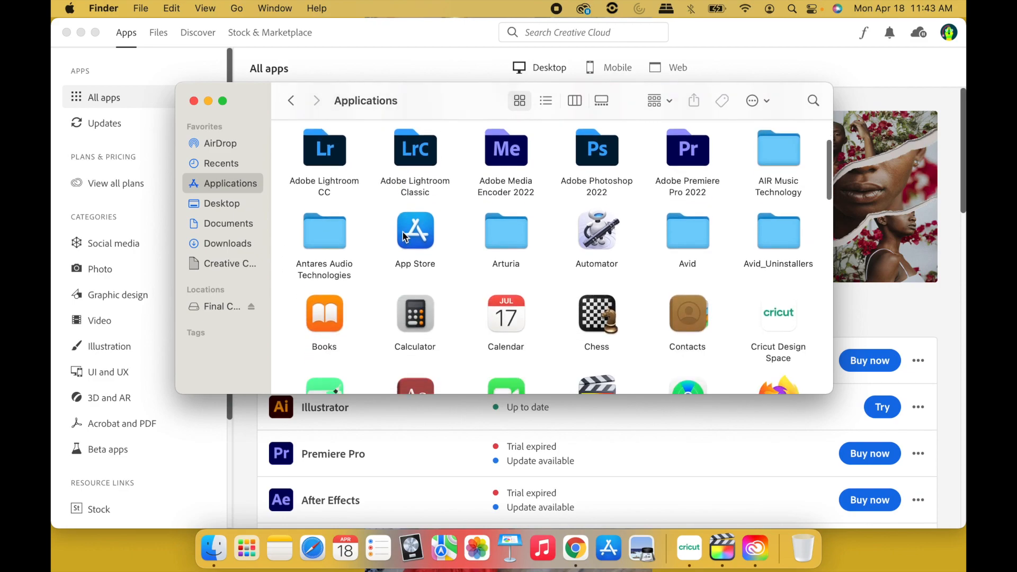
scroll(down, 3)
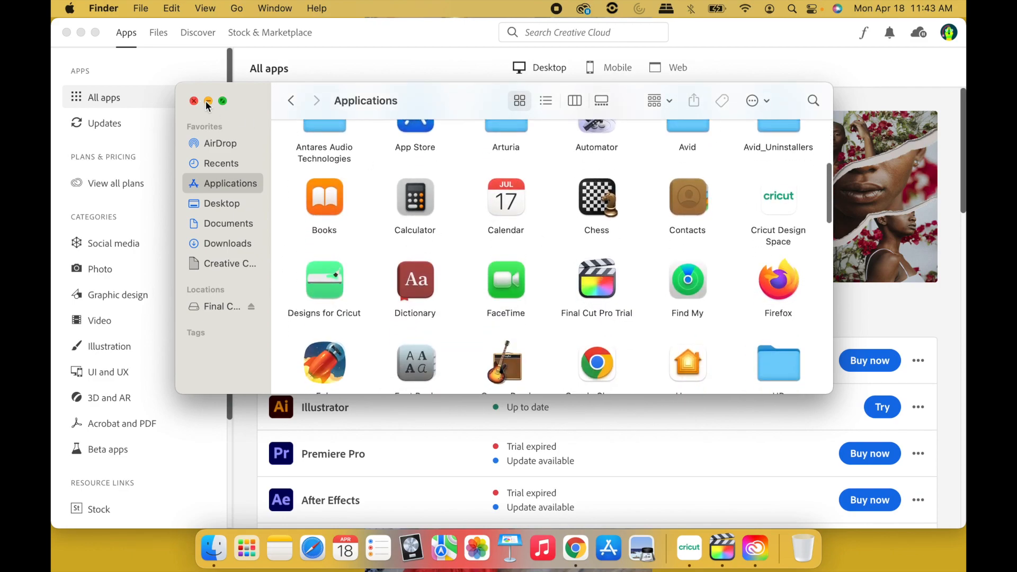
click(192, 101)
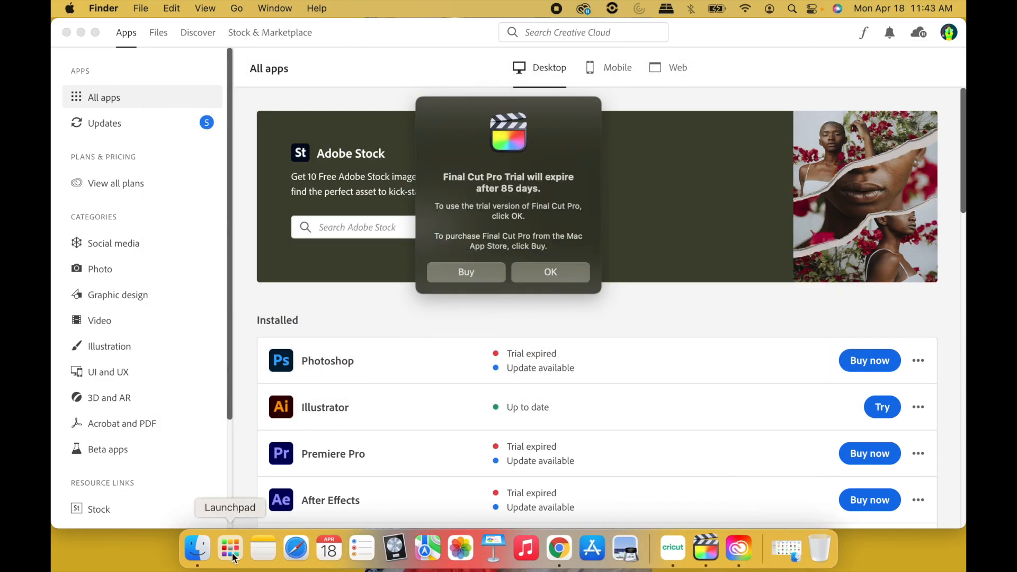
- Open Launchpad and page to the last screen where Final Cut Pro Trial is listed
click(230, 548)
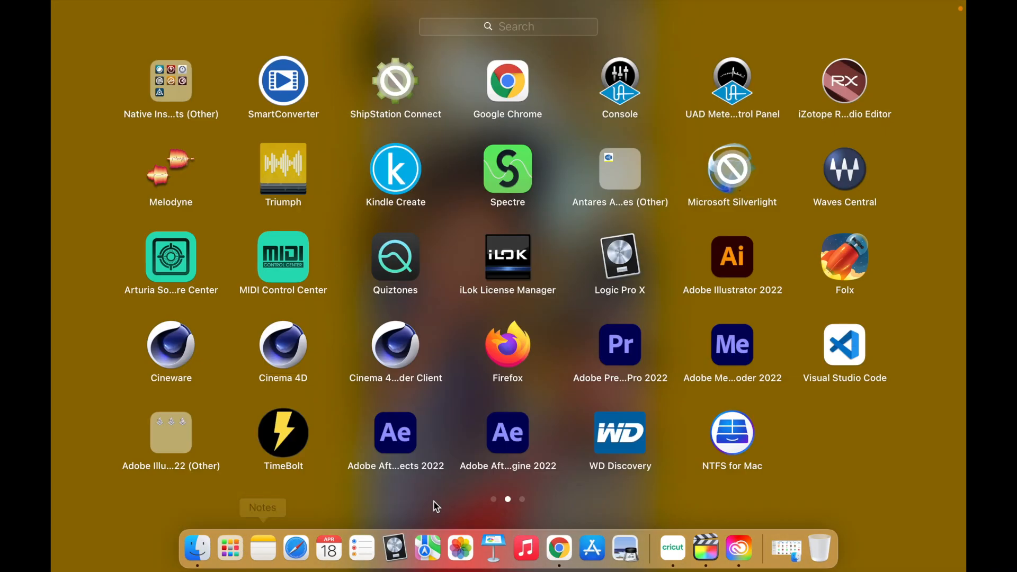
scroll(left, 3)
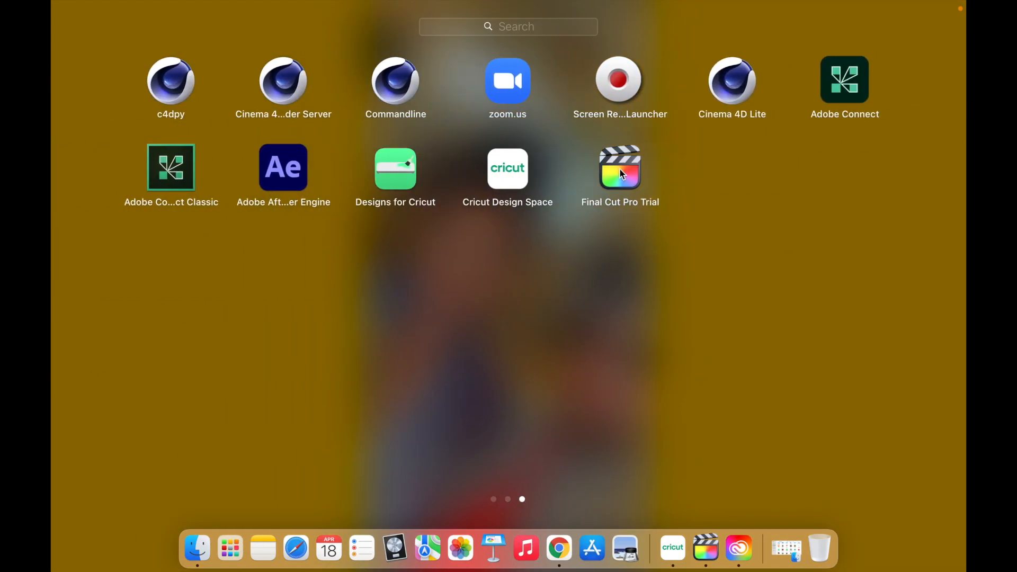
mouse_move(492, 547)
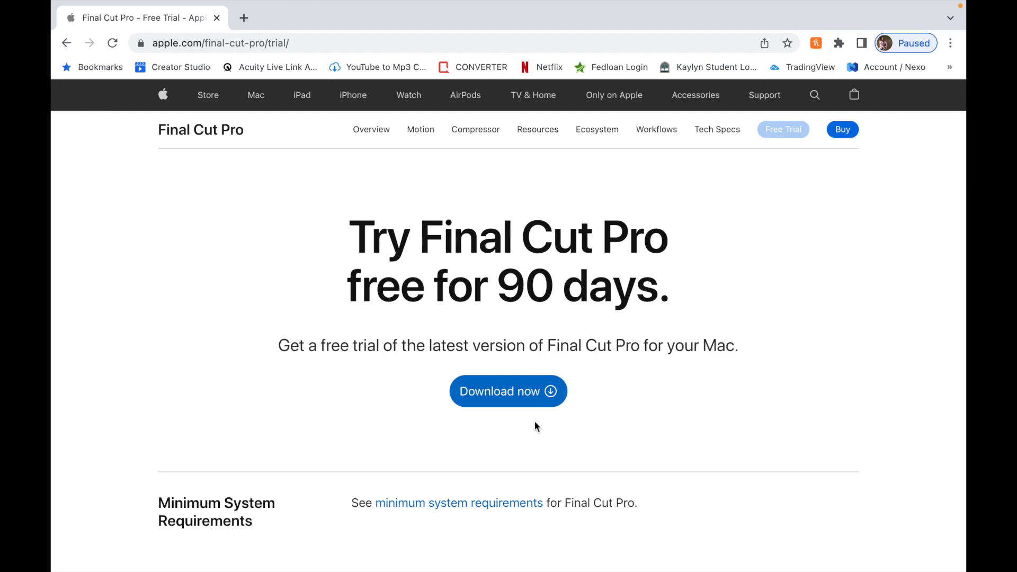
mouse_move(593, 559)
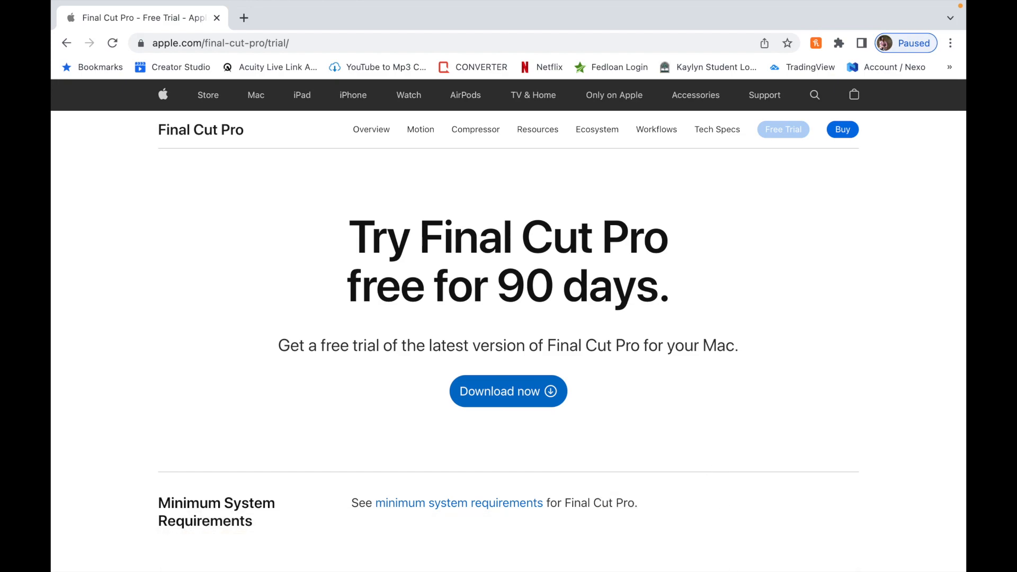
mouse_move(738, 549)
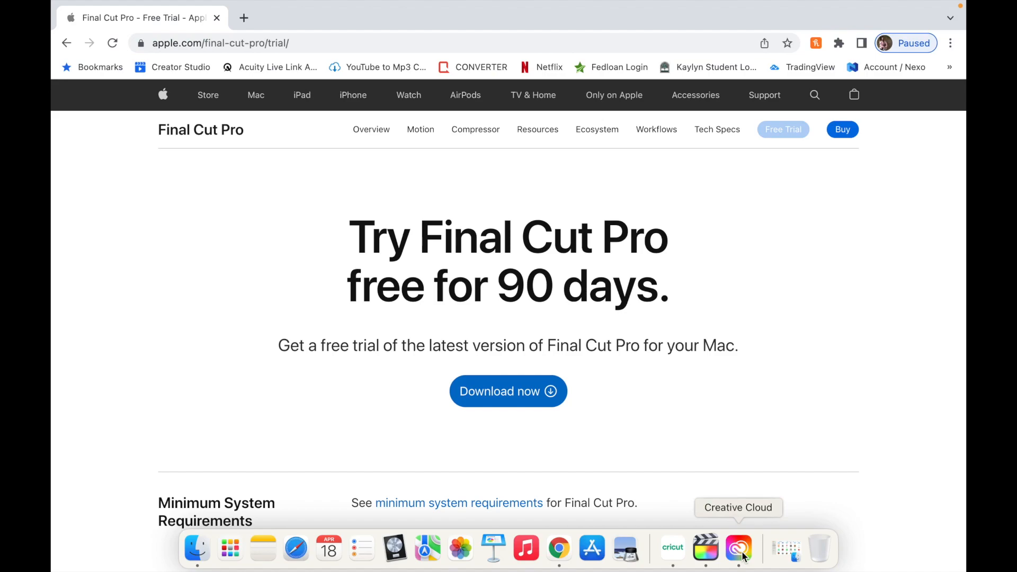
click(738, 548)
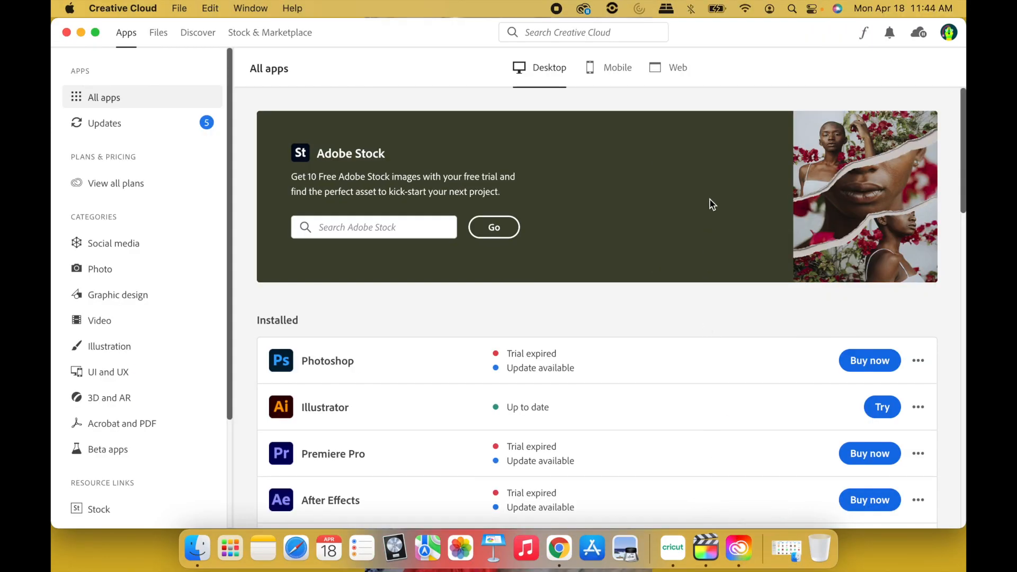
mouse_move(925, 54)
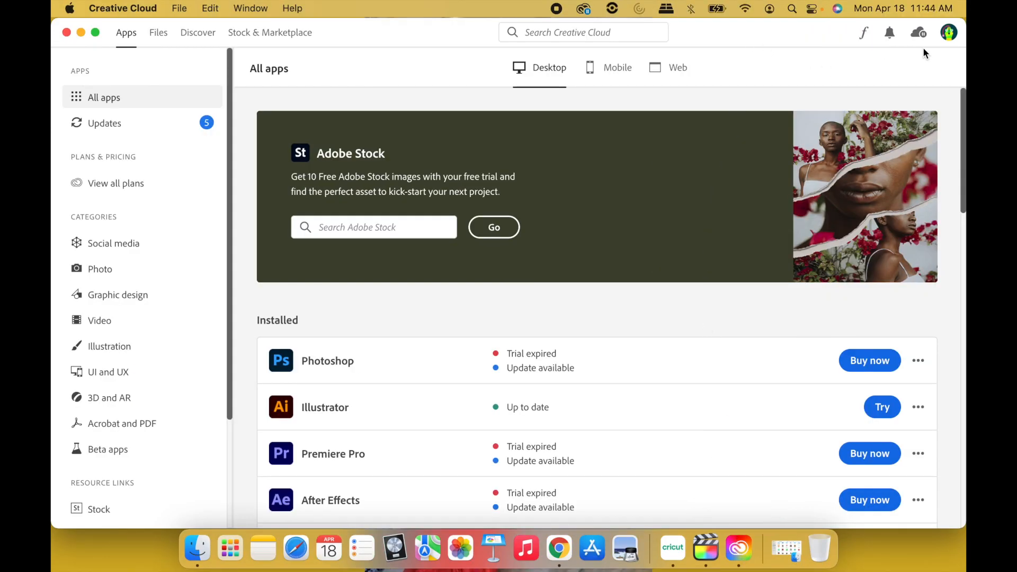
mouse_move(790, 79)
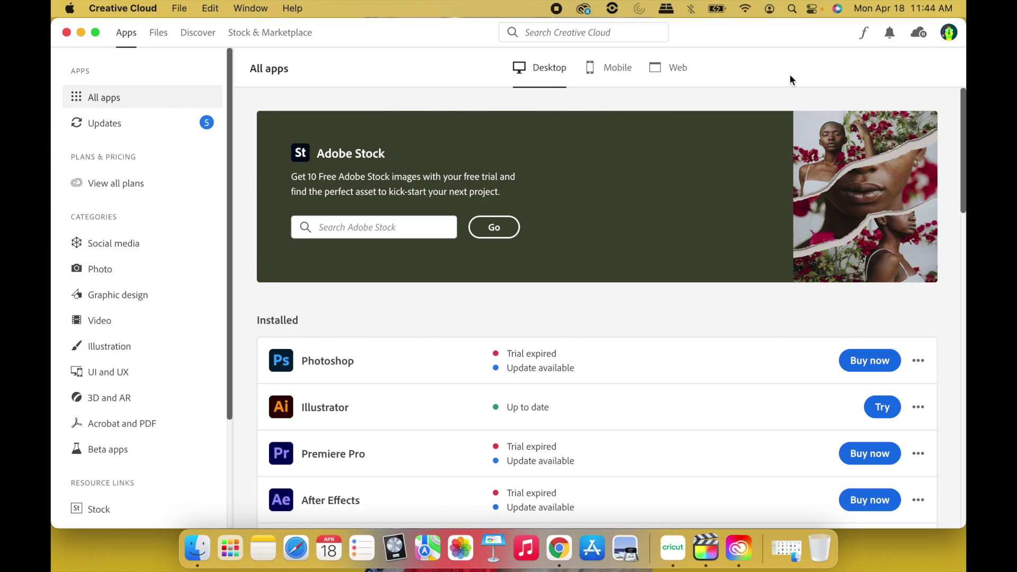
mouse_move(829, 71)
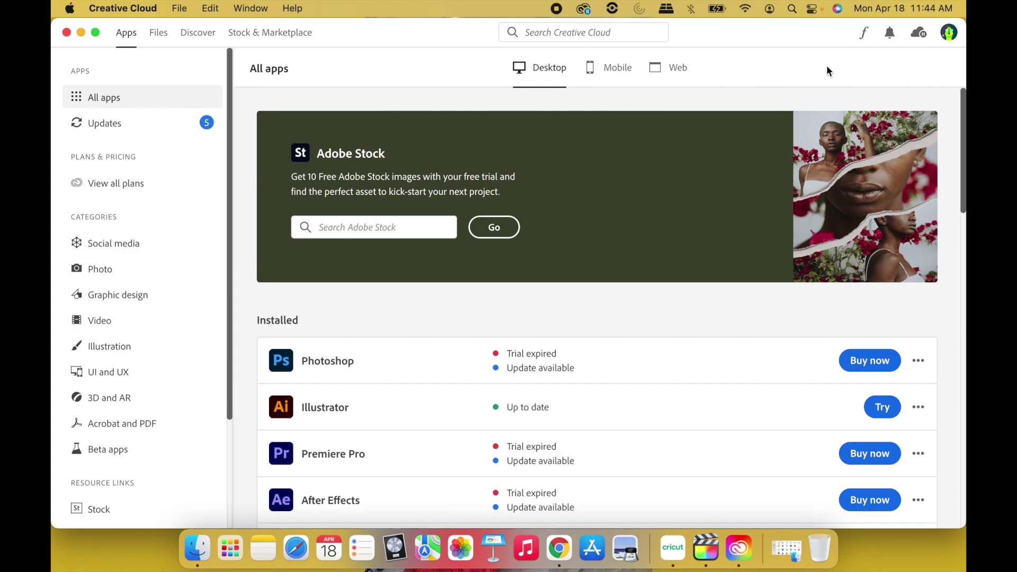
mouse_move(880, 71)
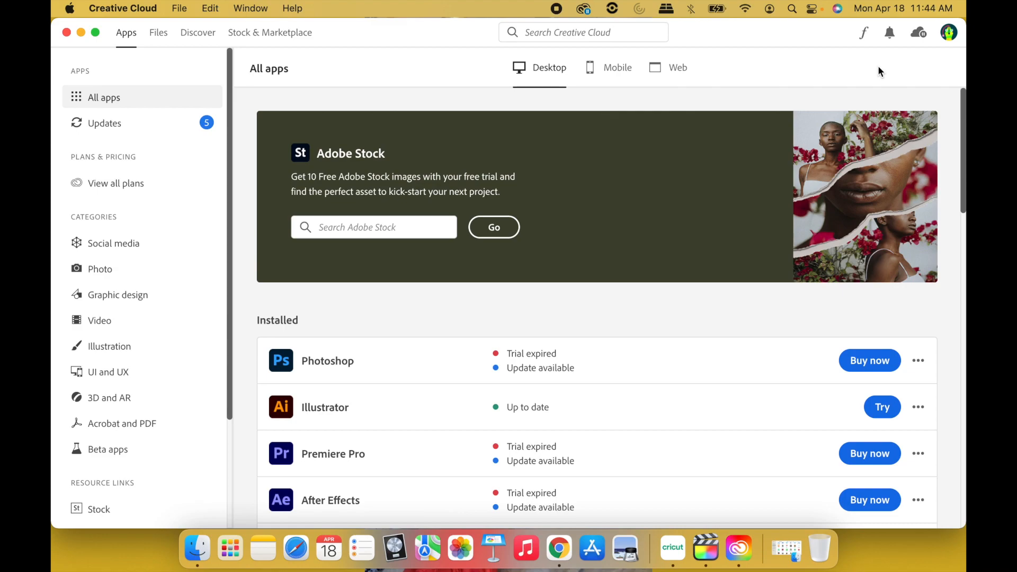
click(947, 33)
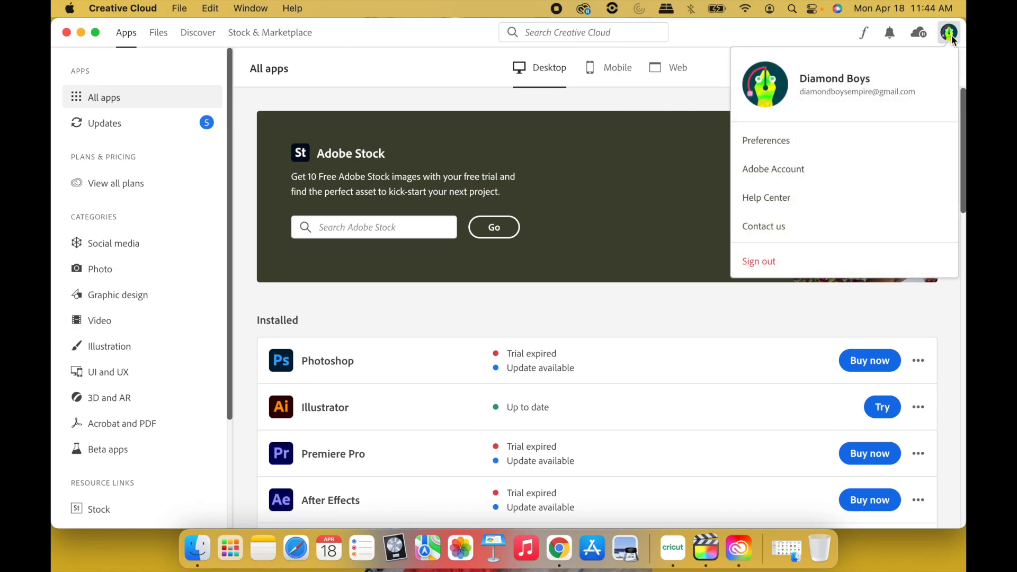
mouse_move(836, 132)
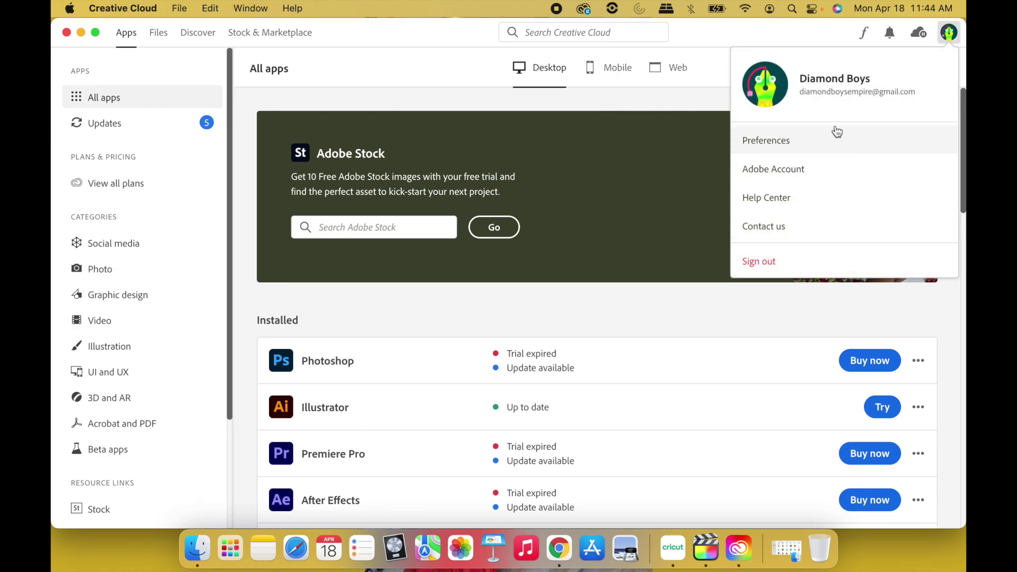
mouse_move(842, 102)
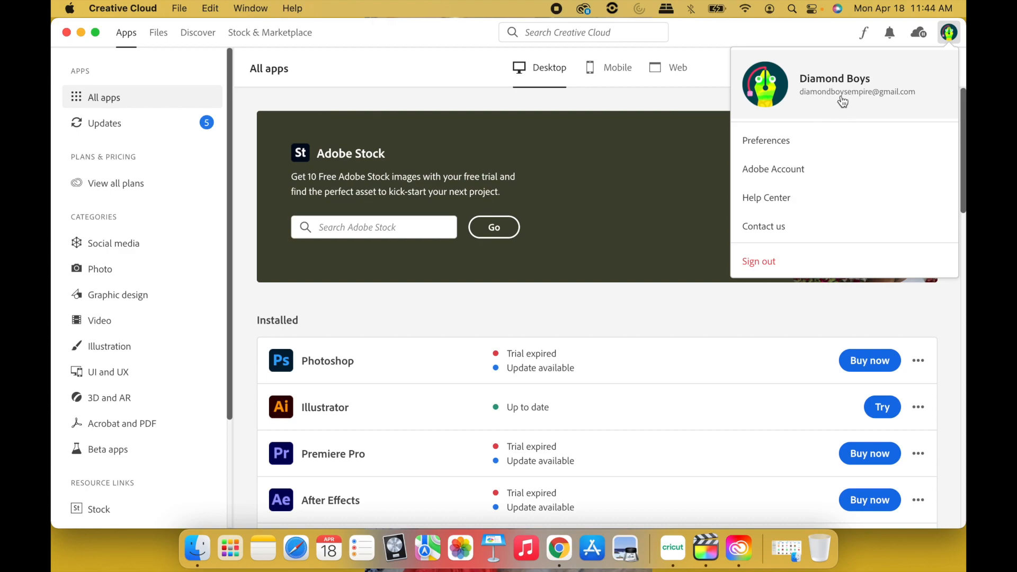
mouse_move(758, 260)
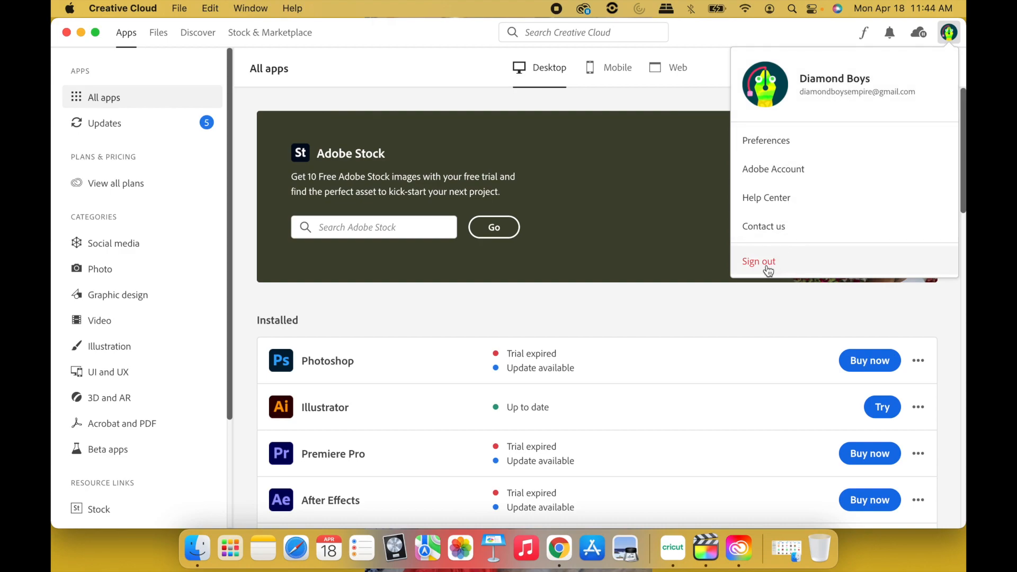
click(758, 261)
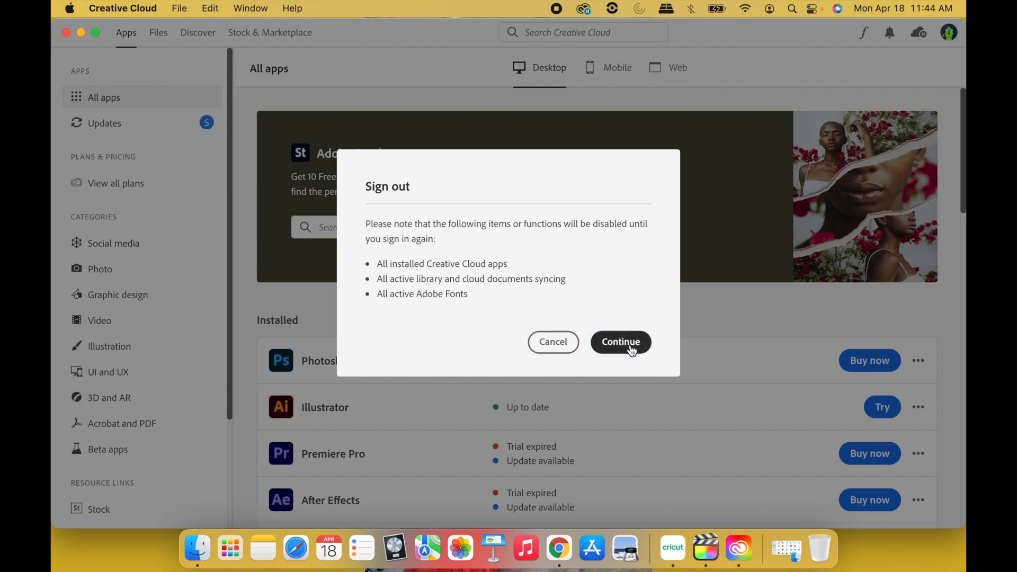
click(620, 342)
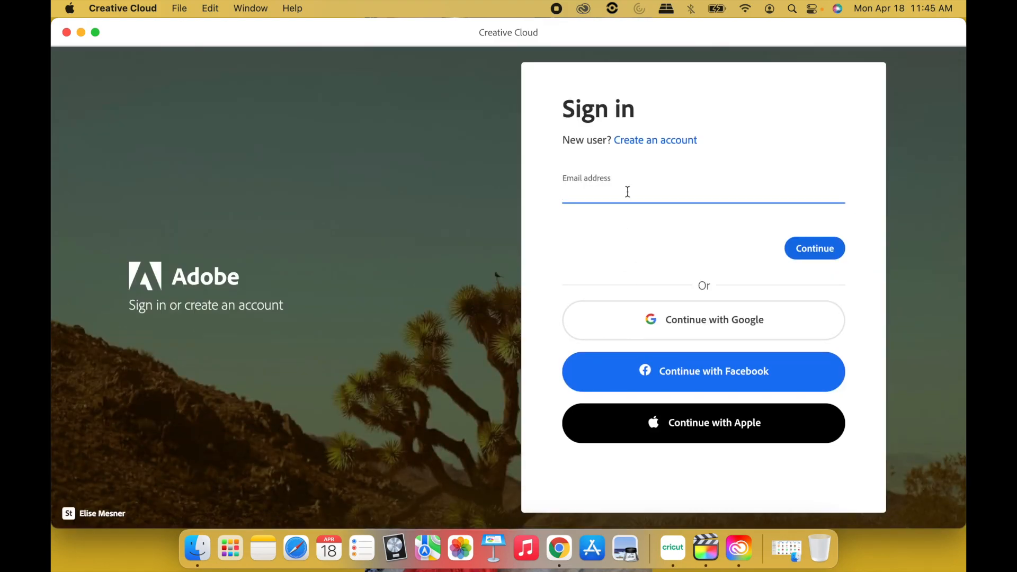
mouse_move(655, 140)
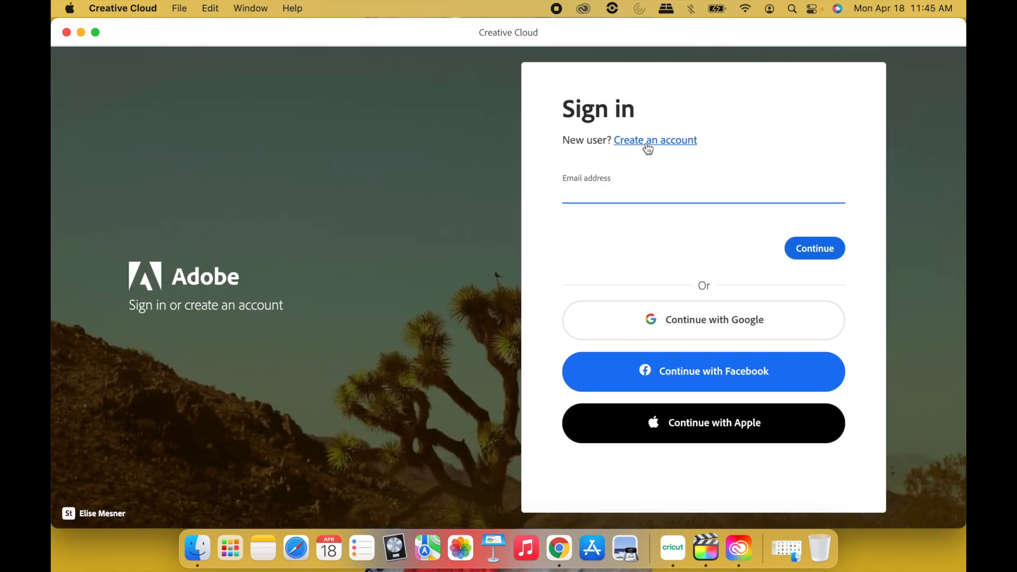
- Open the Create an account form from the sign-in page and look over its fields
click(655, 140)
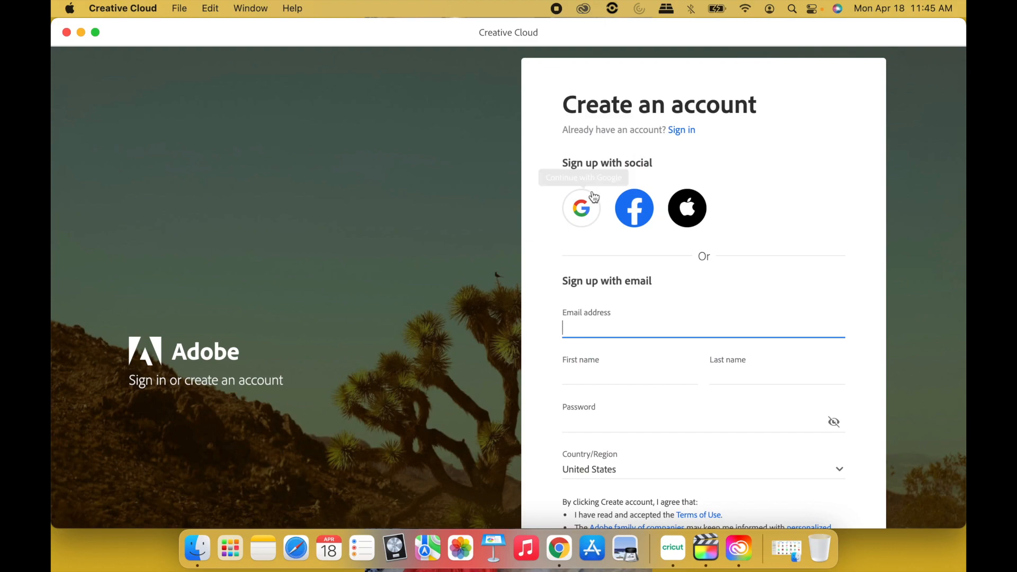
mouse_move(686, 214)
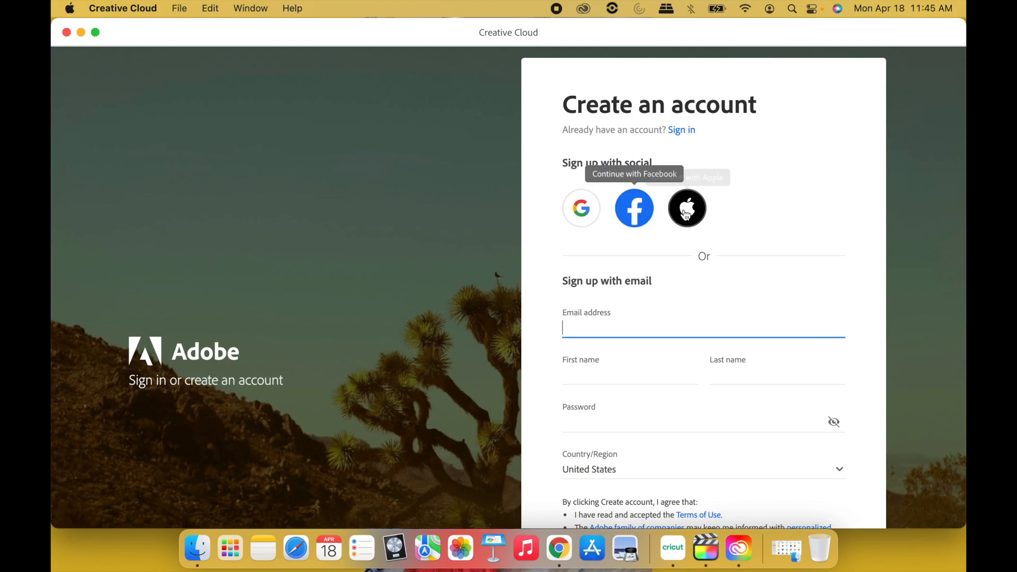
mouse_move(627, 328)
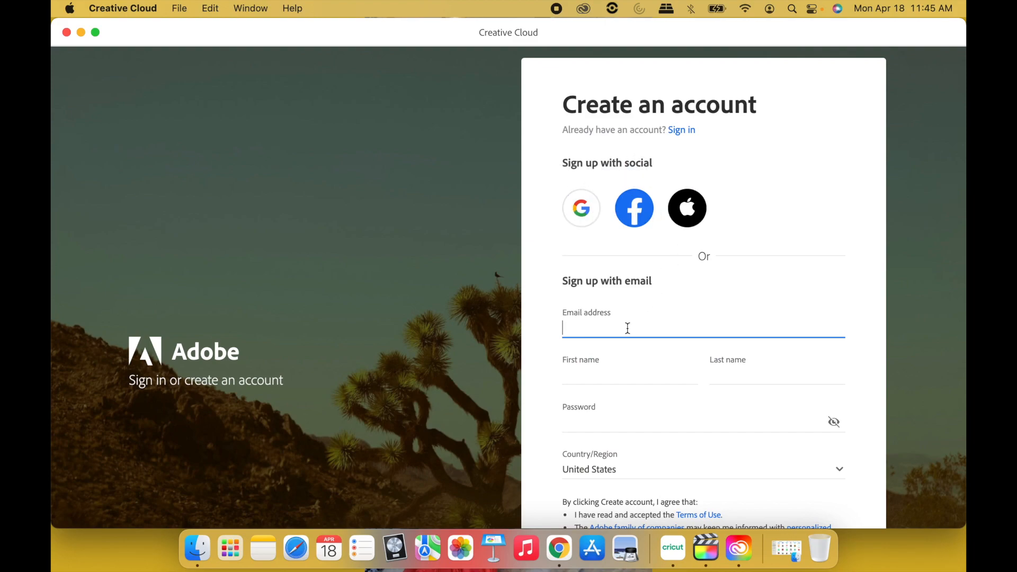
mouse_move(623, 415)
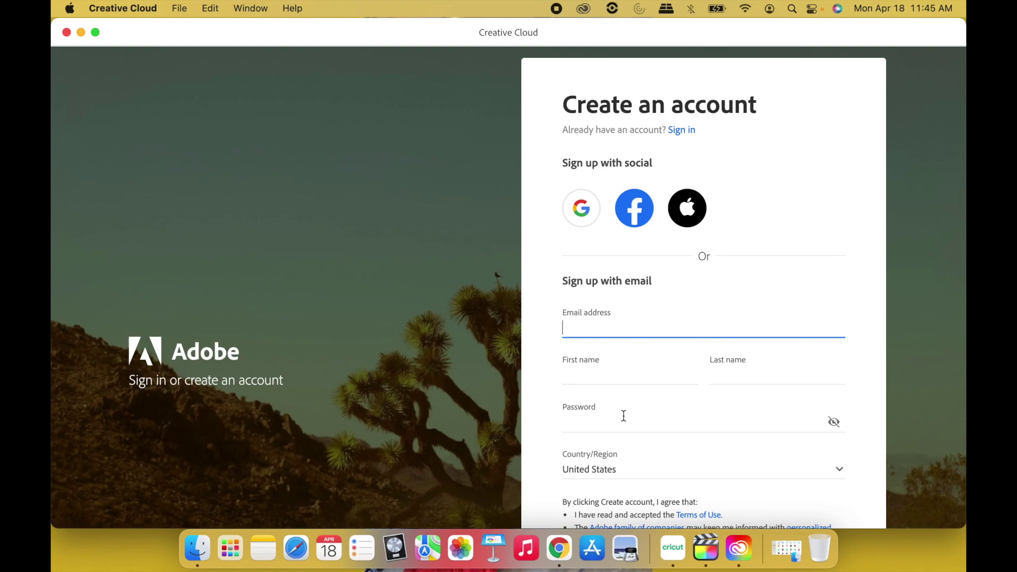
scroll(down, 3)
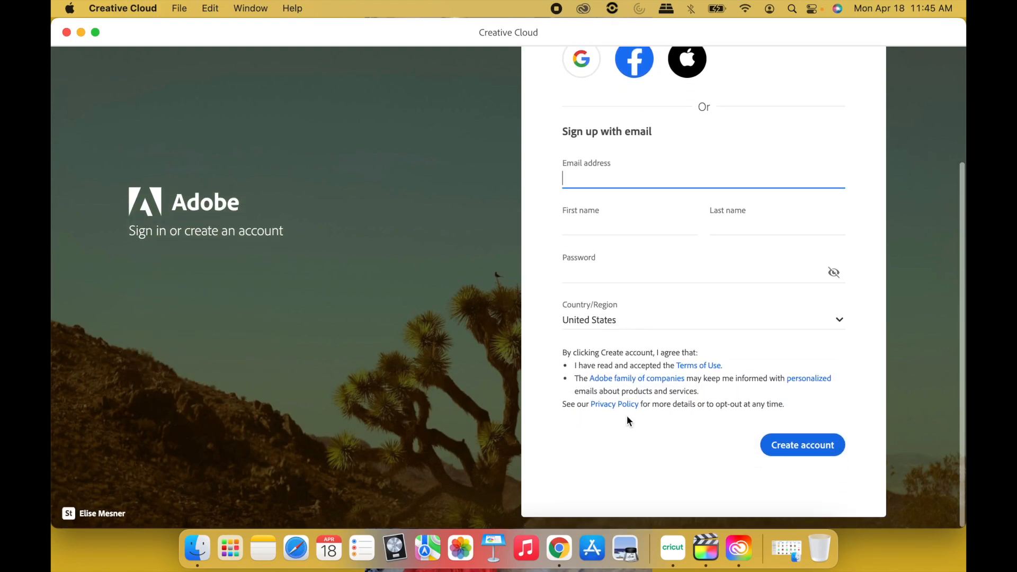
mouse_move(642, 332)
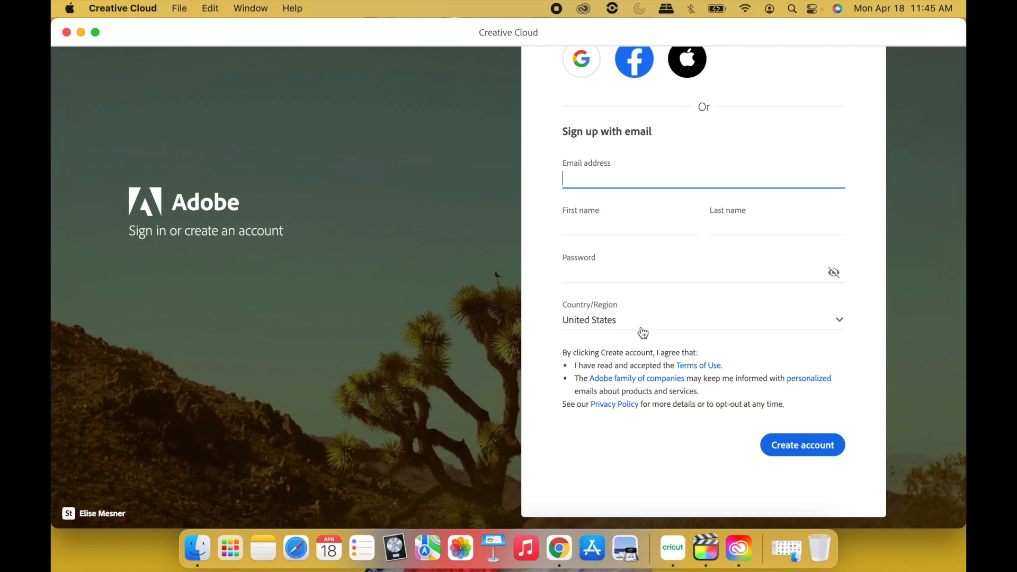
scroll(up, 3)
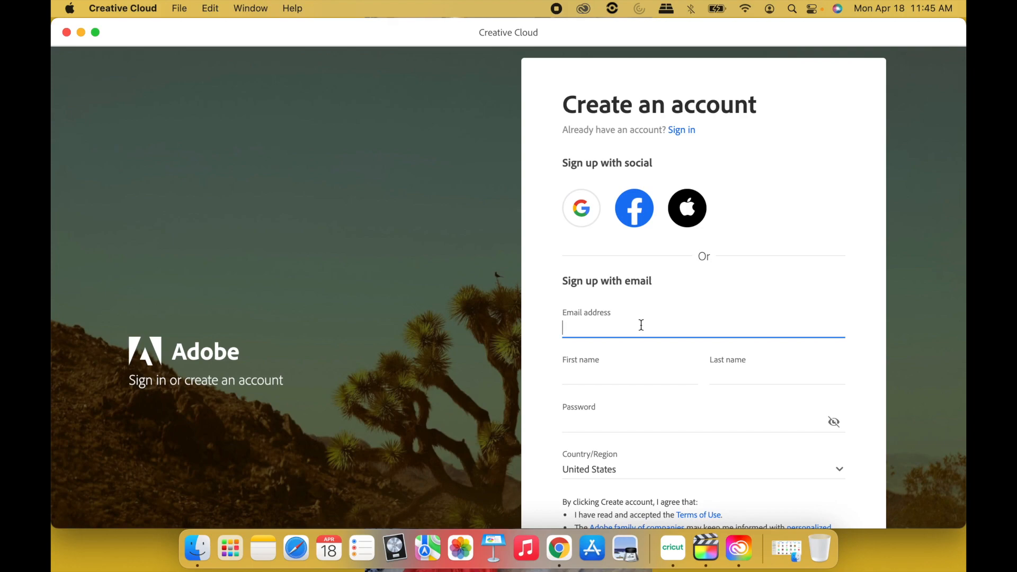
mouse_move(633, 209)
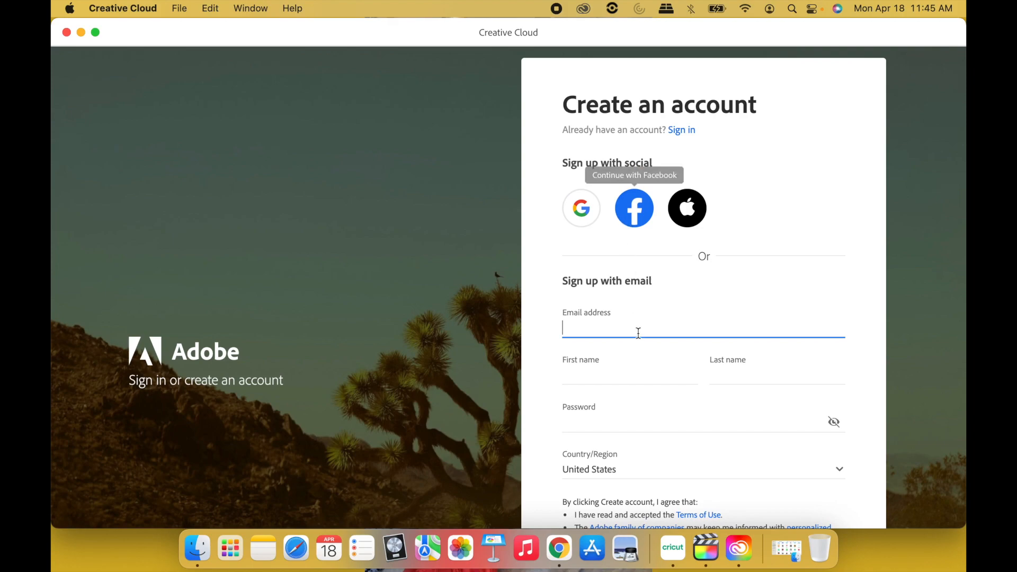
mouse_move(682, 137)
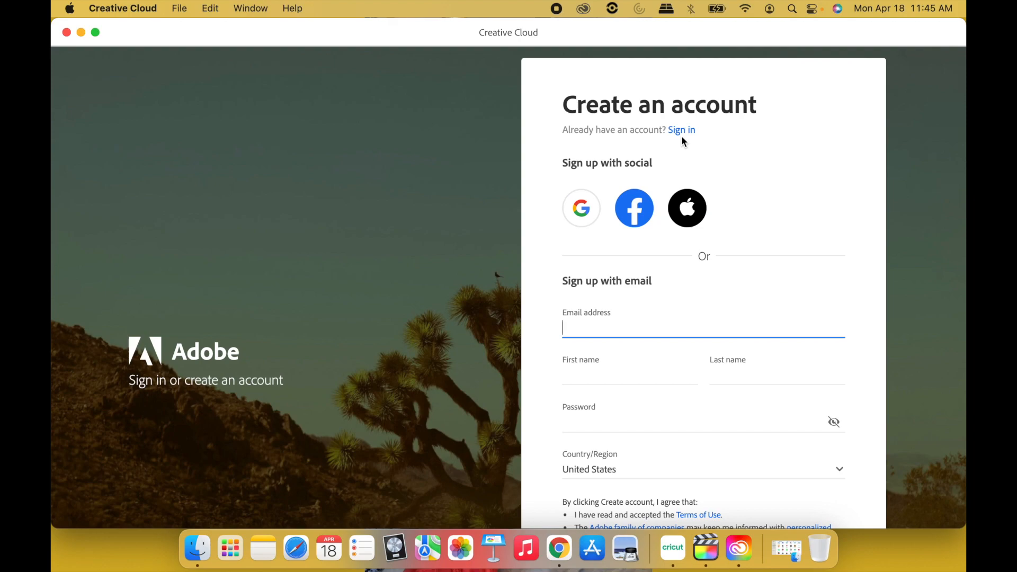
click(681, 129)
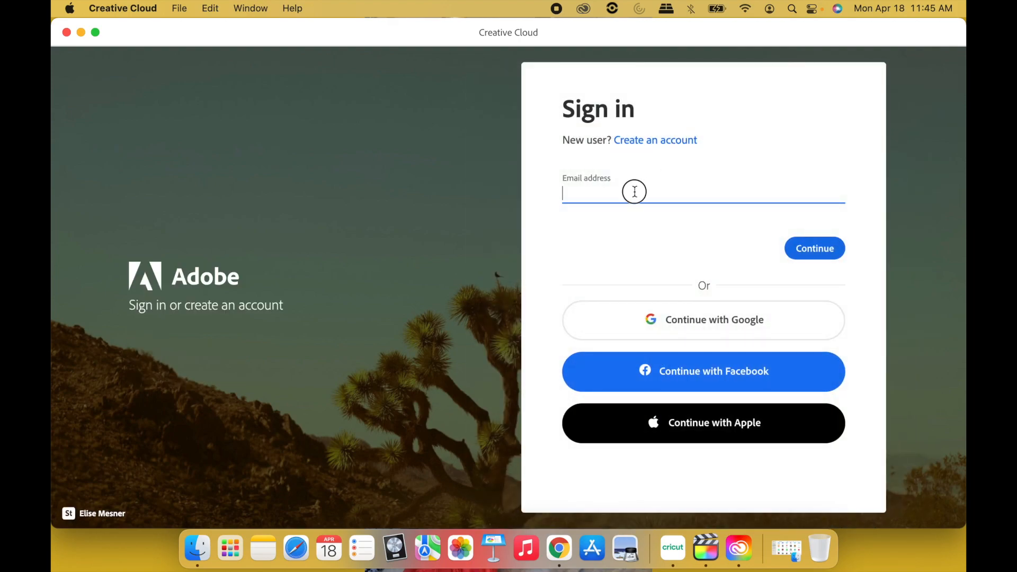
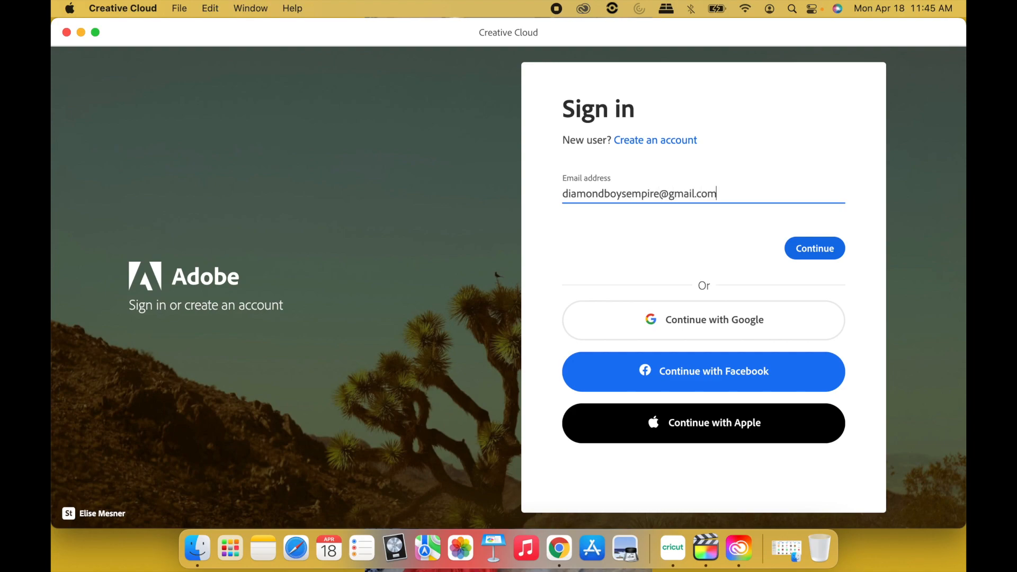
click(814, 248)
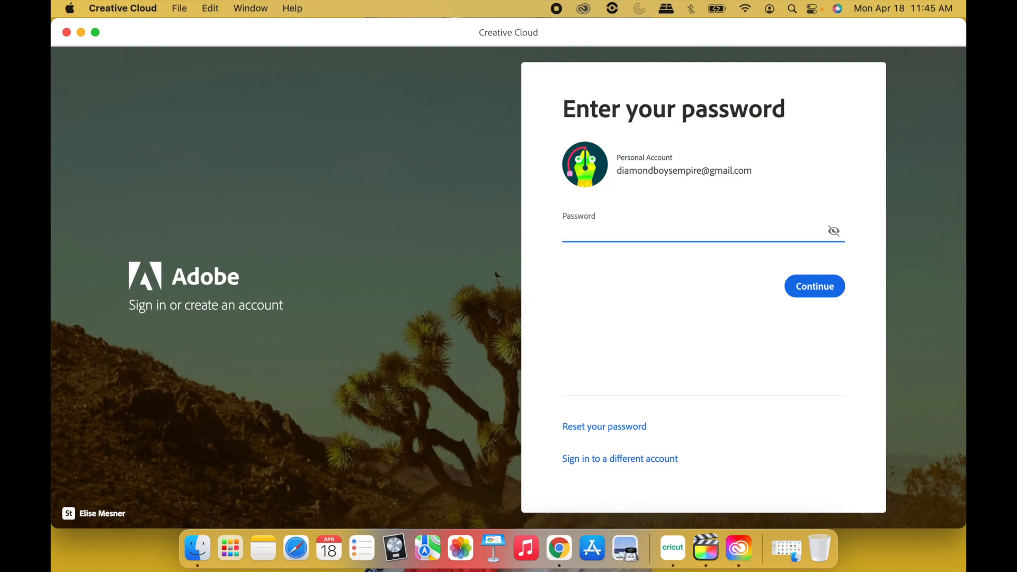
- Submit the account password and skip adding a mobile phone number with Not now
text(•••)
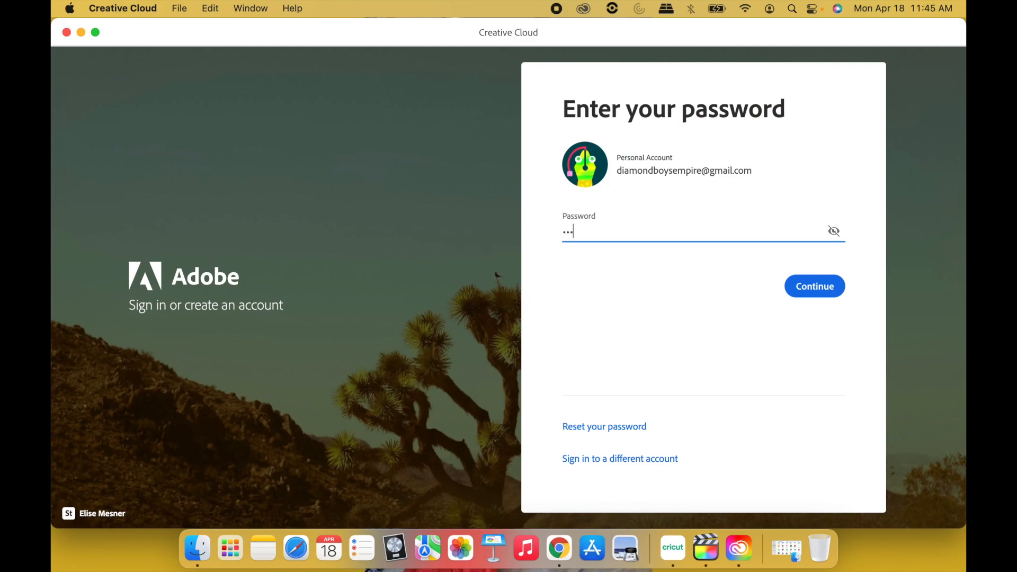
text(password)
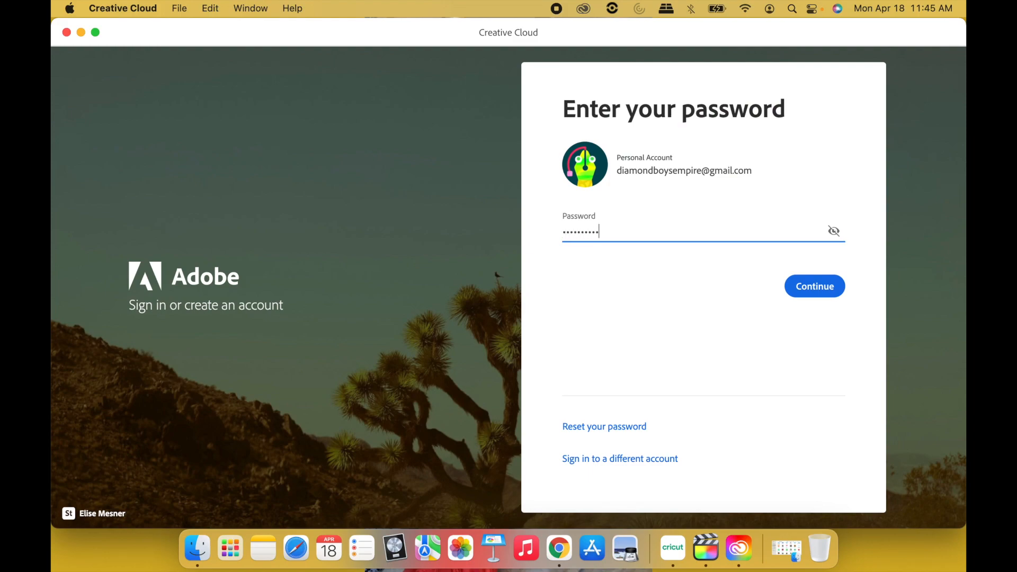
click(814, 286)
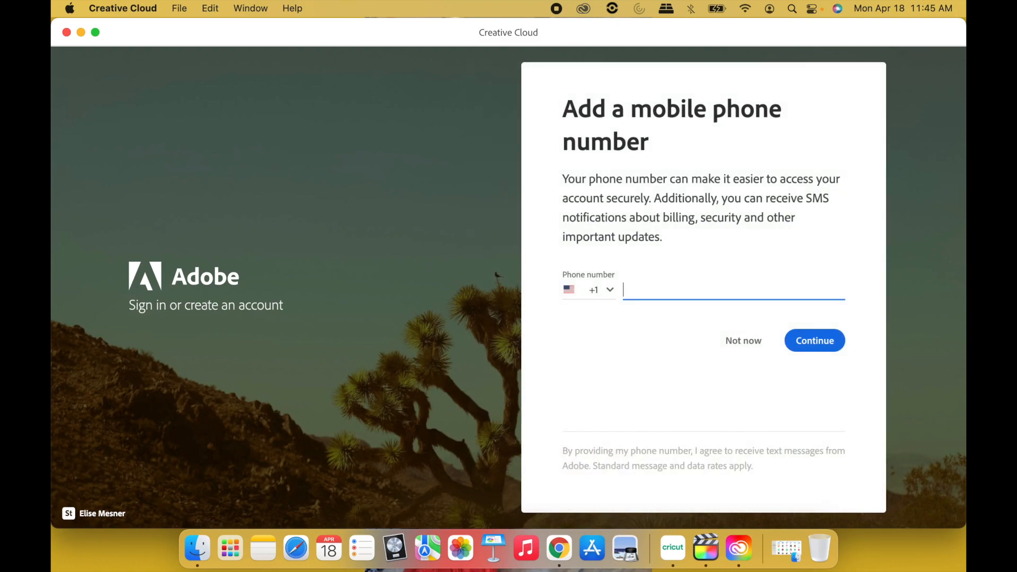
click(744, 340)
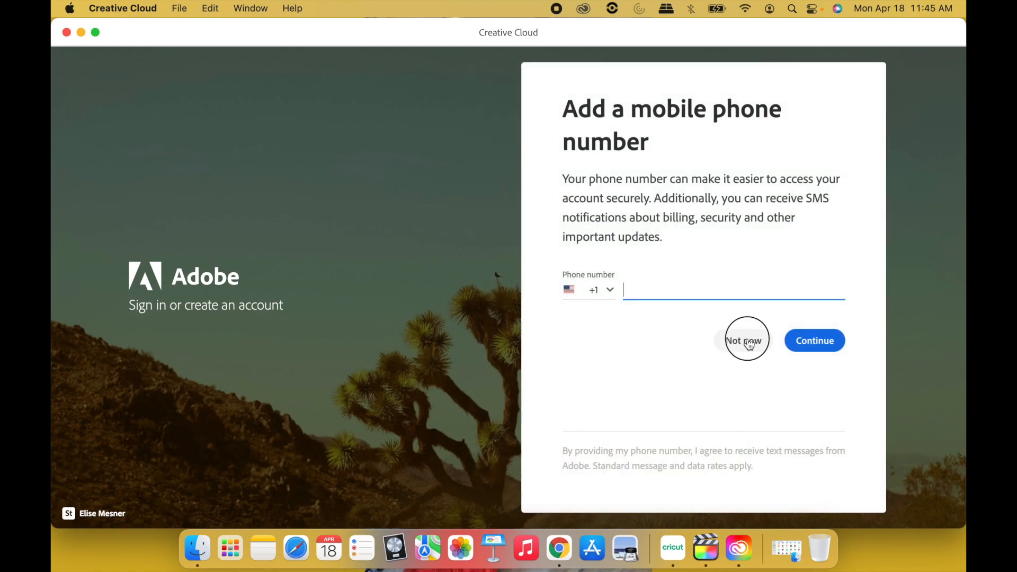
- Continue past the Adobe sign-in prompt so Creative Cloud loads the All apps page
click(747, 340)
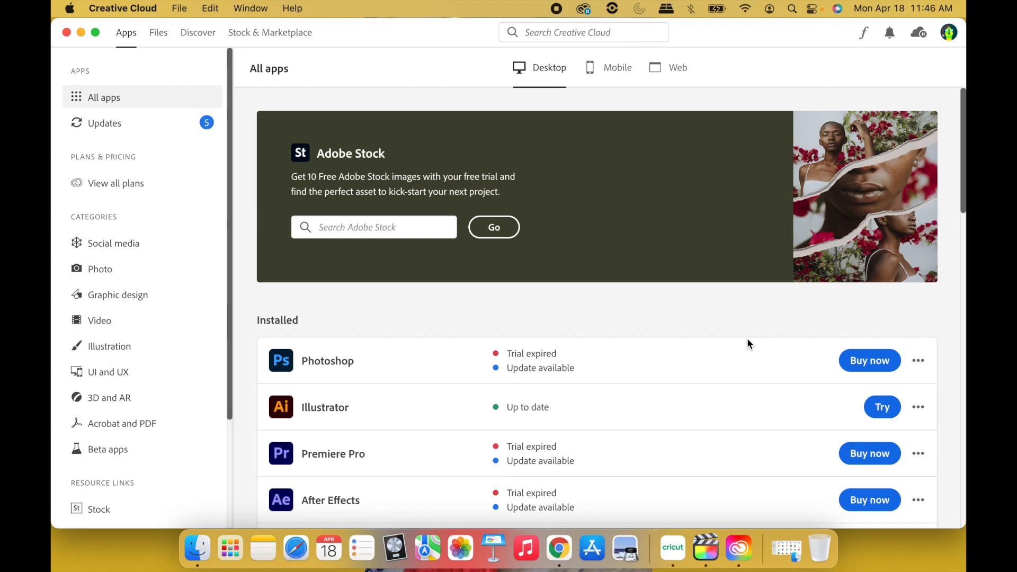
mouse_move(559, 548)
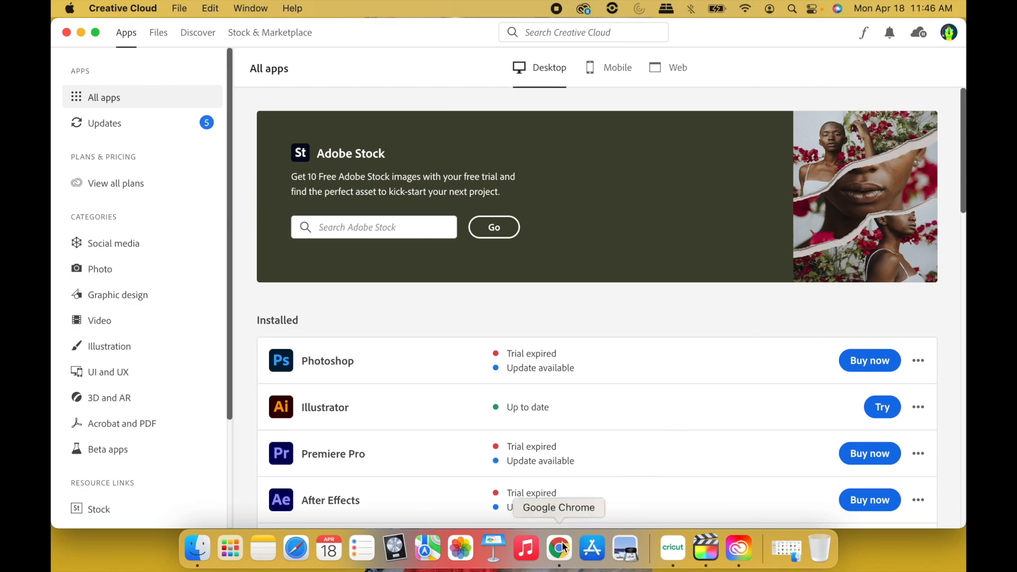
- Launch Final Cut Pro Trial from the Dock and accept the 85-day expiry notice with OK
click(558, 547)
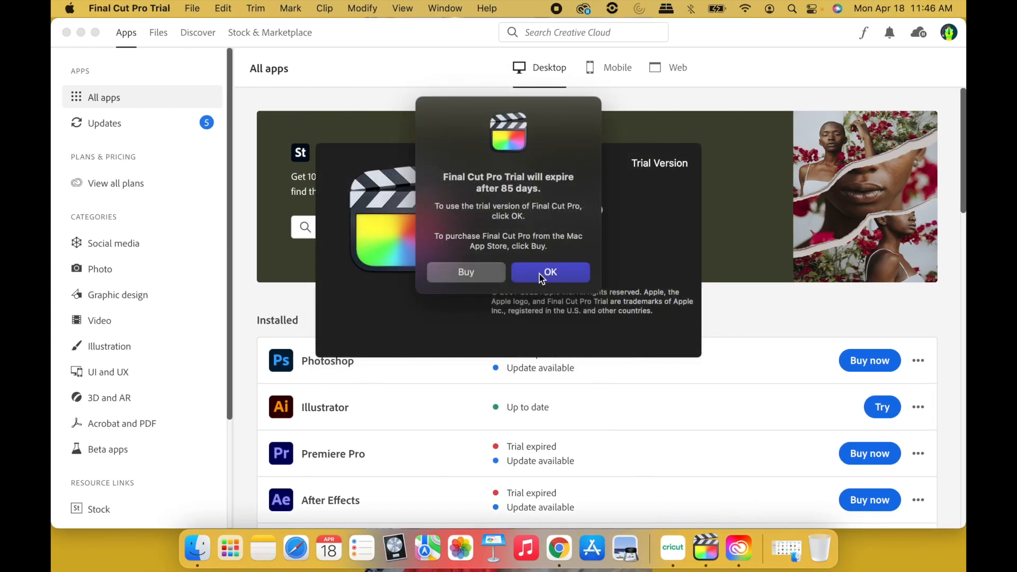
mouse_move(502, 184)
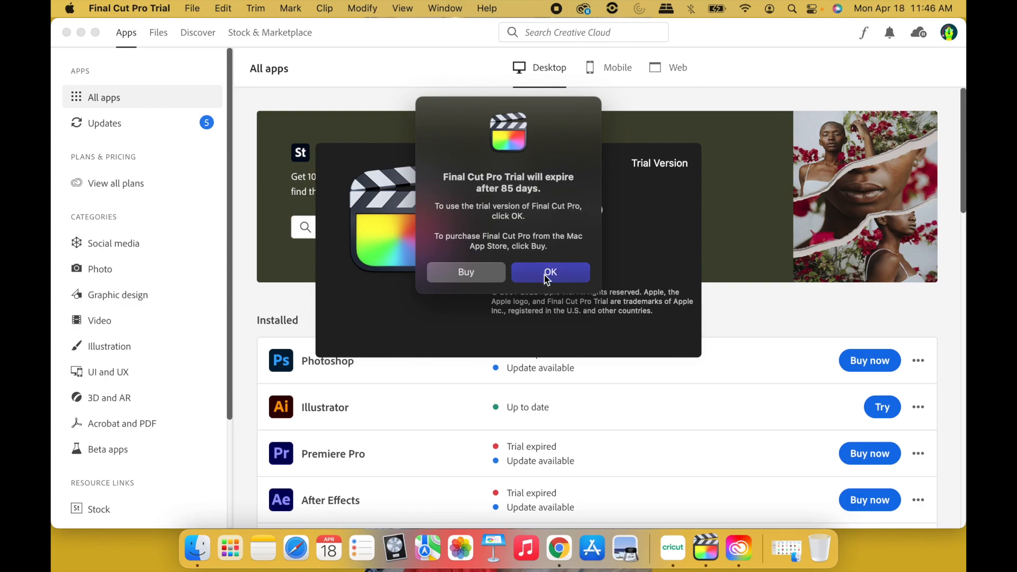
click(550, 272)
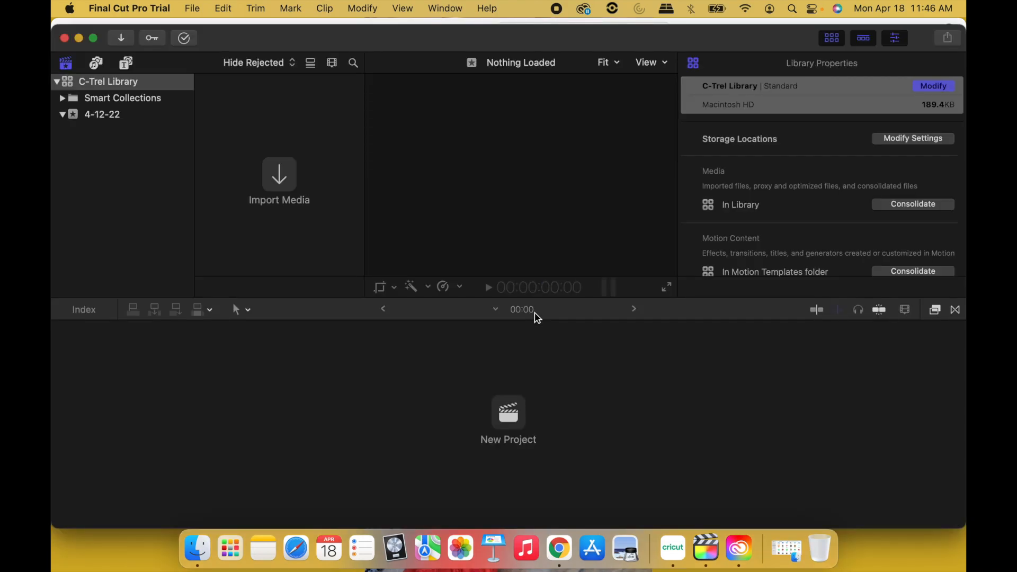
mouse_move(639, 454)
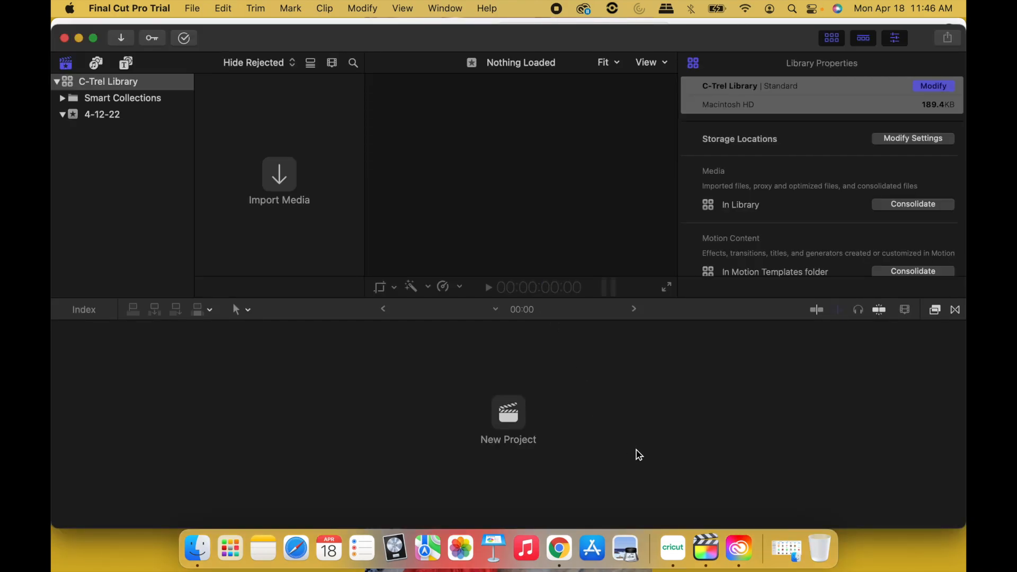
mouse_move(558, 547)
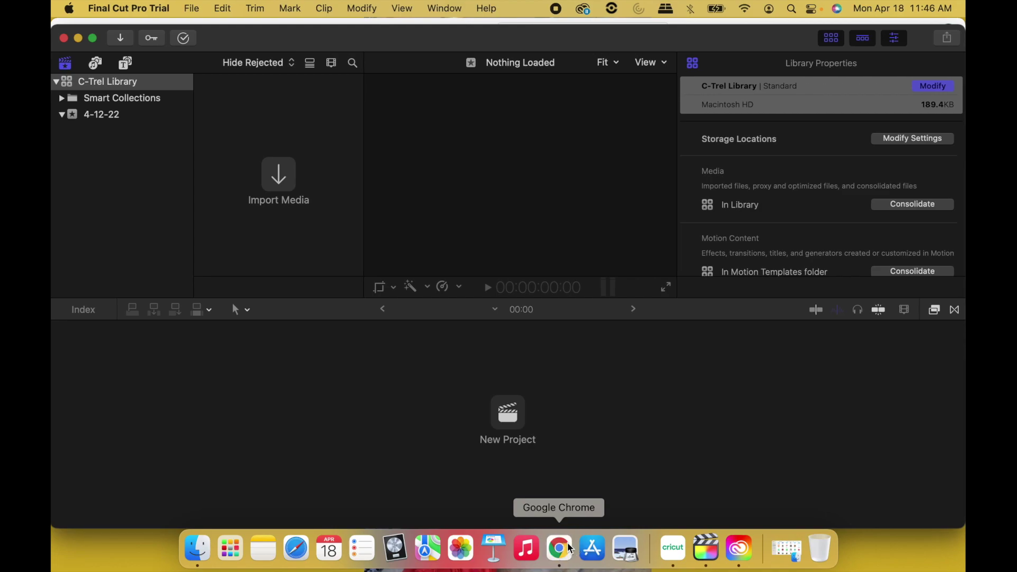
- Bring Chrome's Final Cut Pro trial page forward, select its address, then quit Chrome
click(558, 548)
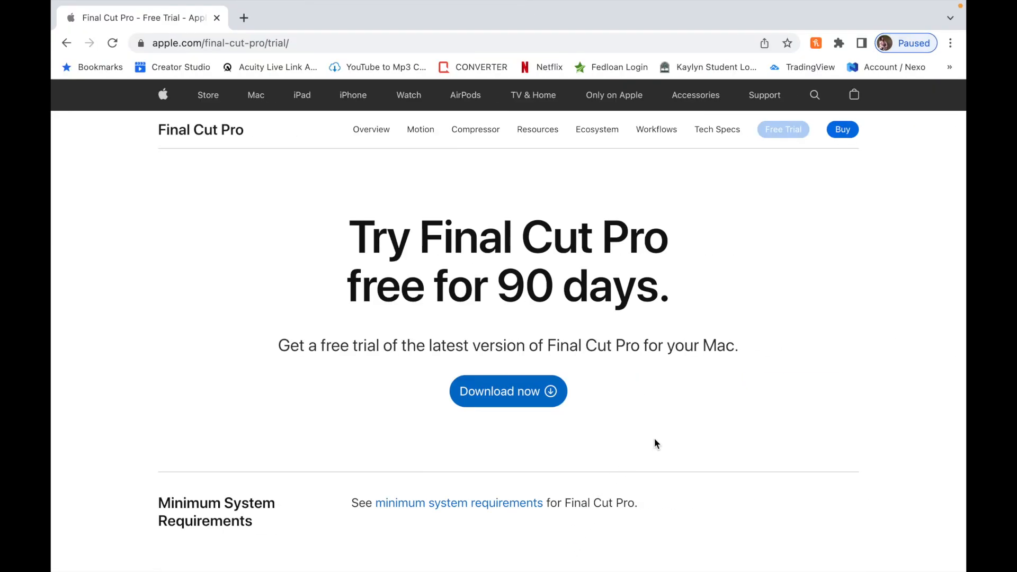
mouse_move(672, 420)
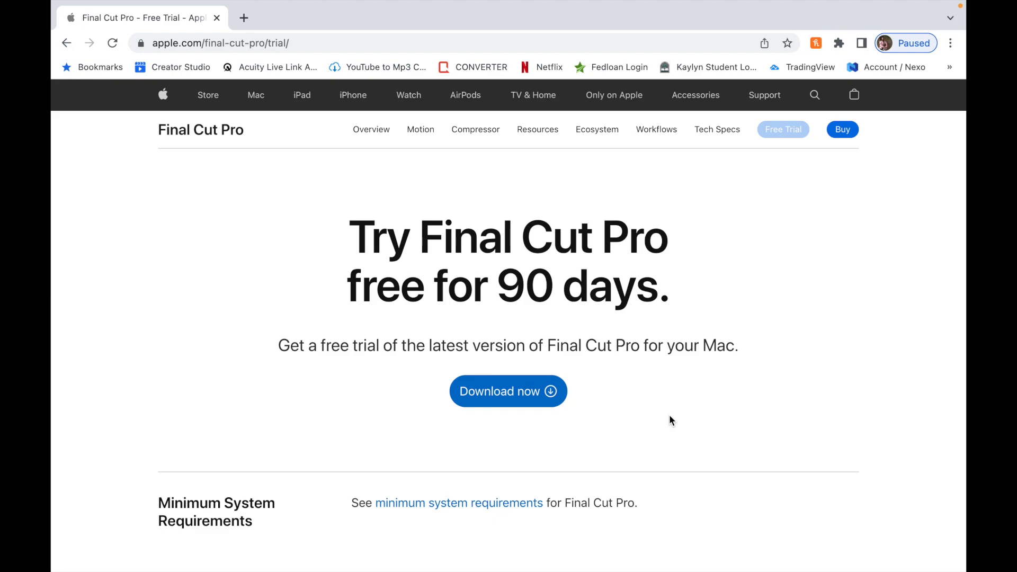
mouse_move(635, 236)
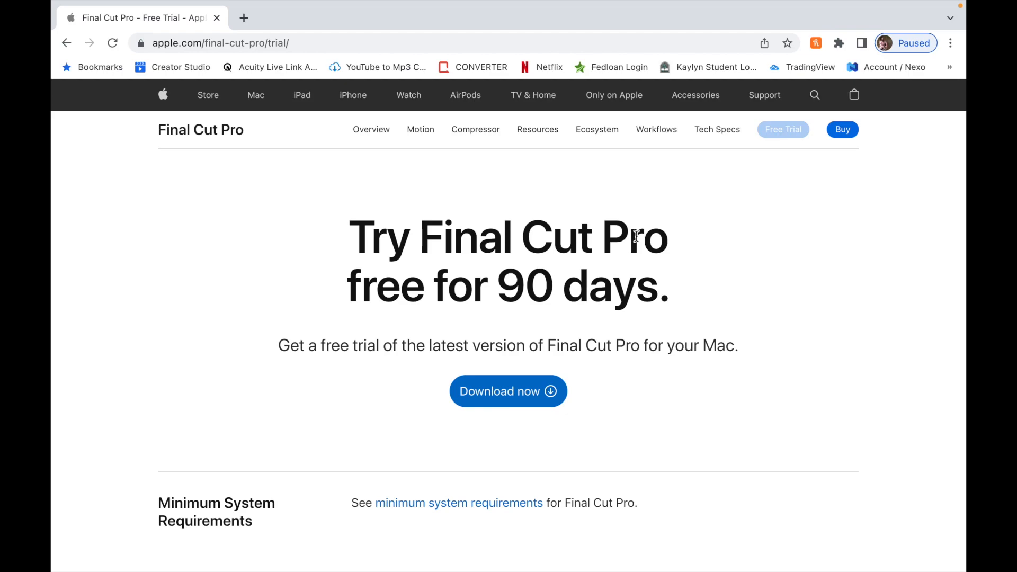
mouse_move(477, 82)
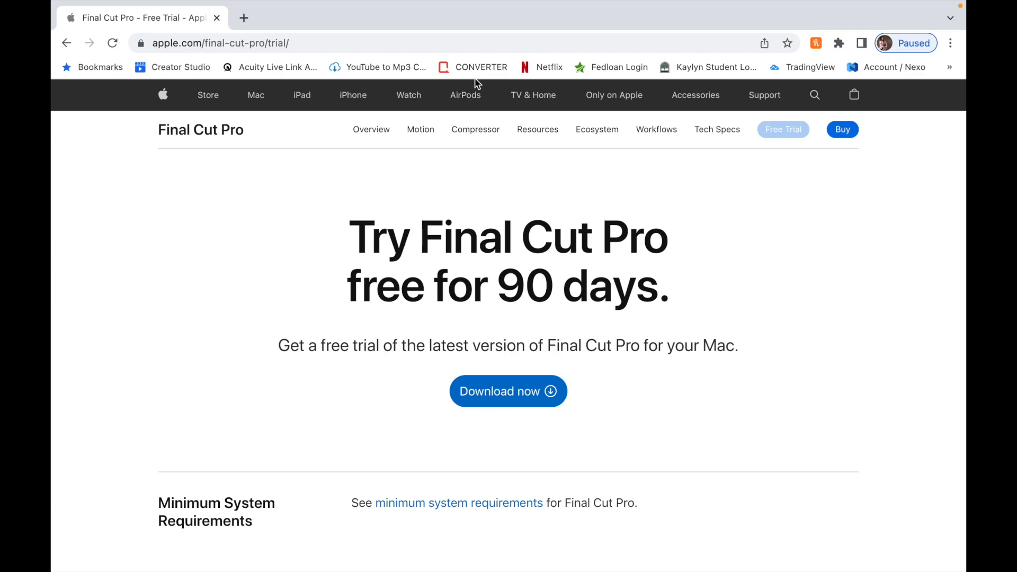
click(220, 43)
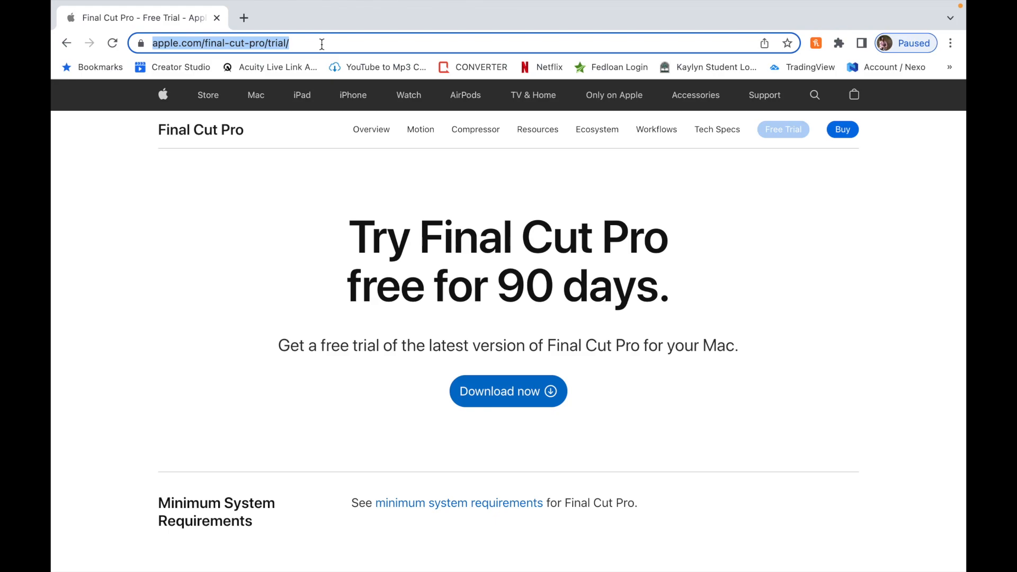
click(106, 9)
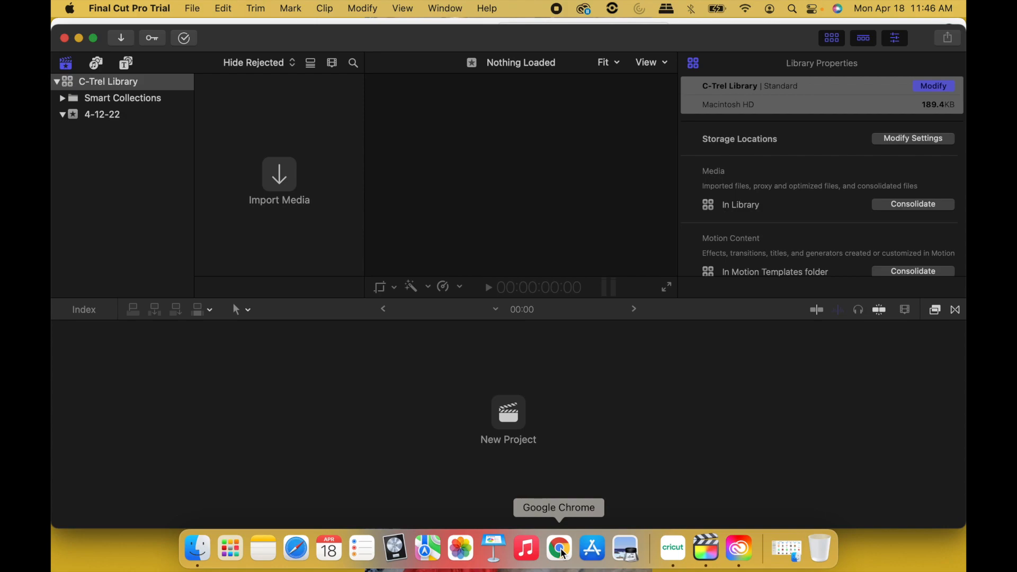
right_click(558, 548)
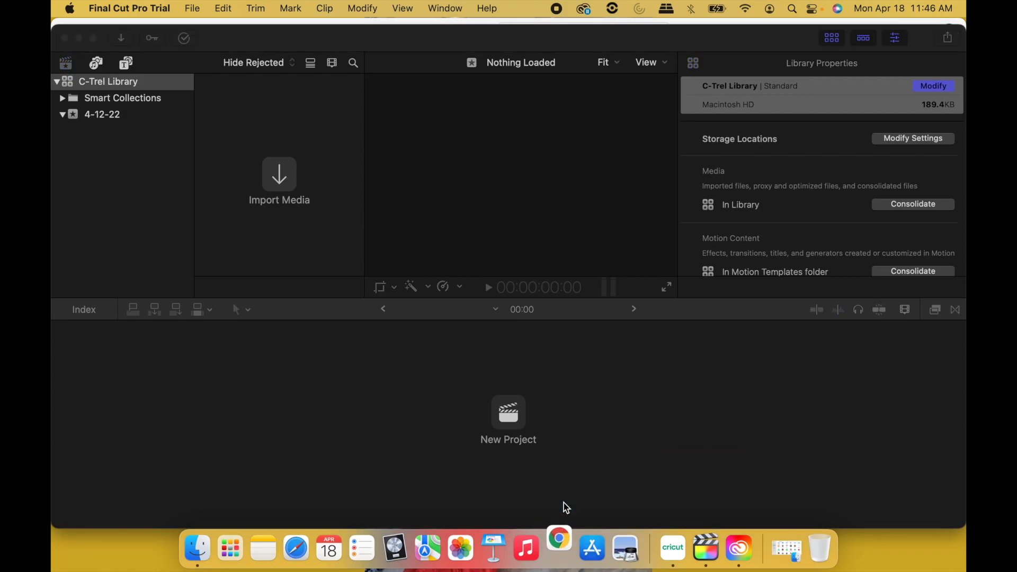
- Relaunch Chrome and load apple.com/final-cut-pro/trial/ in a new incognito window
click(558, 548)
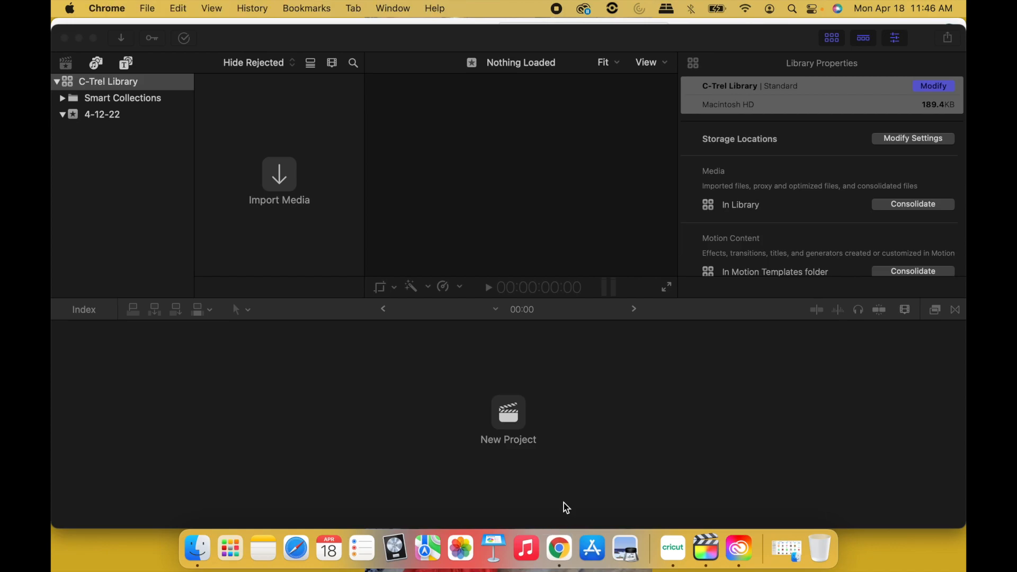
click(558, 548)
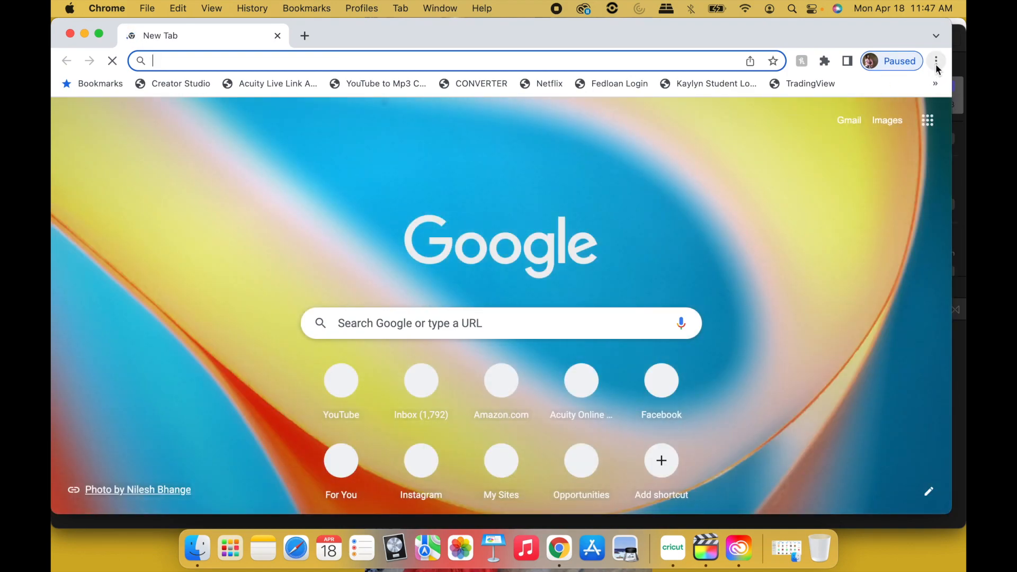
click(936, 60)
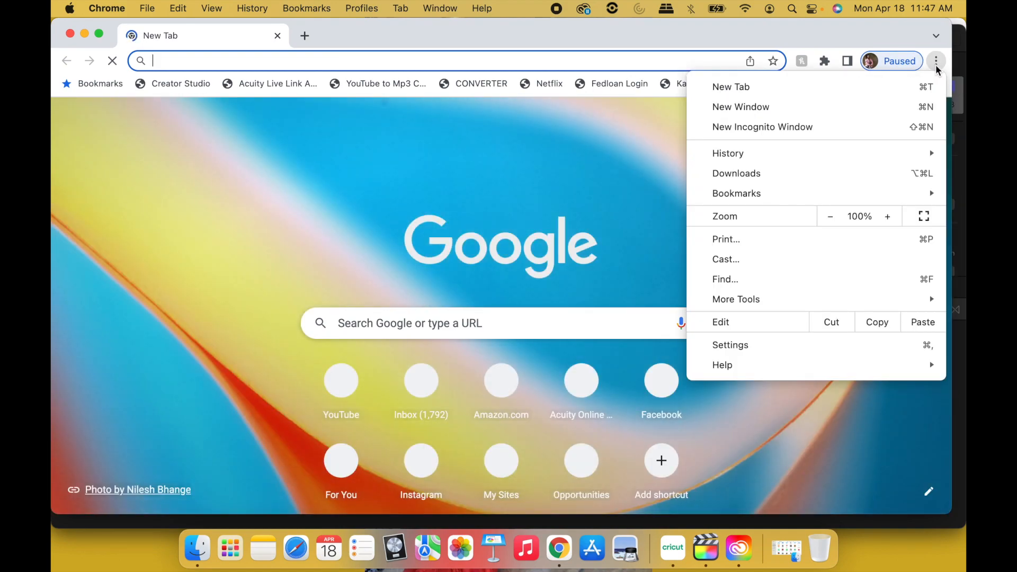
click(761, 127)
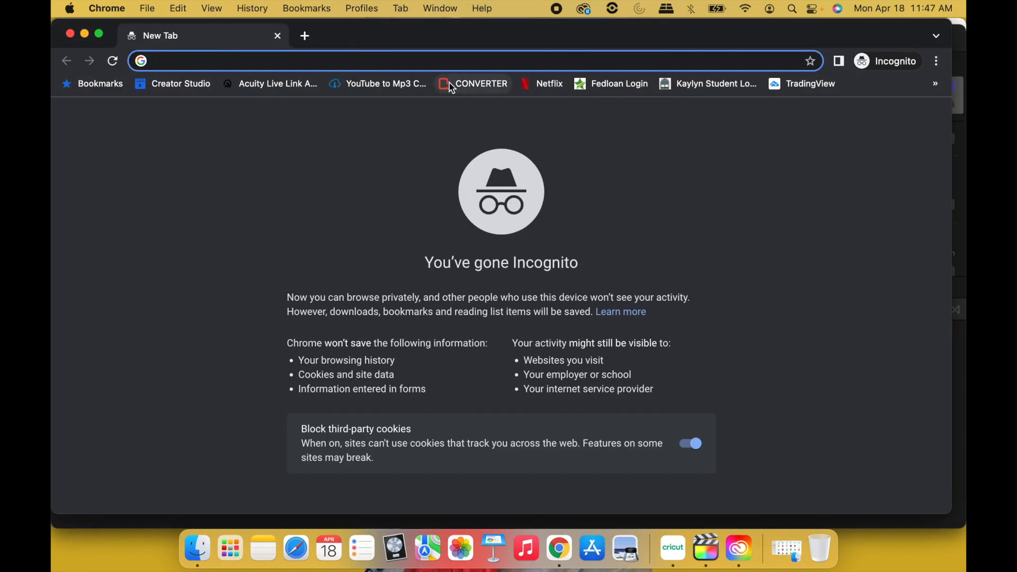
text(apple.com/final-cut-pro/trial/)
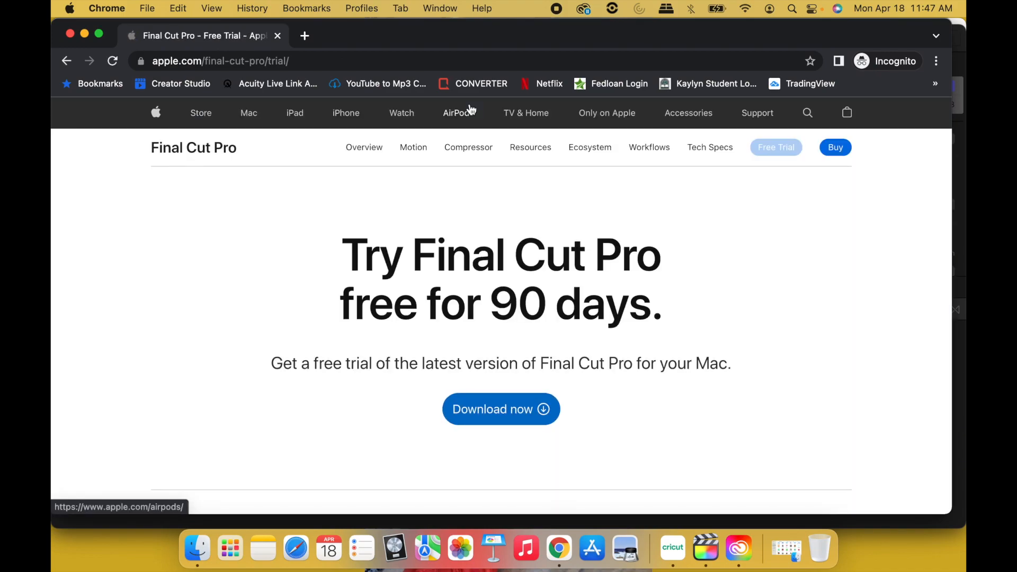
mouse_move(296, 229)
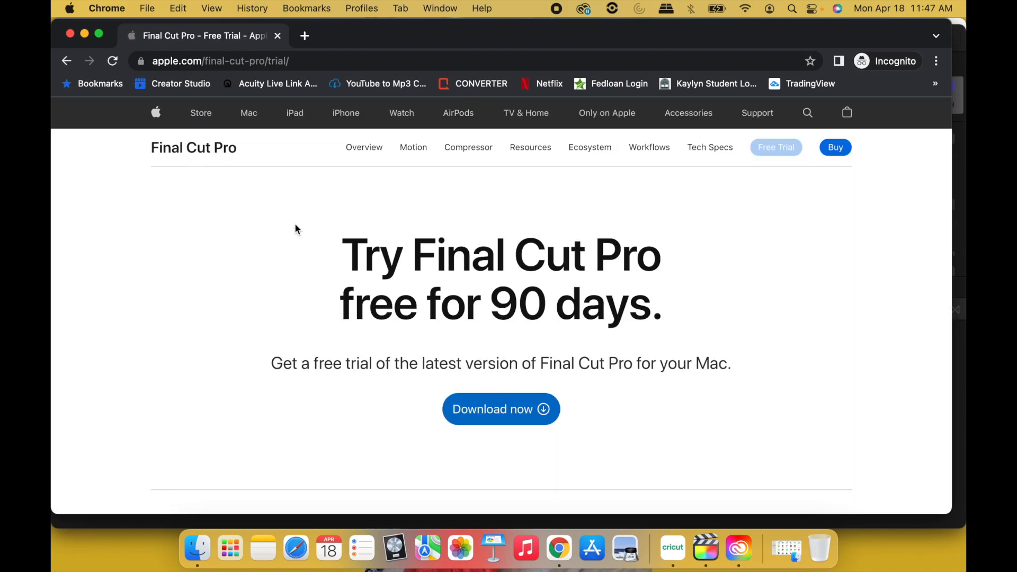
mouse_move(327, 252)
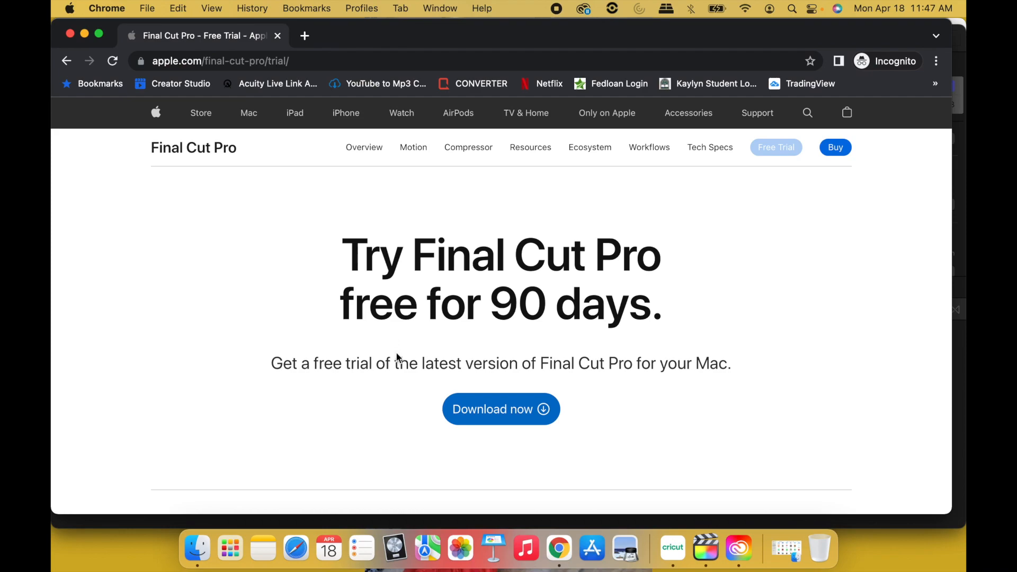
mouse_move(500, 409)
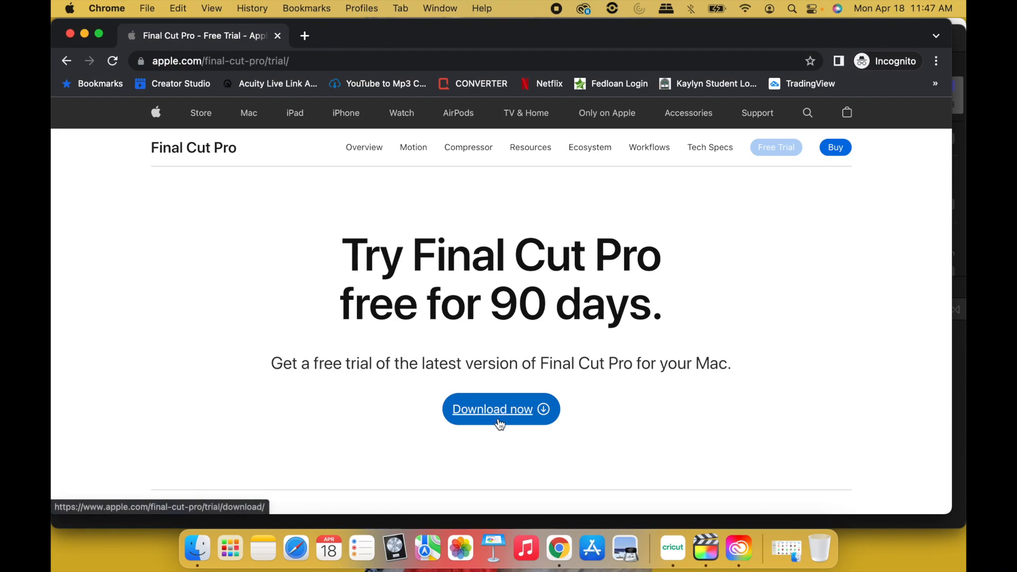
mouse_move(500, 420)
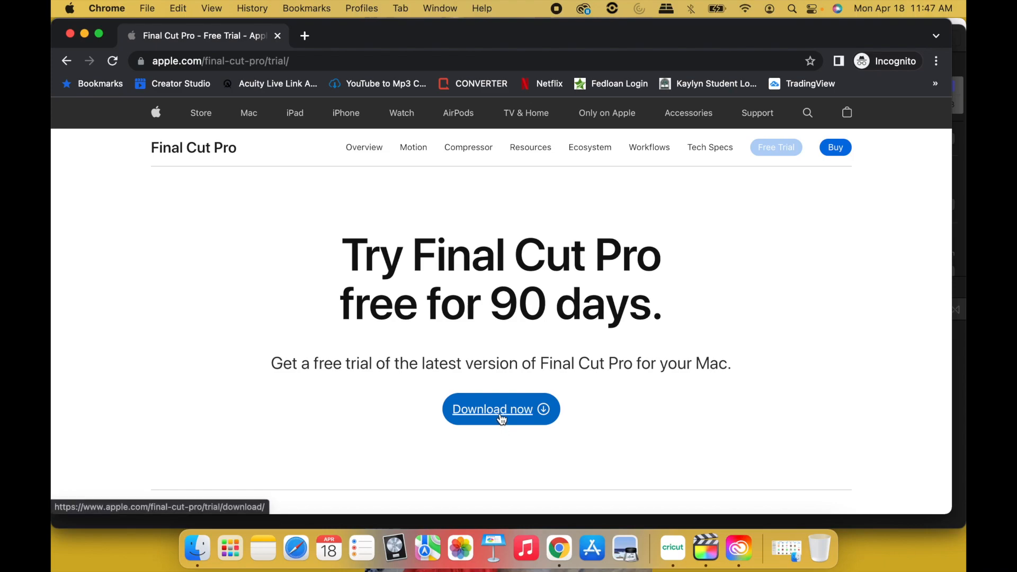
mouse_move(477, 463)
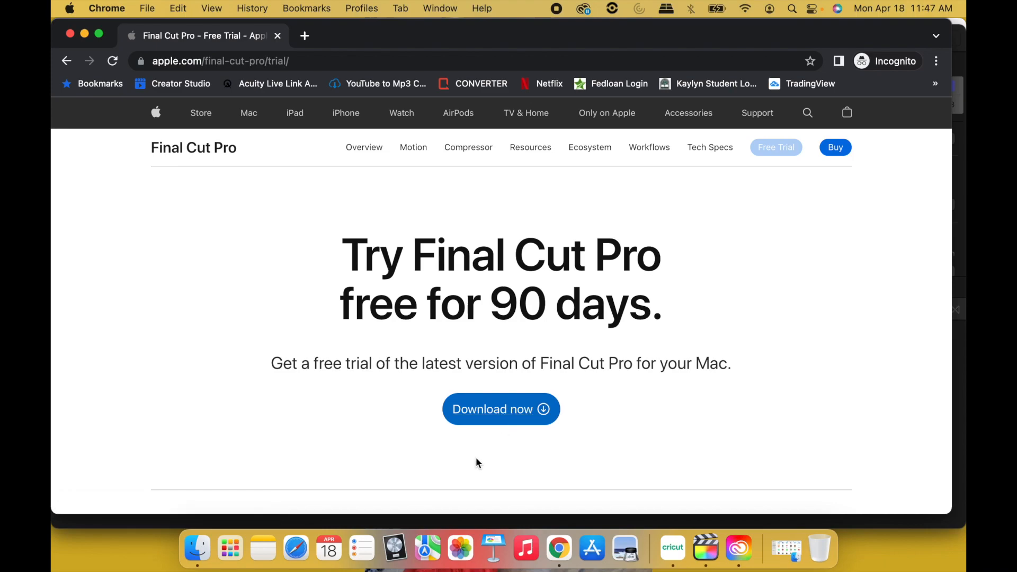
mouse_move(363, 513)
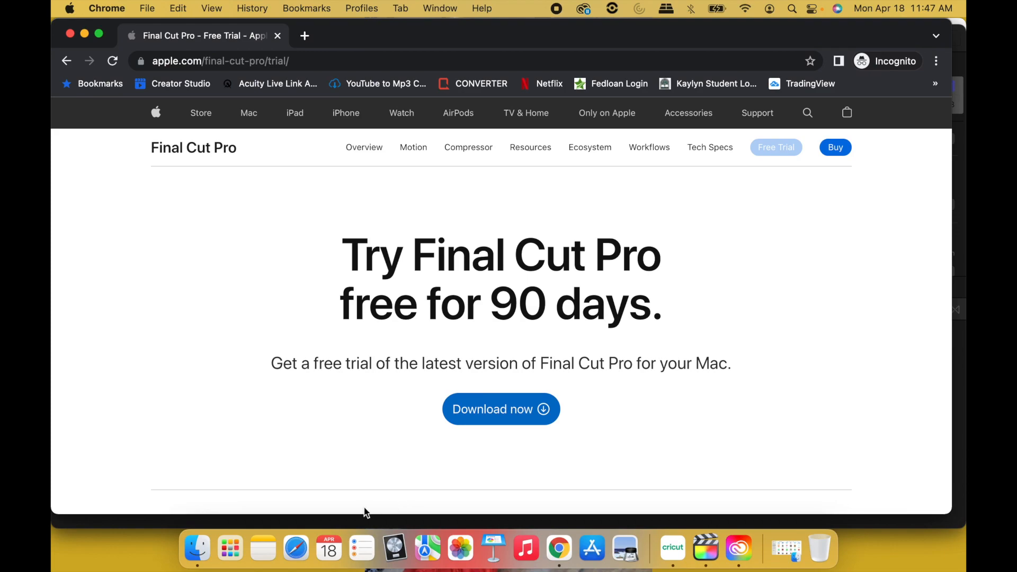
mouse_move(381, 498)
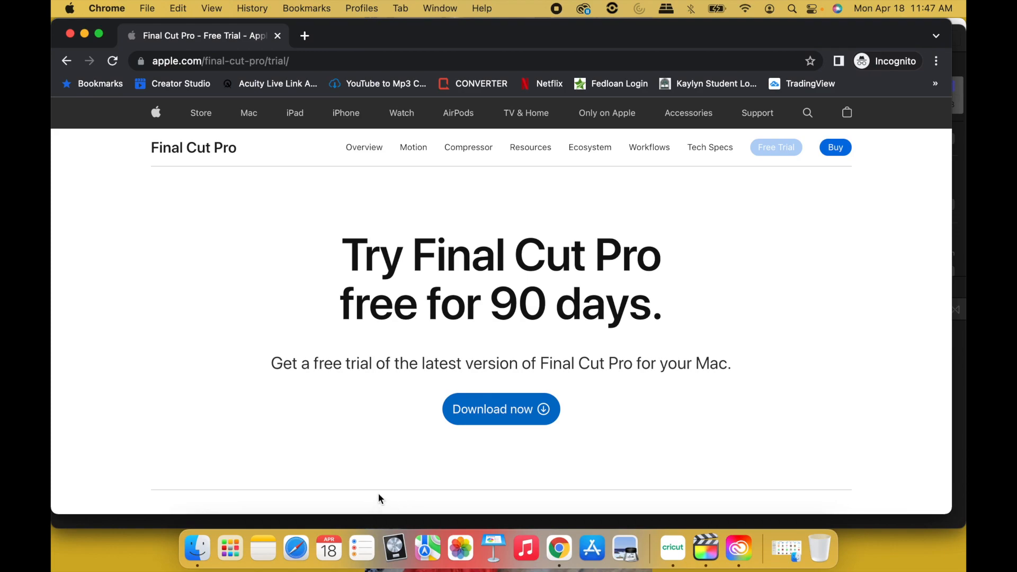
- Show the Downloads folder in Finder and highlight FinalCutProTrial.dmg
click(197, 549)
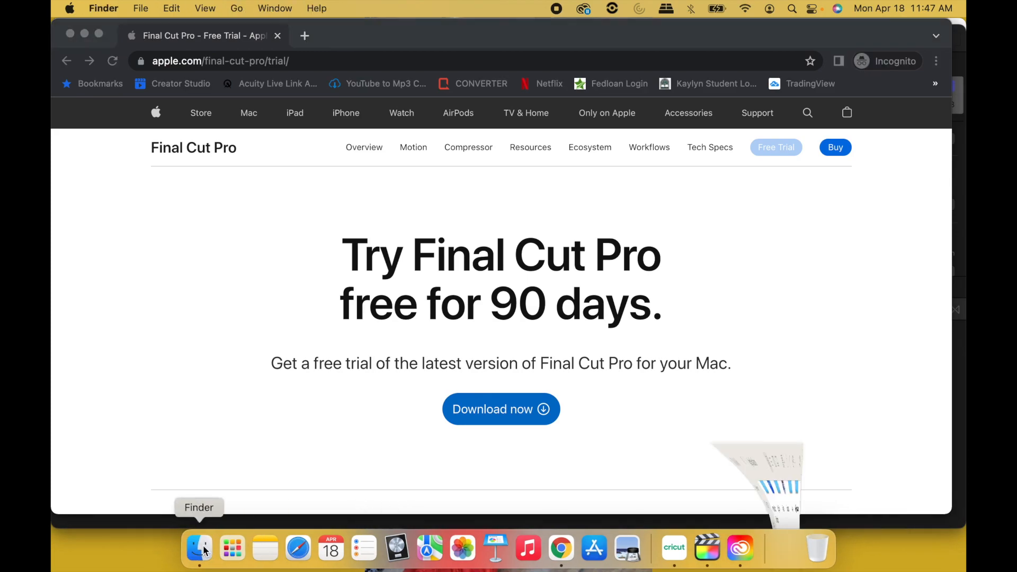
click(198, 548)
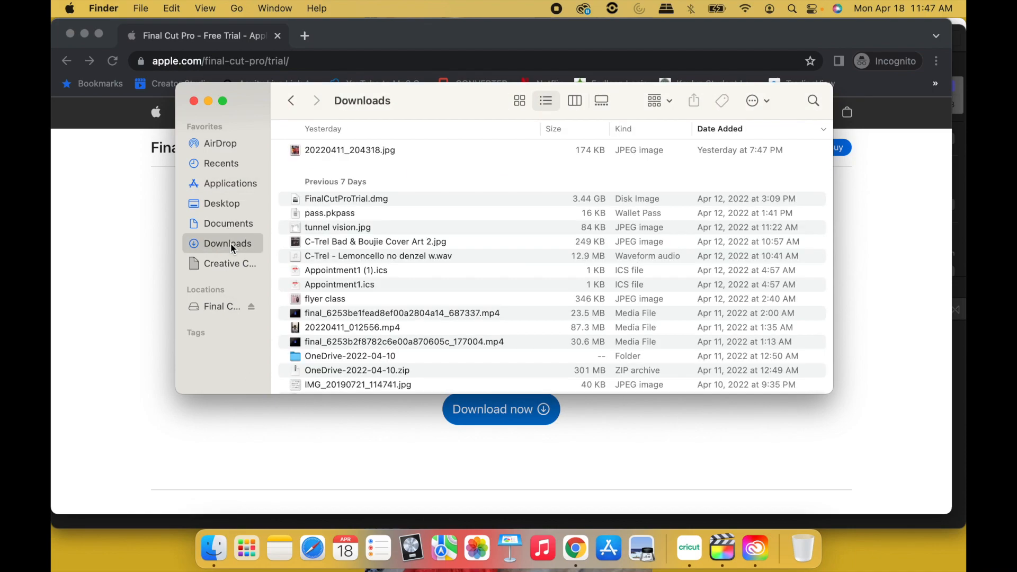
mouse_move(357, 210)
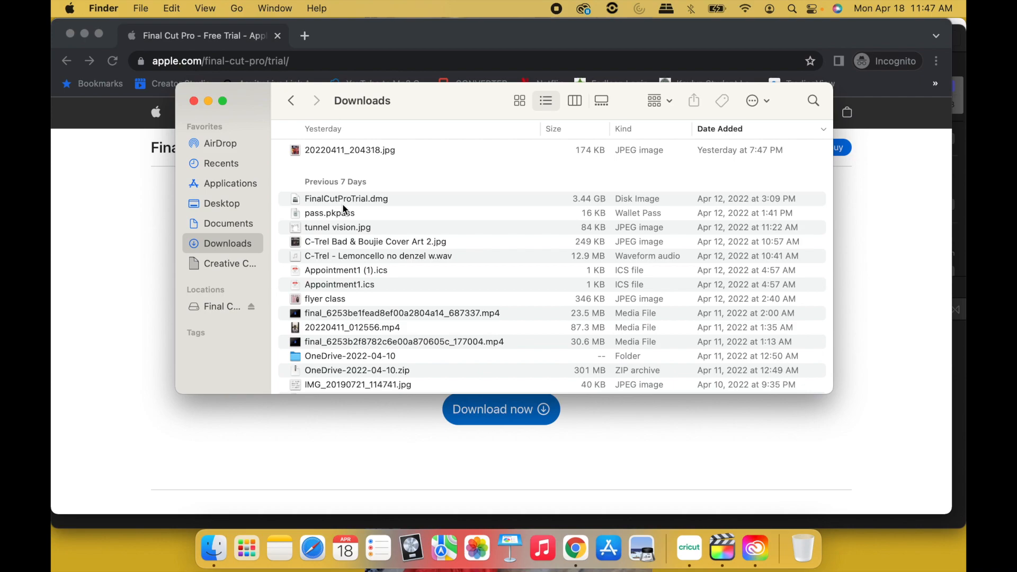
click(345, 198)
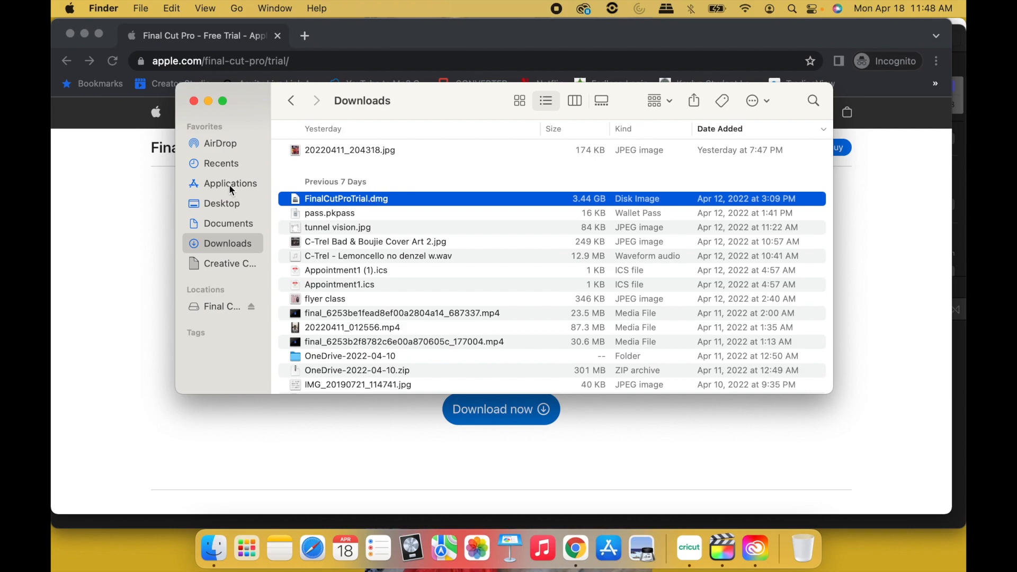
- Show Applications with Final Cut Pro Trial's actions, then check the empty Trash and close it
click(230, 184)
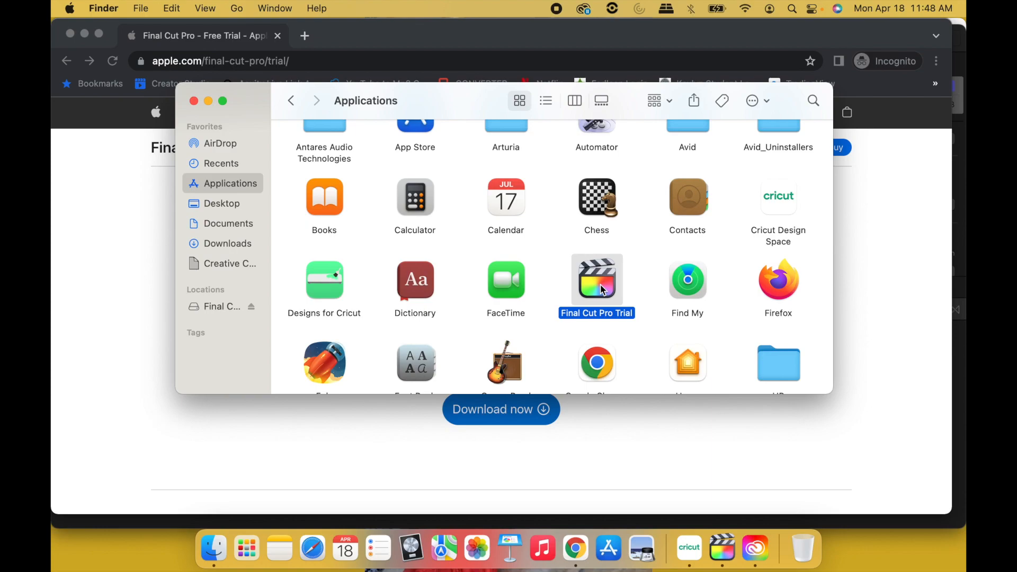
right_click(596, 282)
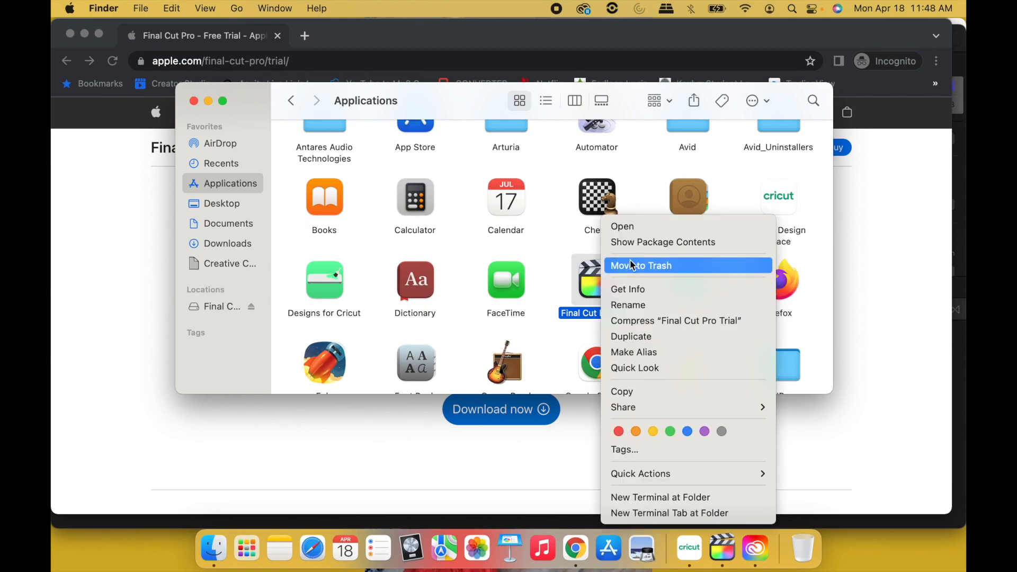
mouse_move(562, 328)
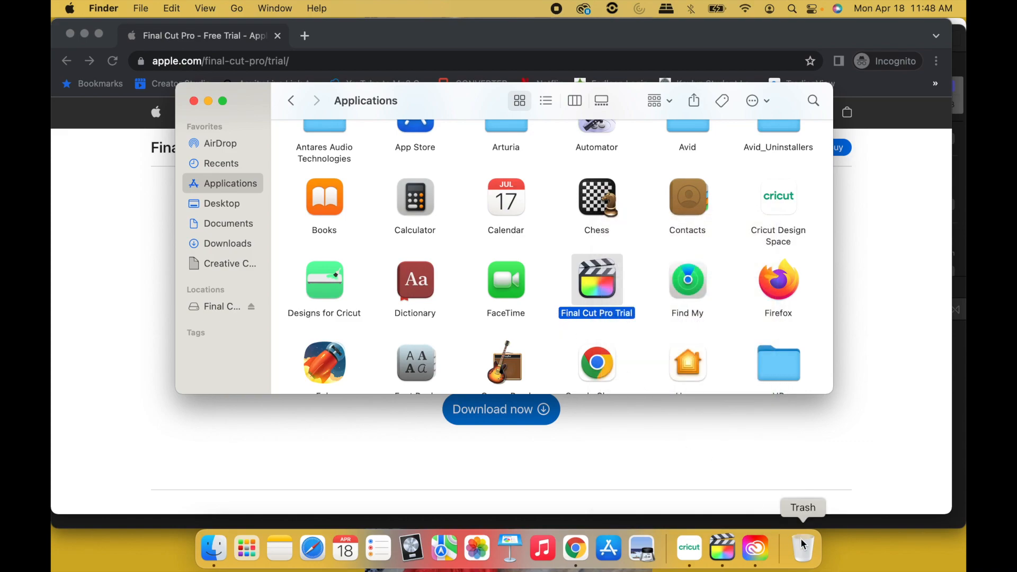
click(803, 547)
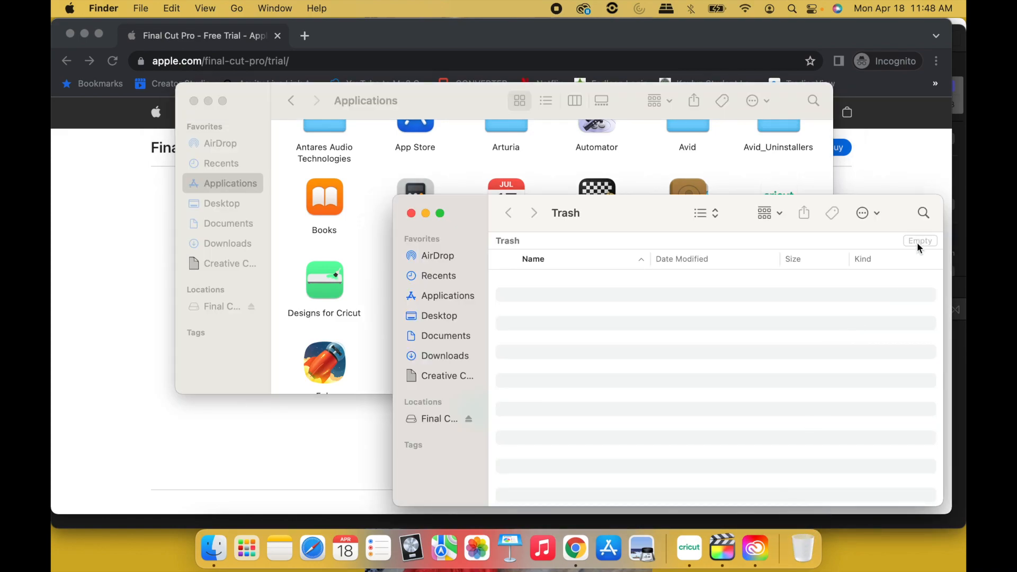
mouse_move(698, 328)
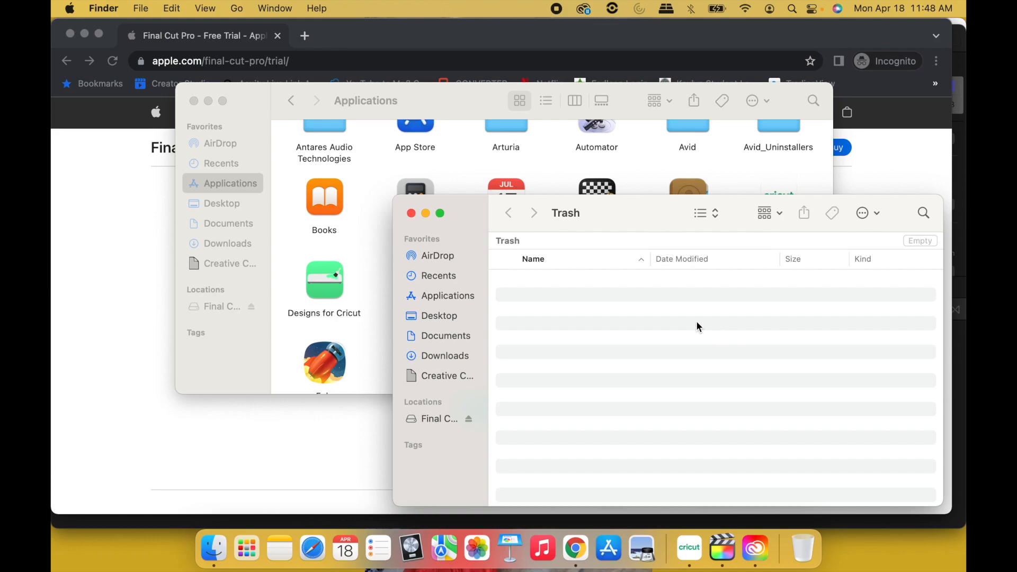
mouse_move(411, 213)
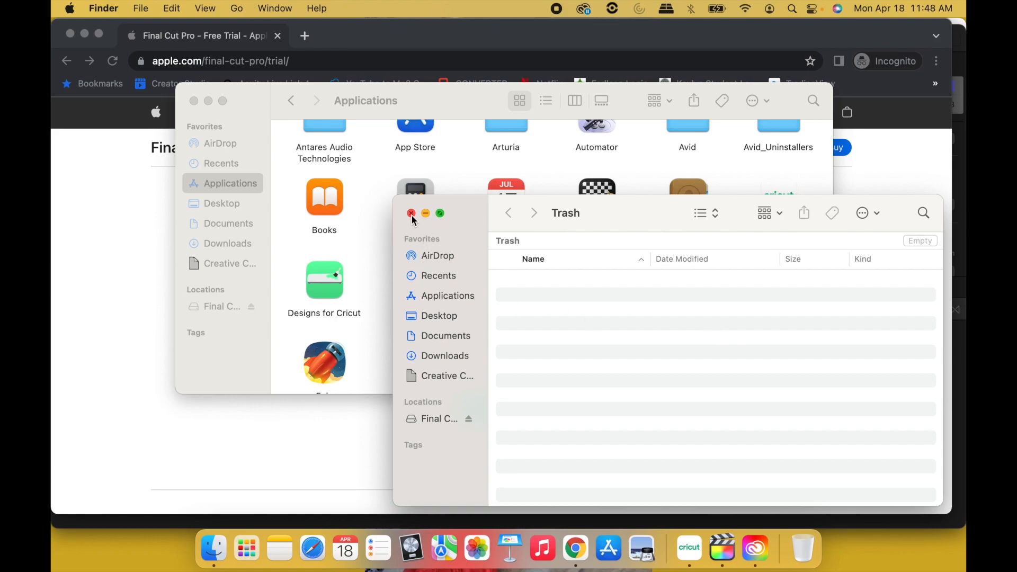
click(411, 213)
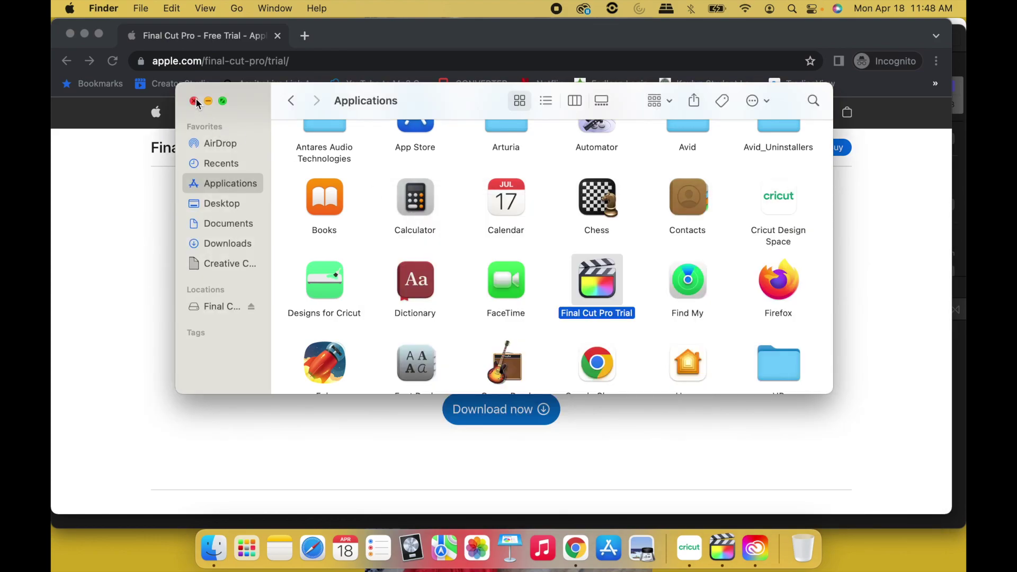
- Close the Applications window and reopen Finder on Downloads listing FinalCutProTrial.dmg
click(196, 101)
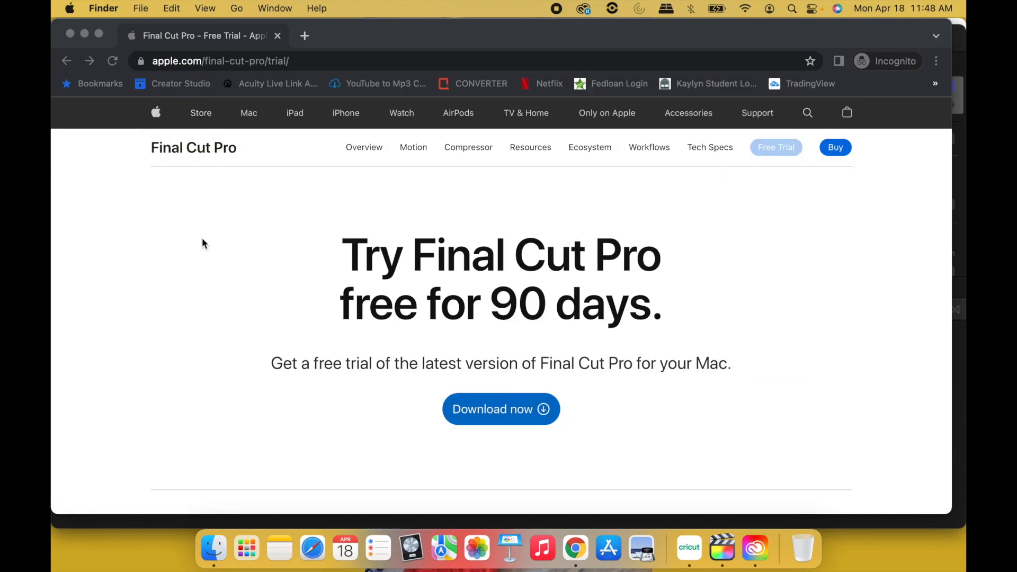
mouse_move(200, 259)
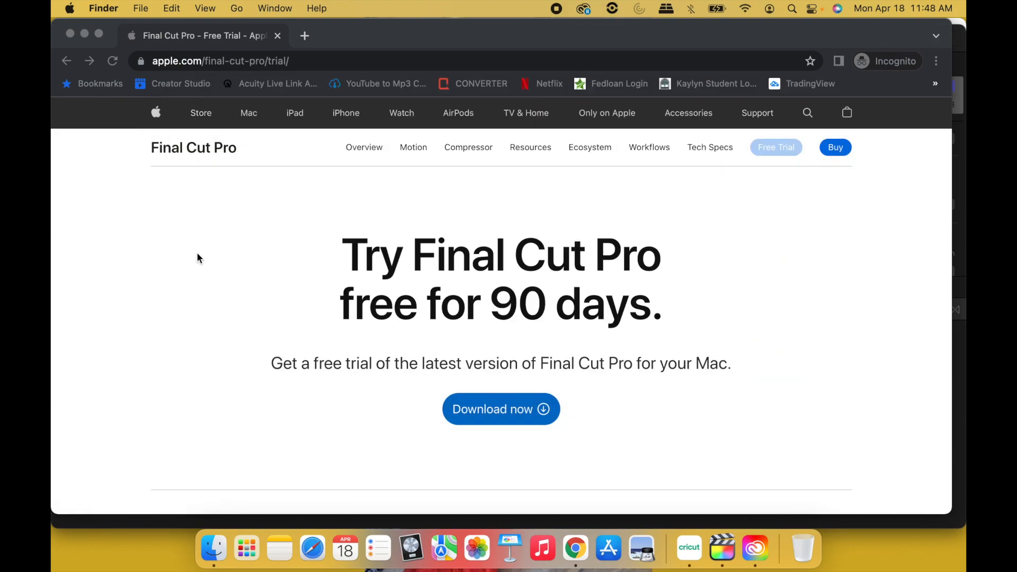
mouse_move(500, 409)
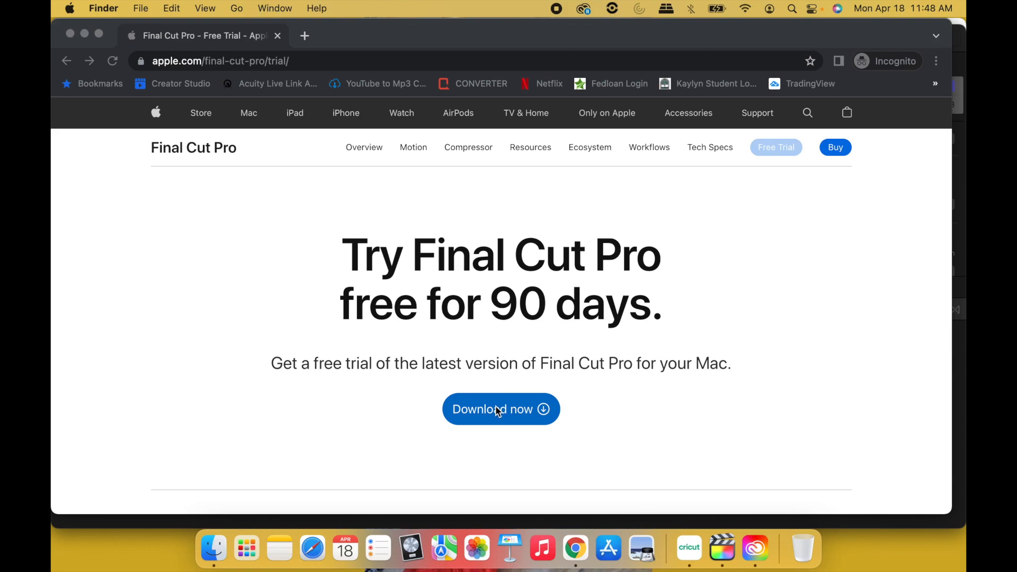
mouse_move(380, 457)
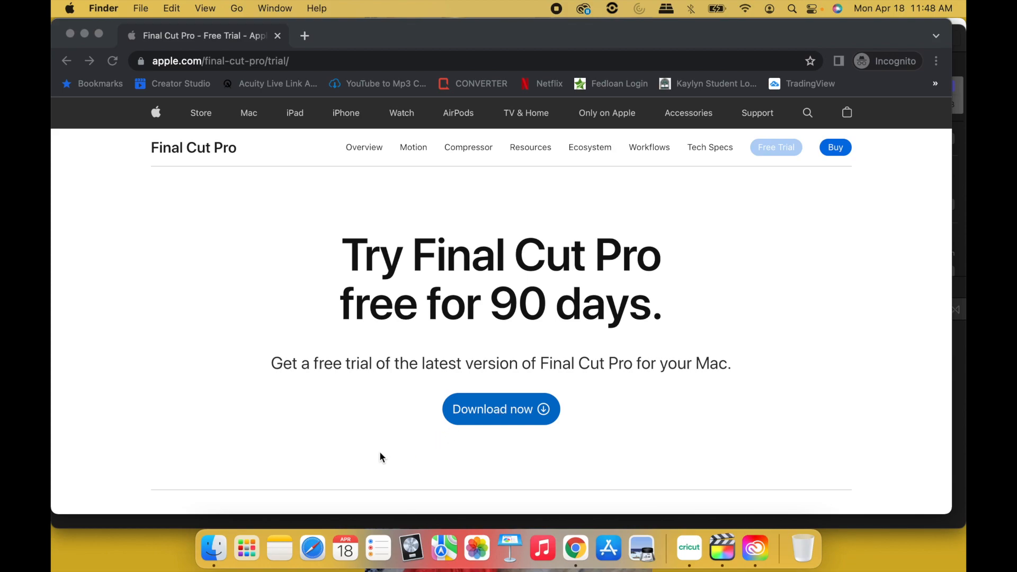
click(213, 548)
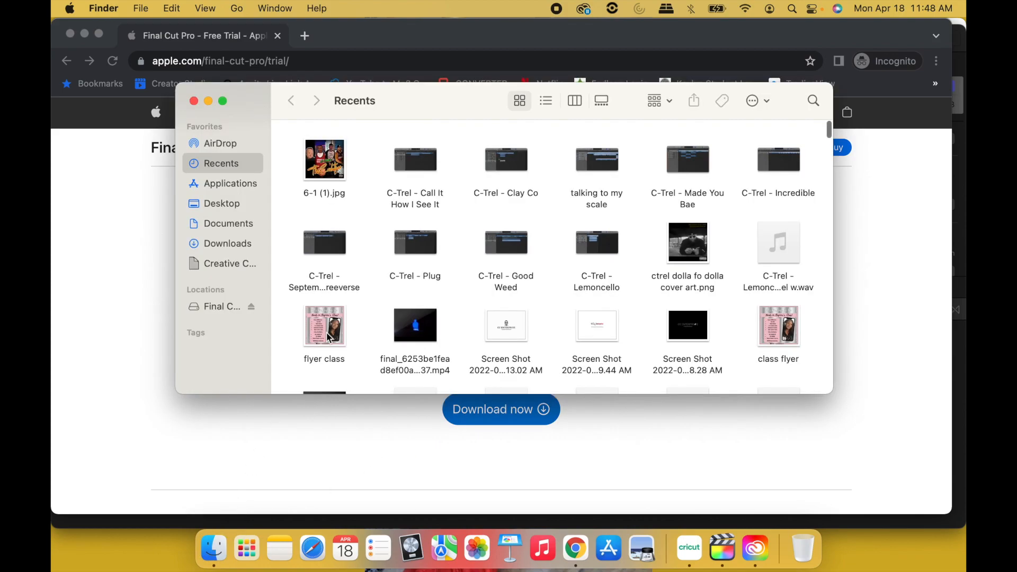
click(226, 244)
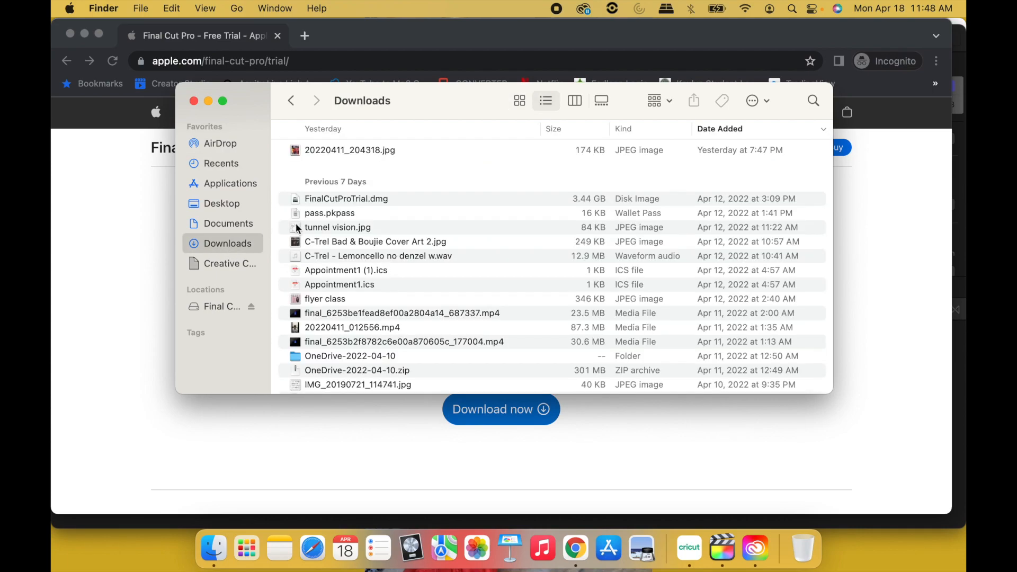
mouse_move(382, 201)
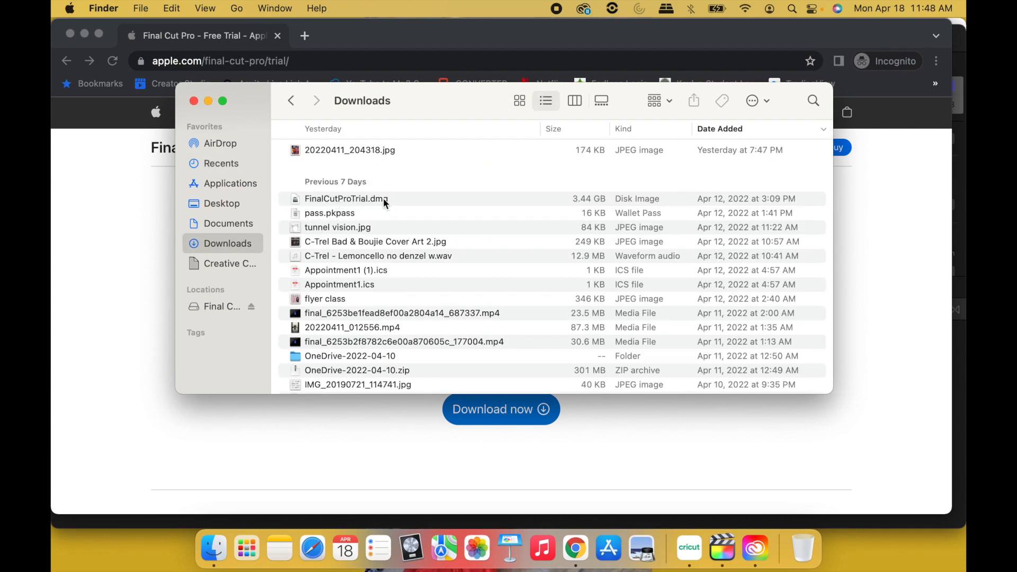
mouse_move(355, 206)
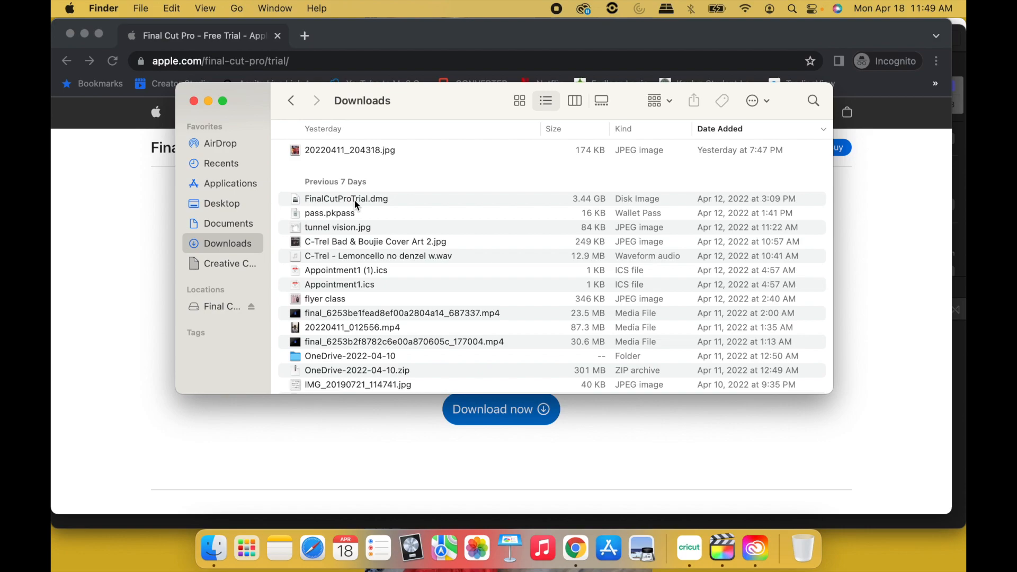
mouse_move(722, 547)
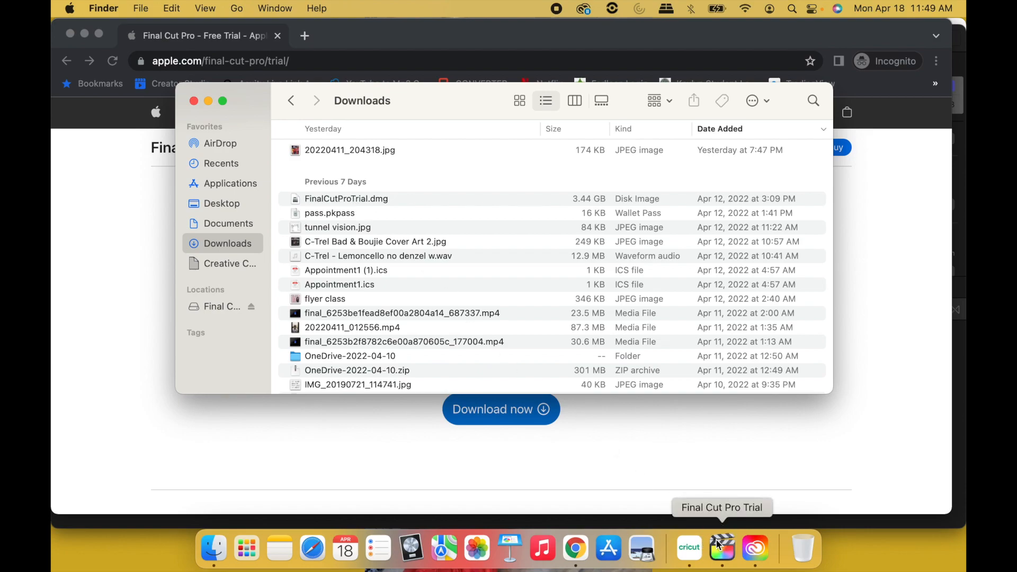
- Quit Final Cut Pro Trial from its Dock icon and relaunch it to show the 85-day expiry notice
right_click(721, 547)
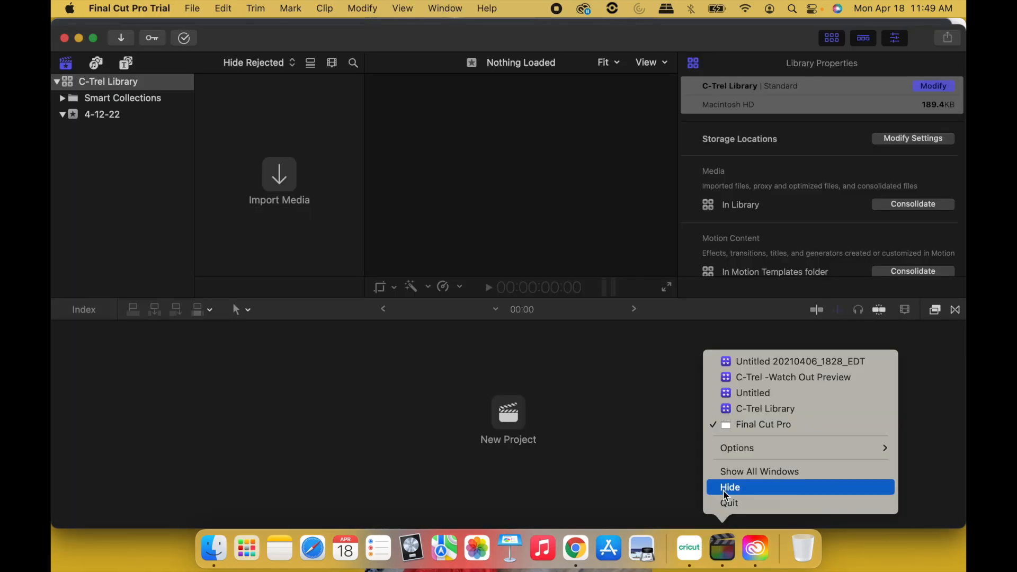
click(730, 487)
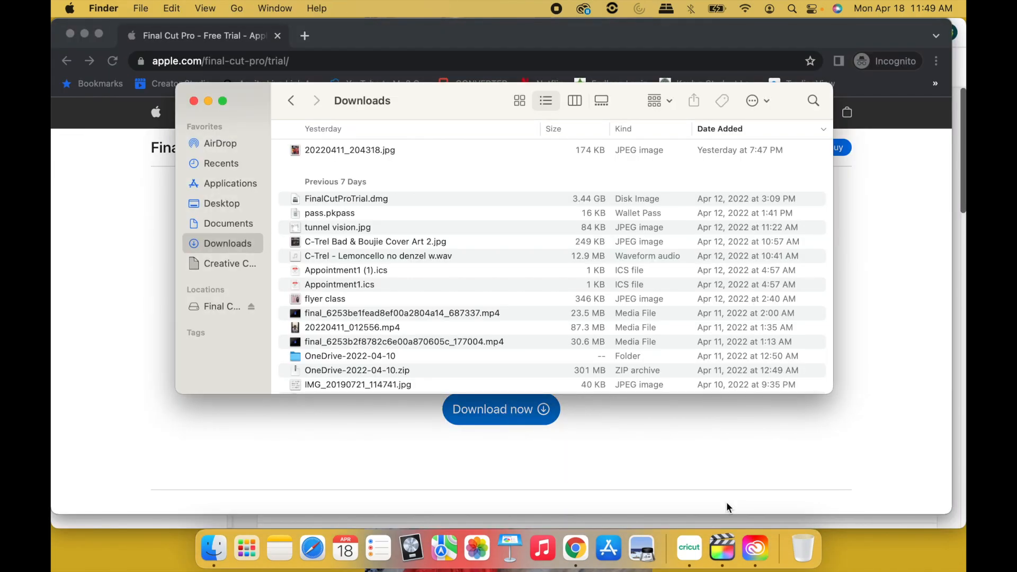
mouse_move(722, 547)
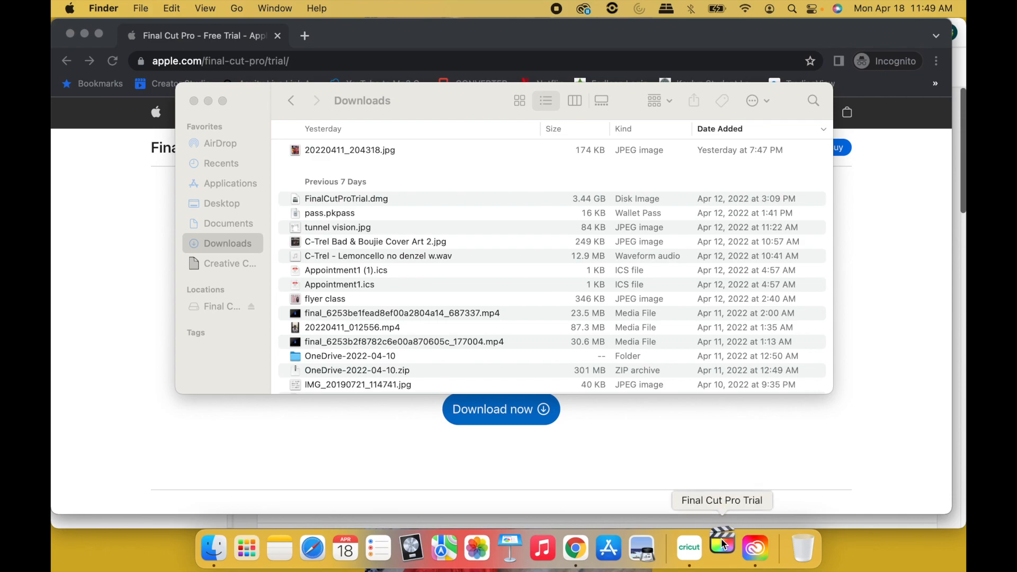
click(721, 547)
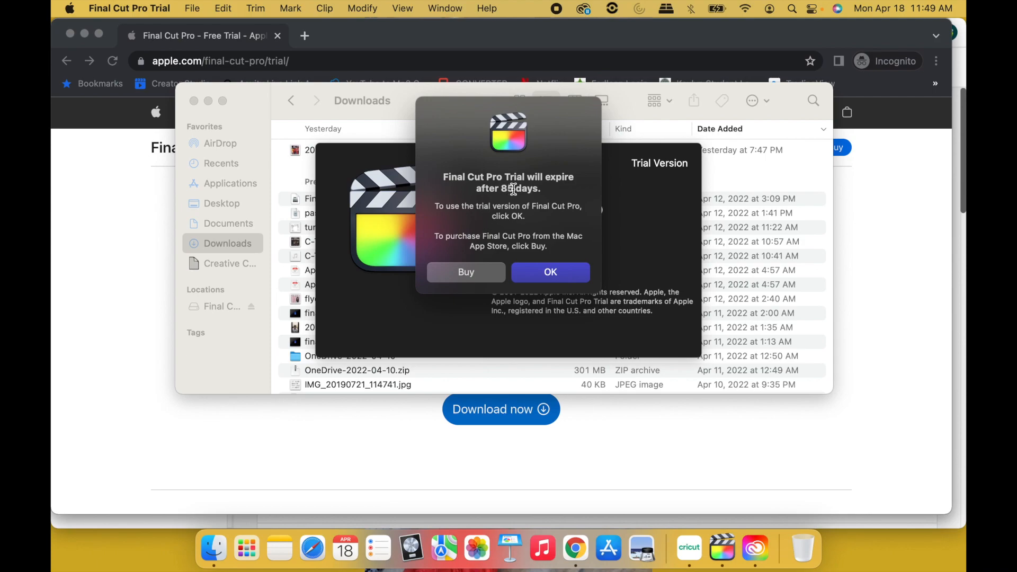
mouse_move(538, 217)
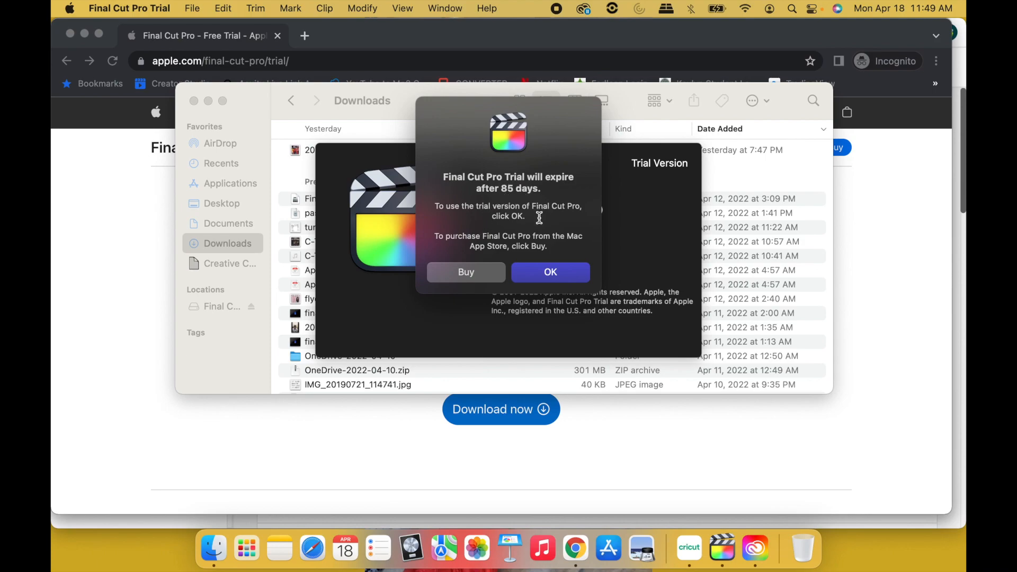
mouse_move(542, 422)
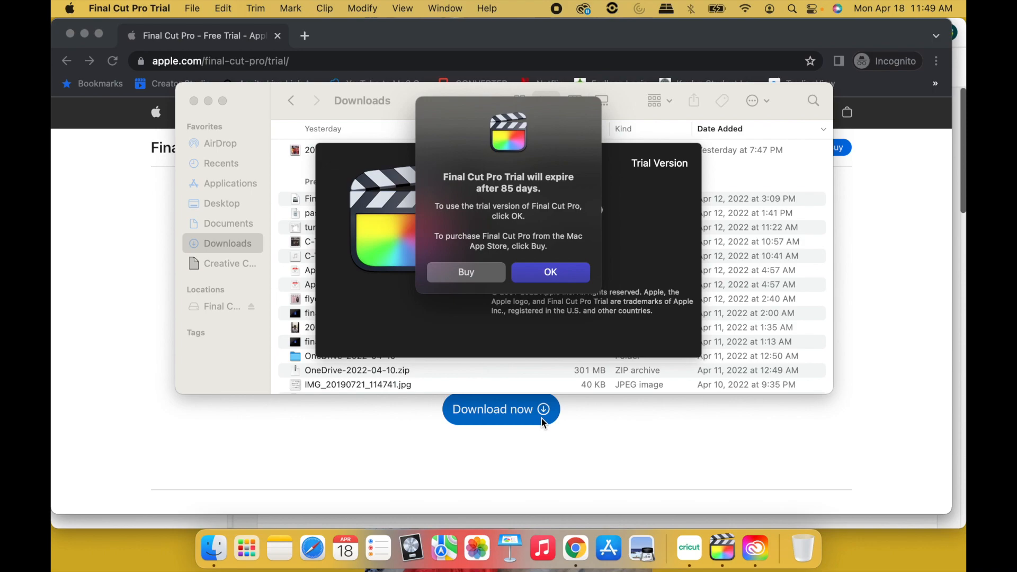